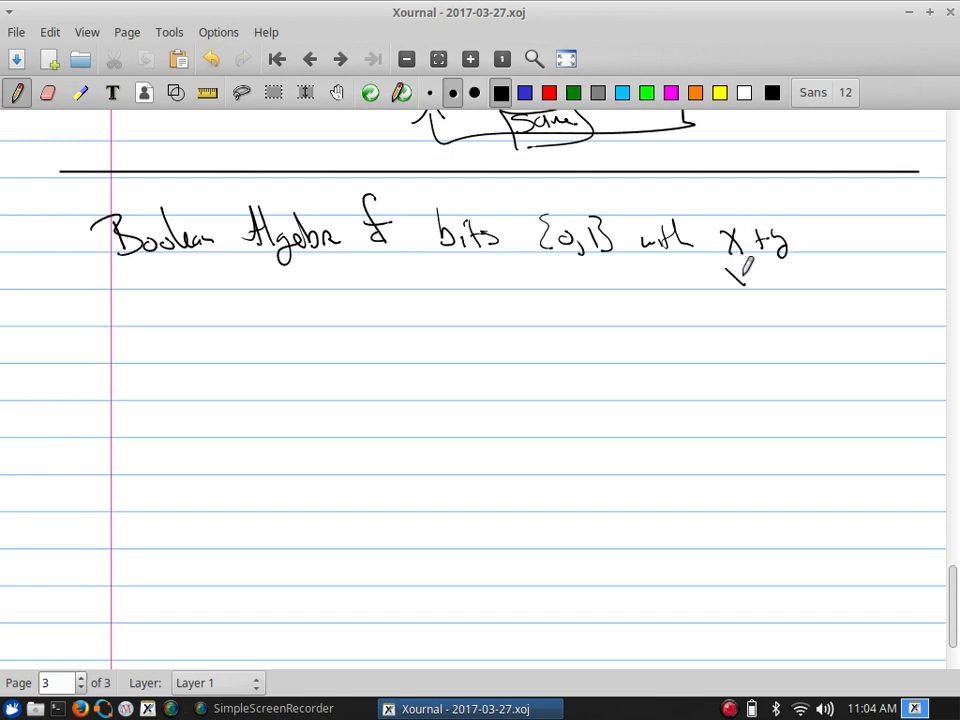
- Handwrite x·y and x̄ beneath x+y, then the heading 'A) Boolean Expressions'
left_click_drag(736, 270, 764, 320)
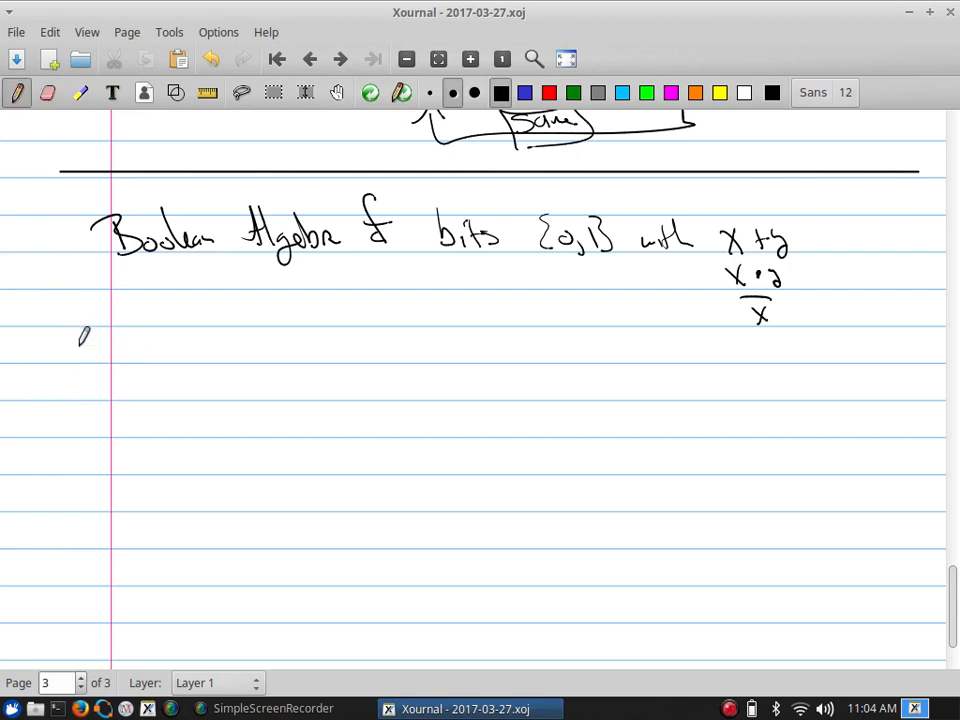
left_click_drag(76, 340, 104, 360)
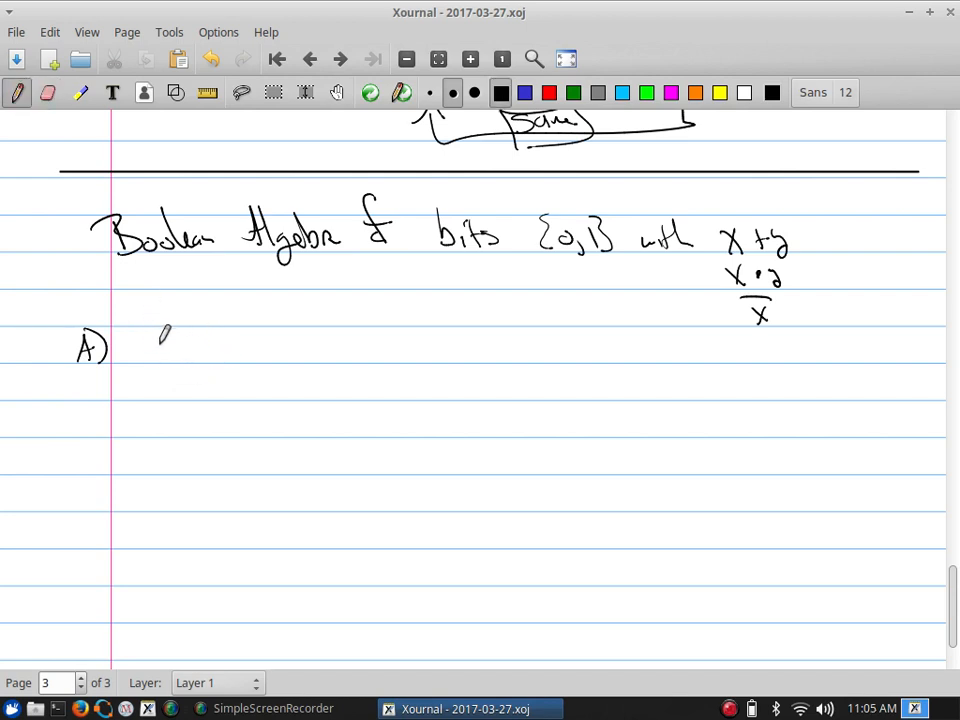
left_click_drag(150, 344, 228, 350)
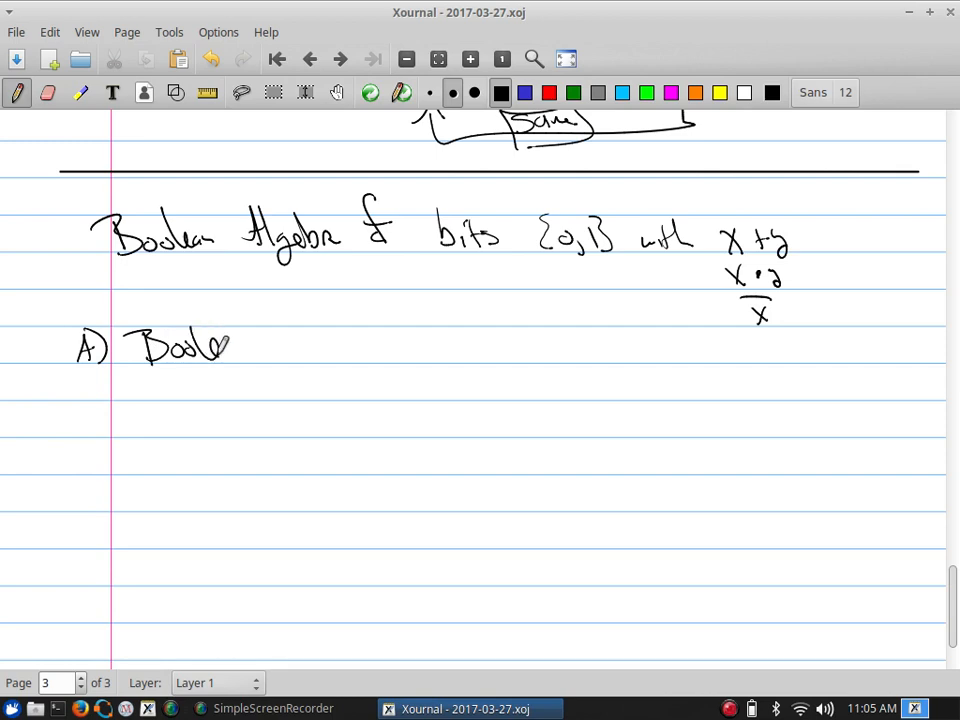
left_click_drag(260, 350, 336, 344)
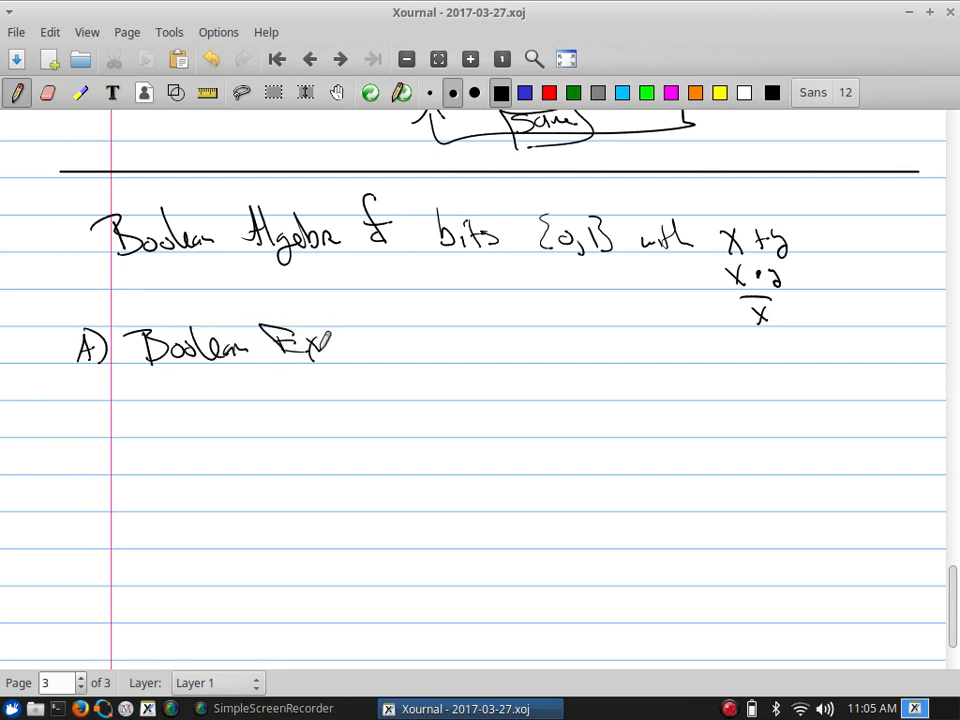
left_click_drag(336, 344, 404, 320)
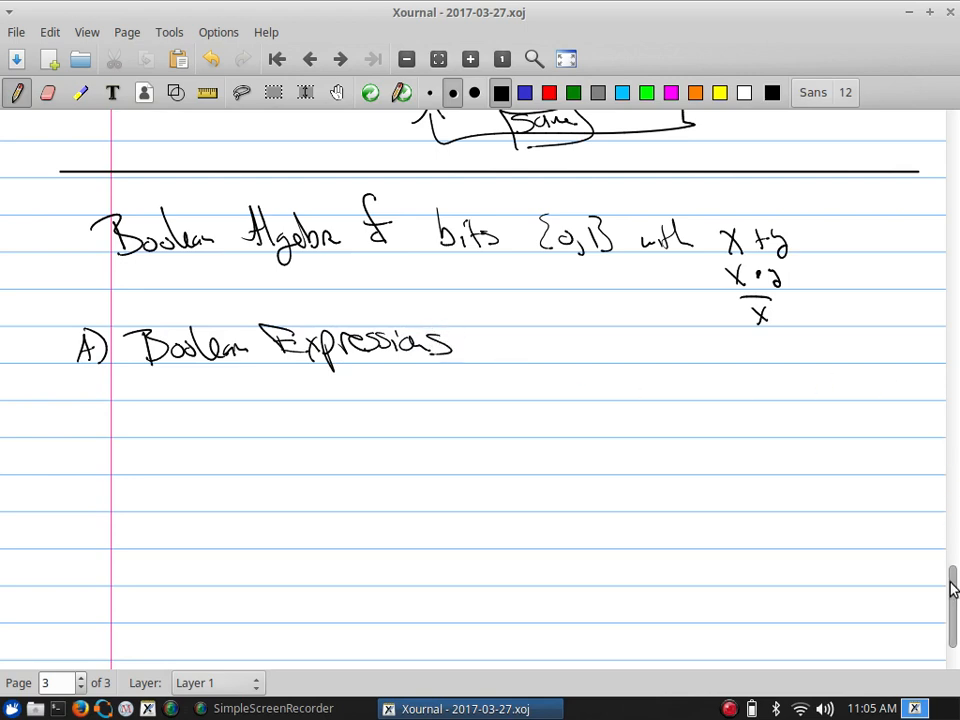
- Handwrite item (1): 'x is a boolean variable, x ∈ {0,1}'
scroll("down", 3)
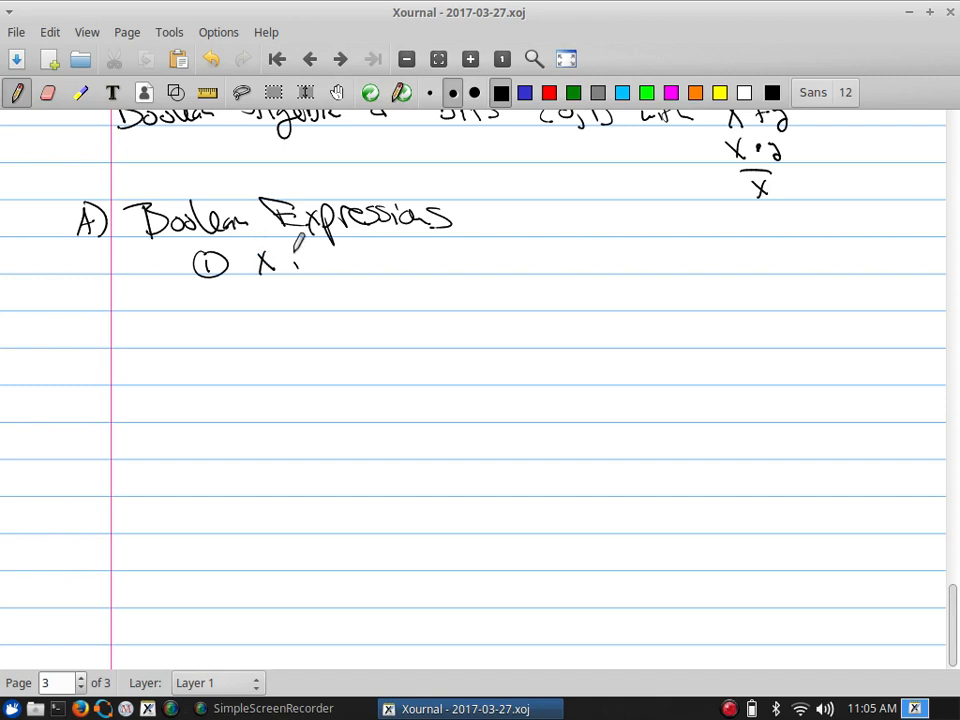
left_click_drag(290, 260, 416, 260)
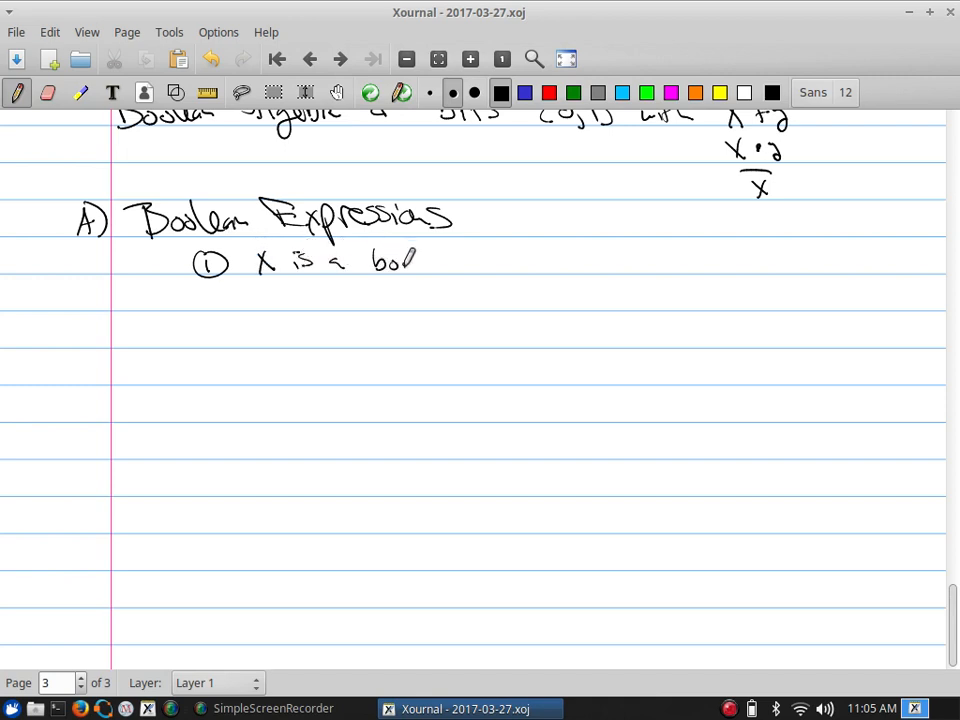
left_click_drag(410, 256, 418, 268)
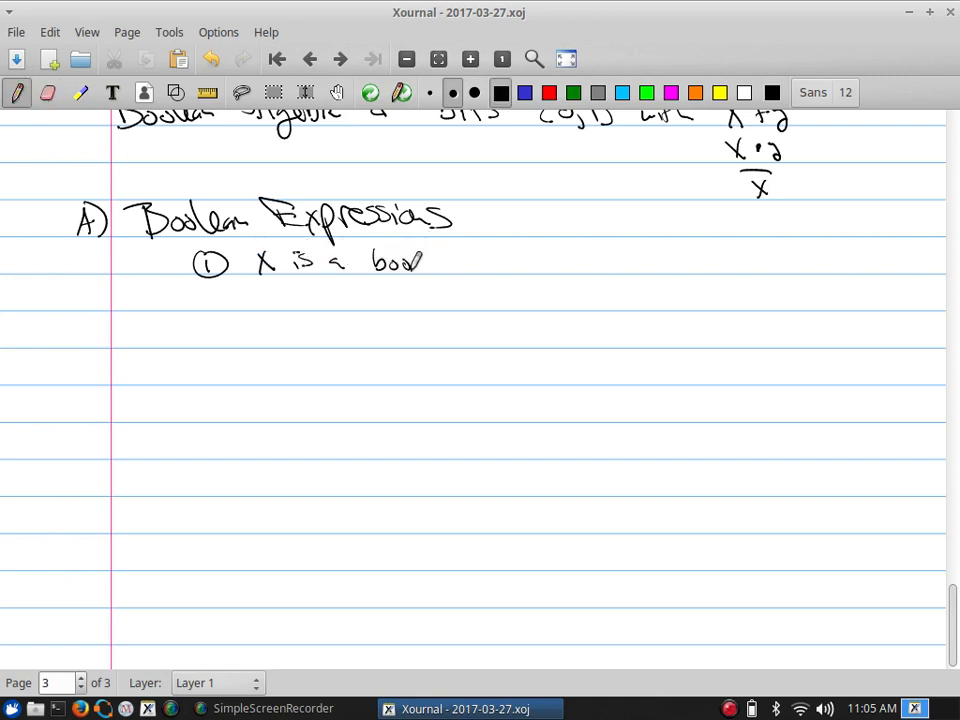
left_click_drag(400, 262, 490, 256)
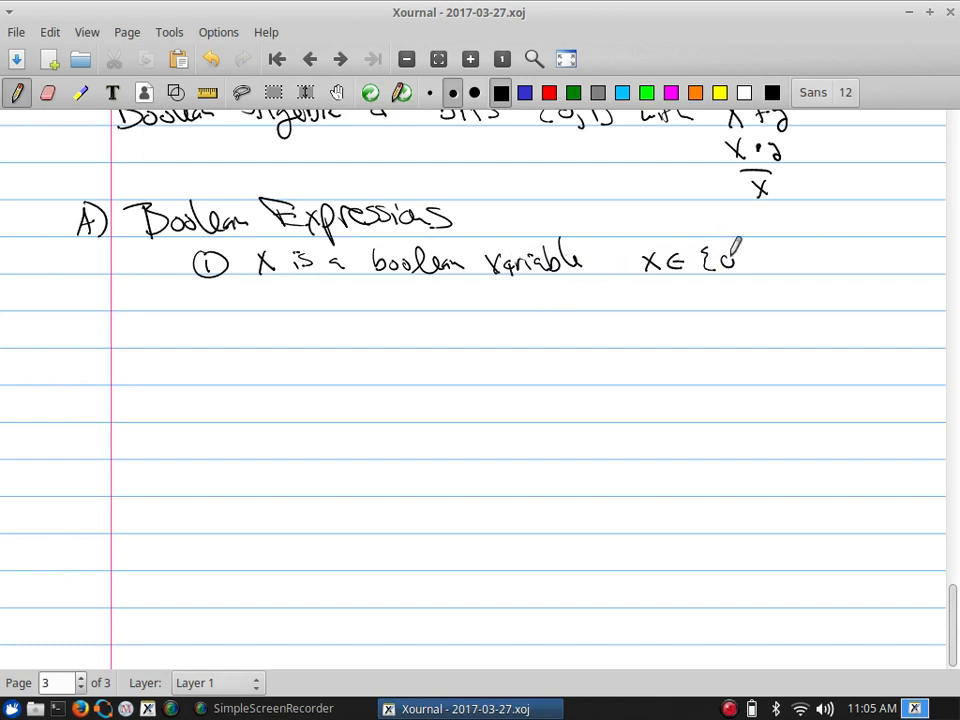
left_click_drag(730, 256, 796, 270)
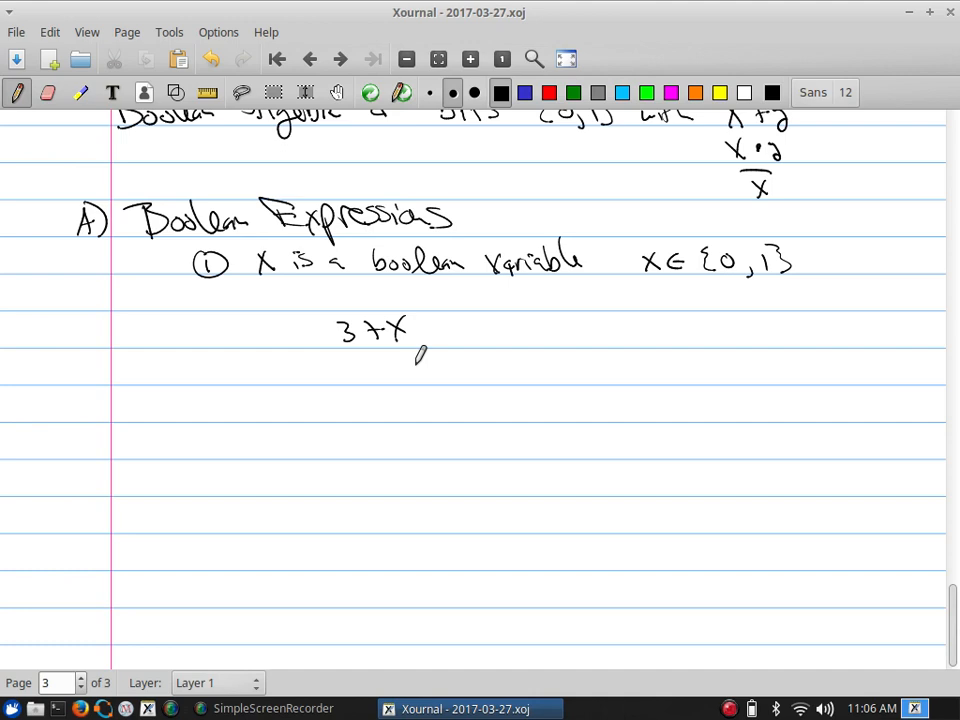
mouse_move(416, 360)
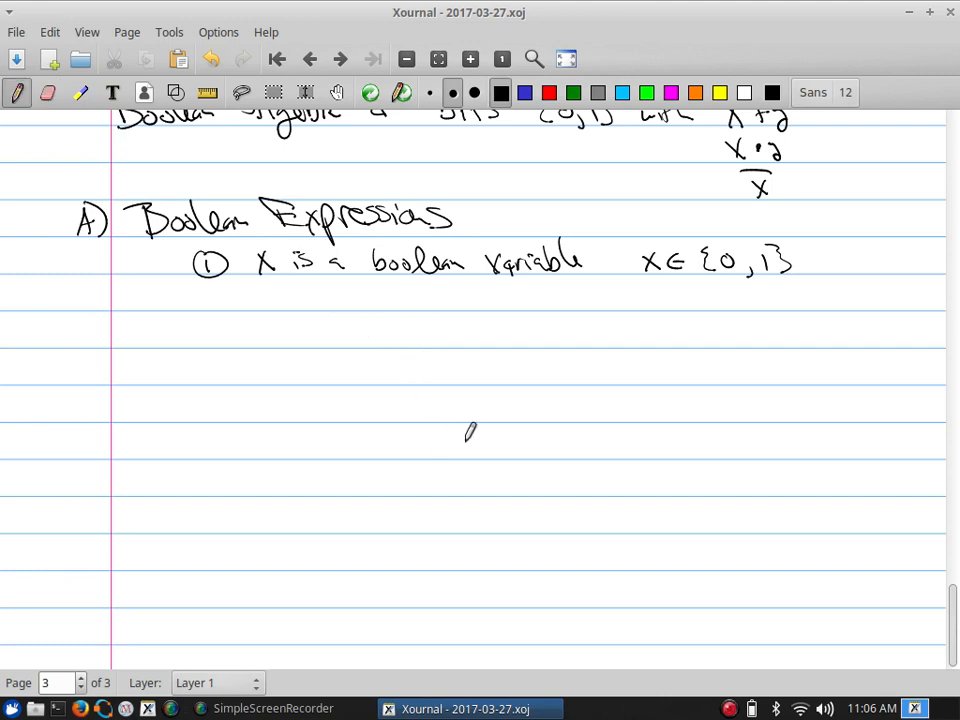
- Draw a one-column x table with values 0 and 1, labelled 'as bit table'
left_click_drag(328, 300, 344, 290)
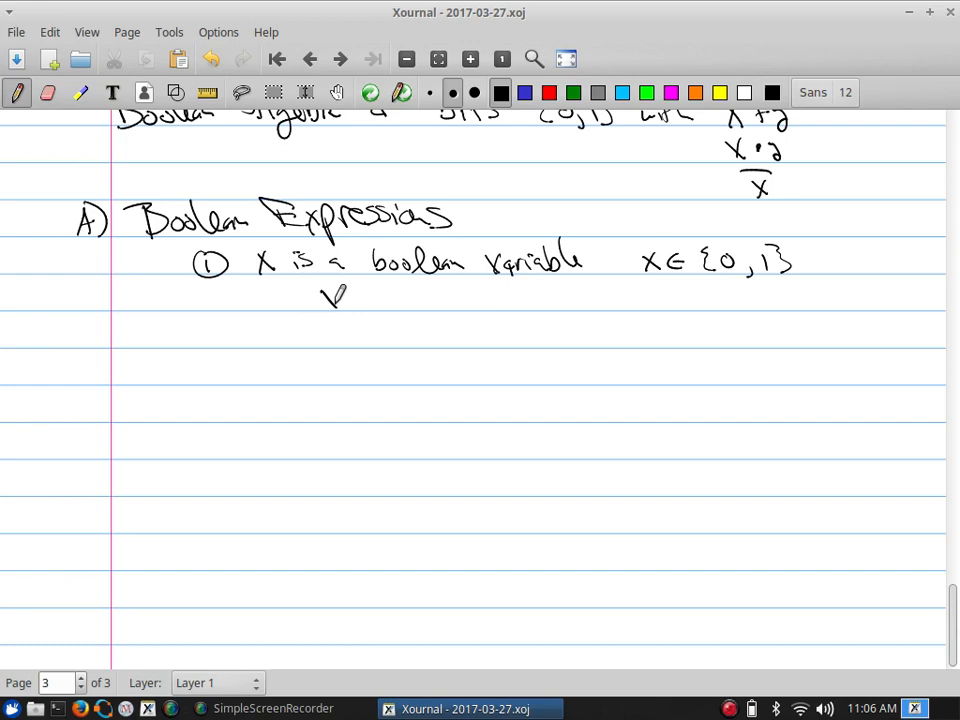
left_click_drag(330, 290, 330, 380)
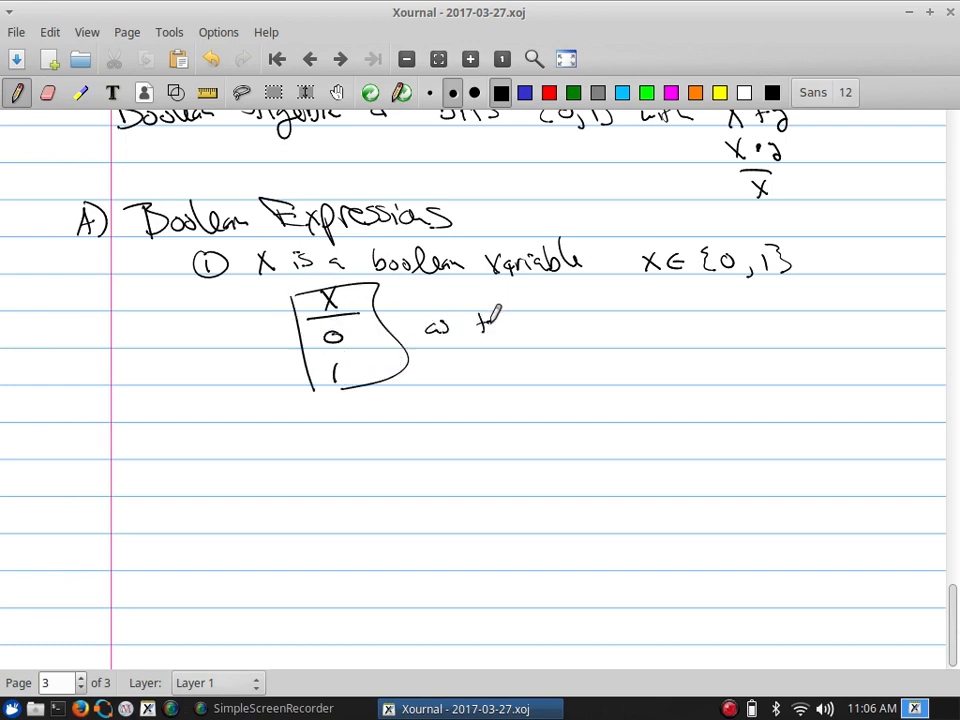
left_click_drag(480, 330, 516, 310)
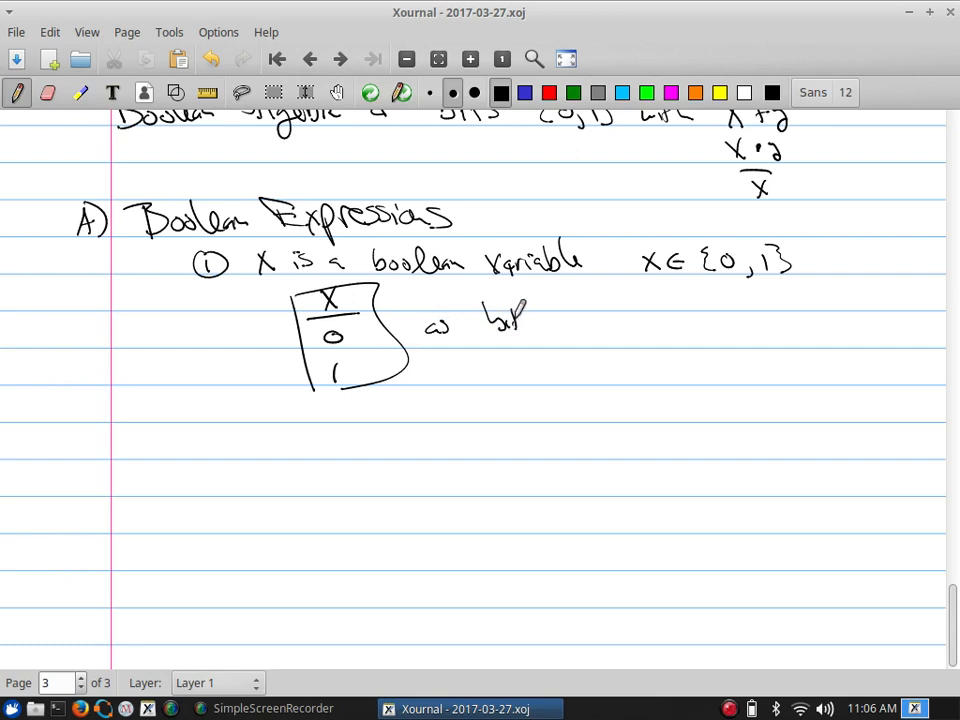
left_click_drag(540, 320, 610, 320)
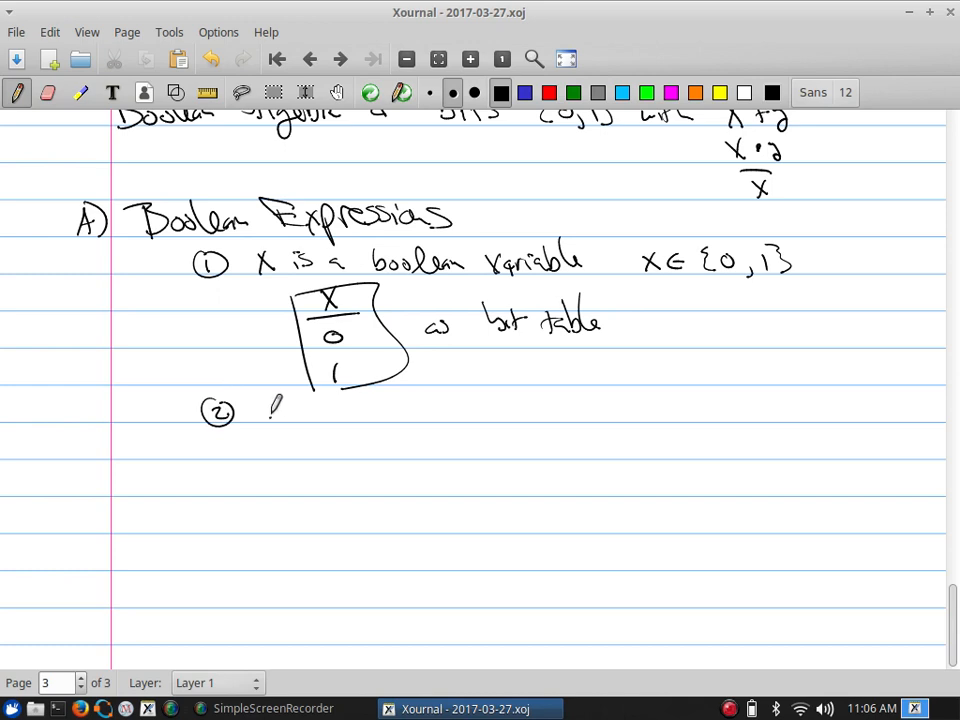
- Write and underline 'expression' for item 2, with a trial sample sin(x)+π−3x³+2y
left_click_drag(268, 410, 356, 410)
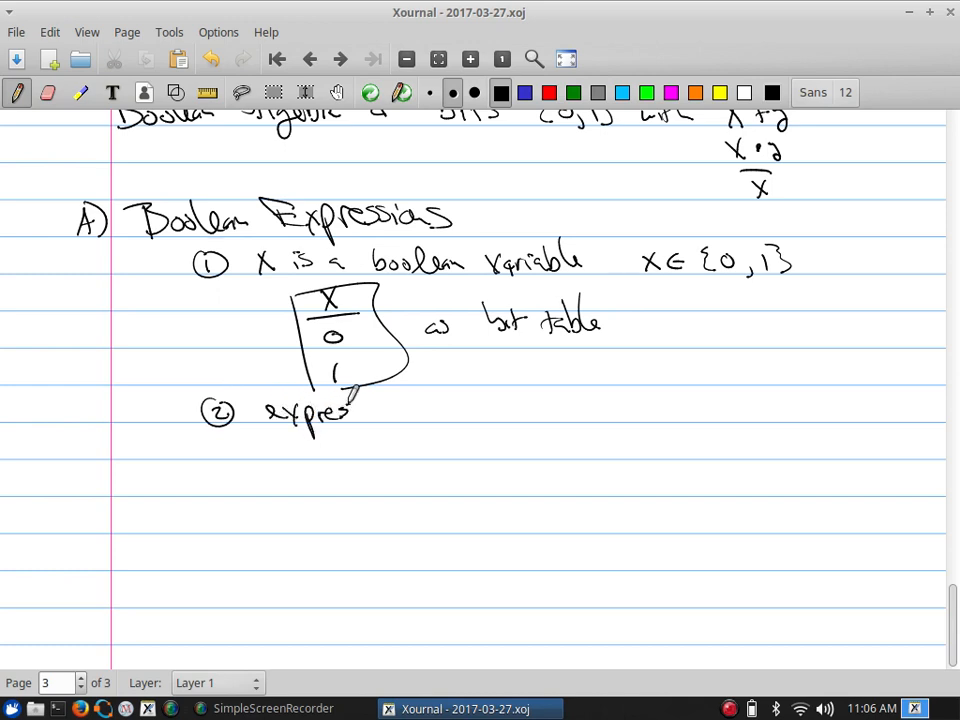
left_click_drag(350, 410, 400, 440)
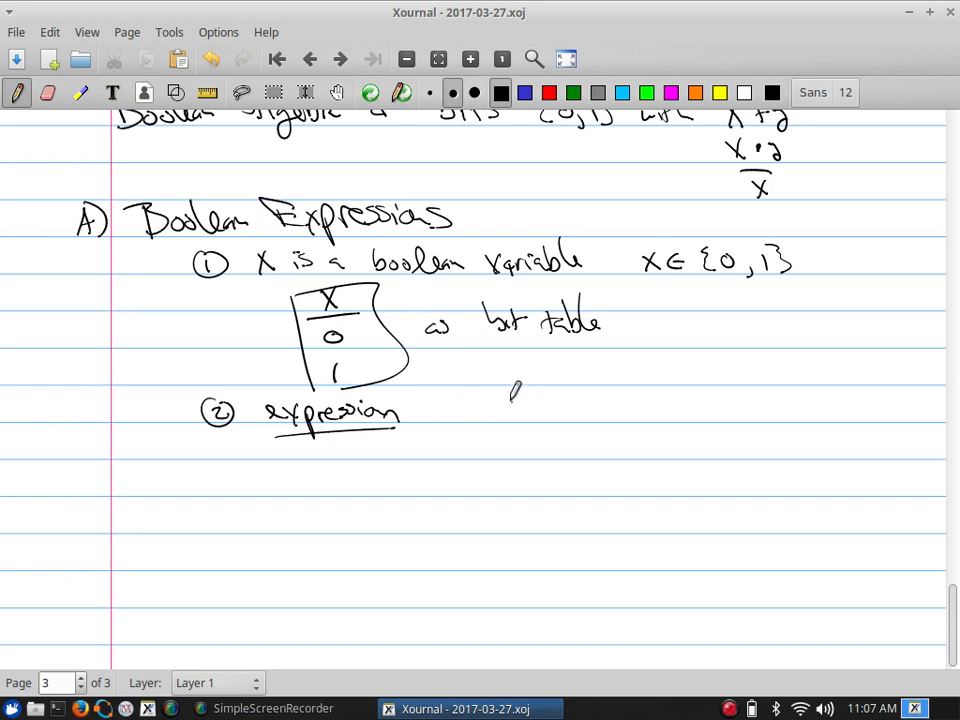
left_click_drag(498, 410, 610, 400)
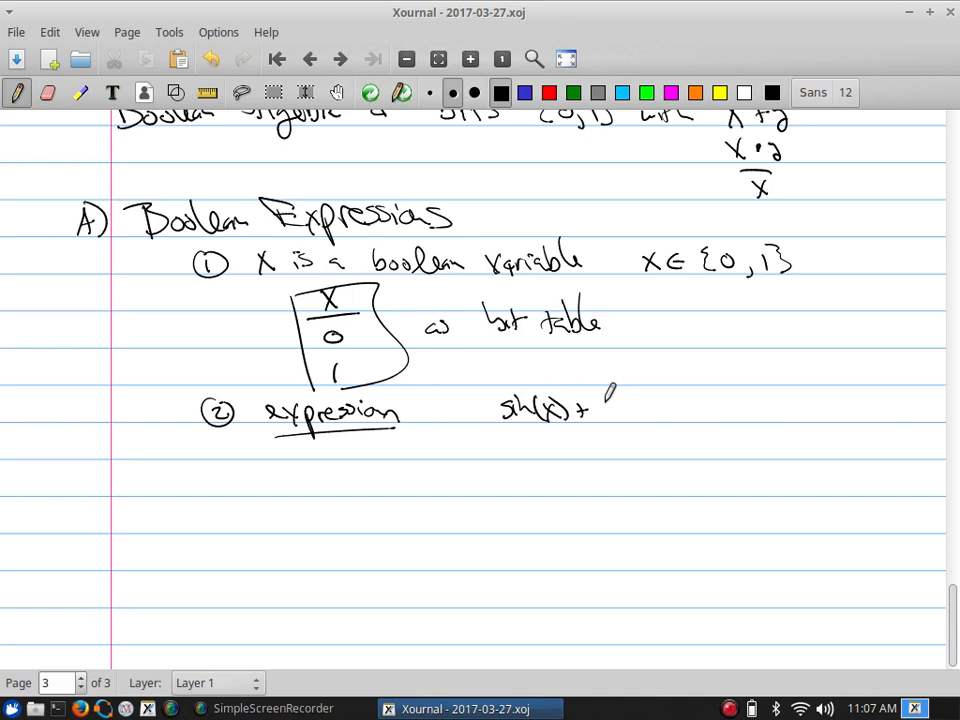
left_click_drag(596, 410, 710, 414)
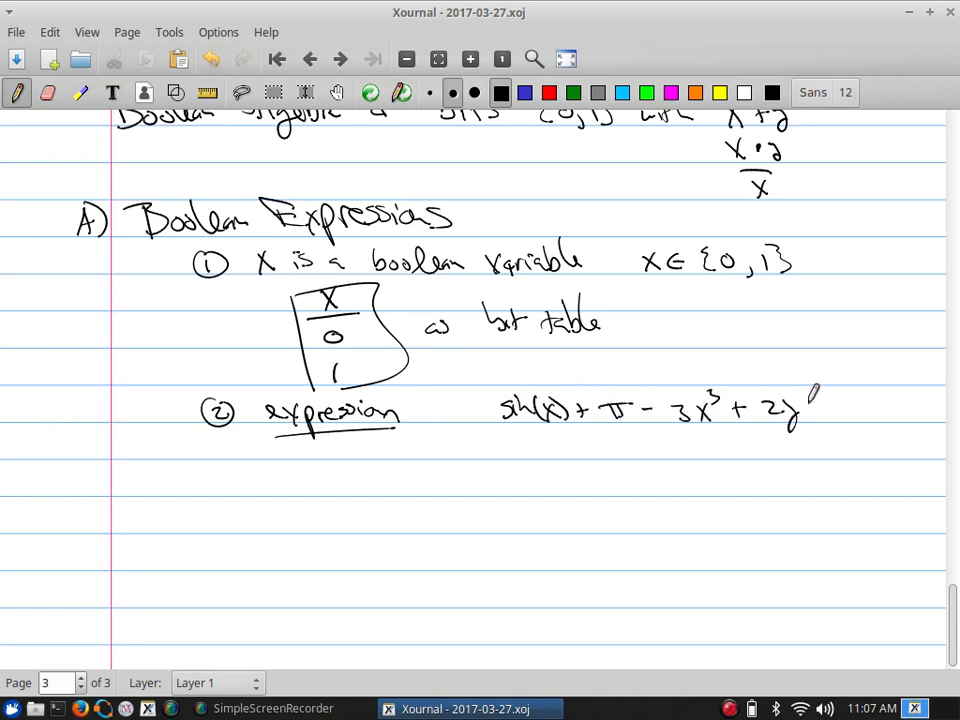
left_click_drag(820, 400, 880, 420)
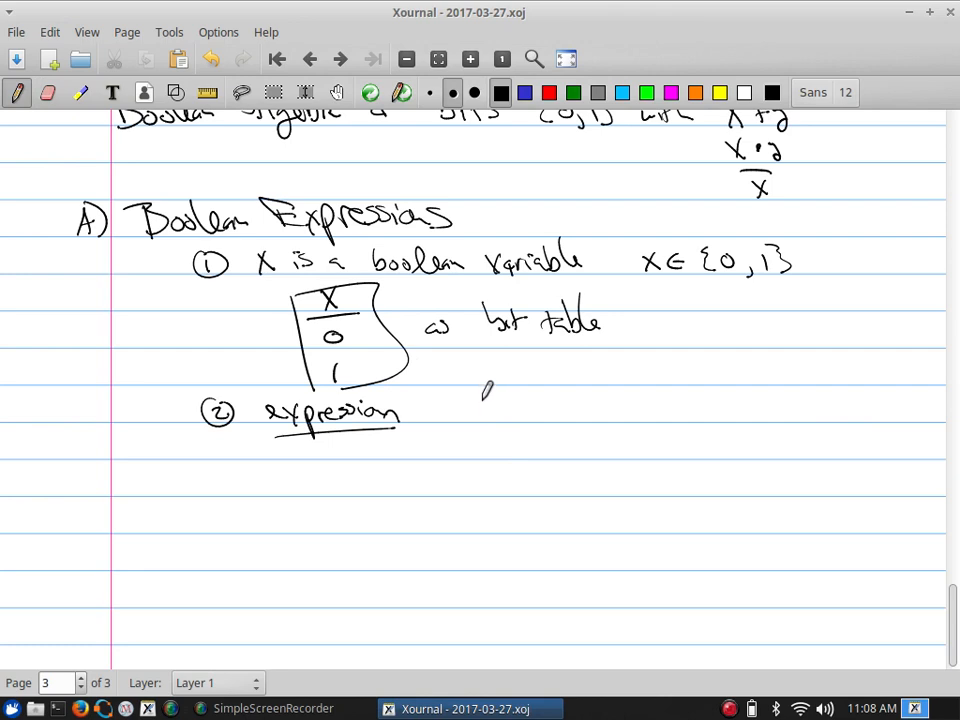
- Write the example x+(y·z)‾·1+0‾ beside expression and rule a line above it
left_click_drag(480, 410, 576, 414)
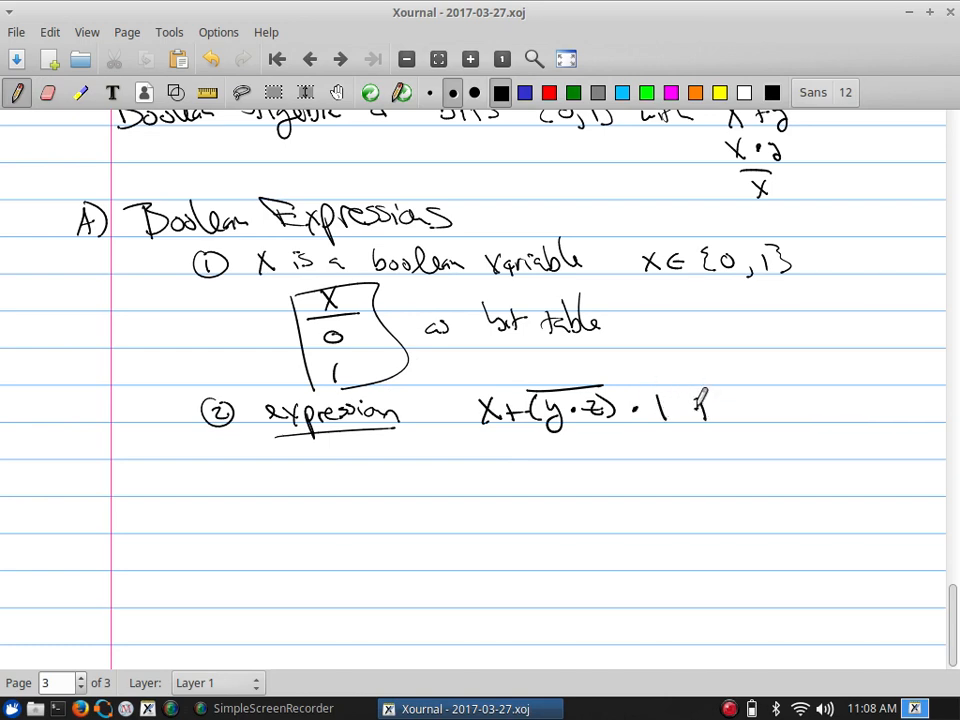
left_click_drag(700, 410, 760, 400)
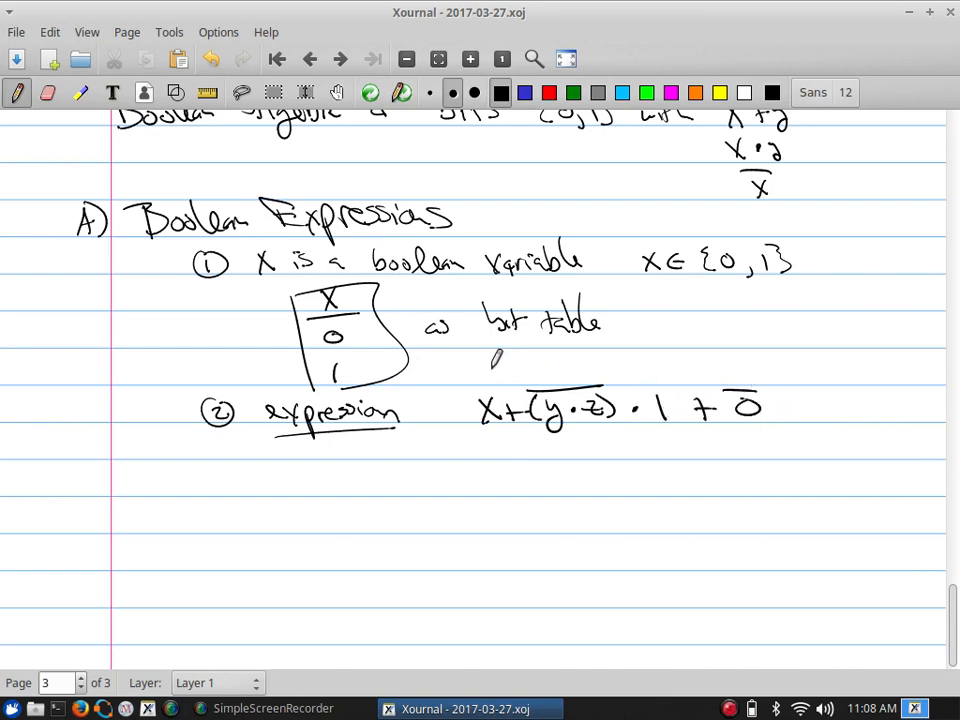
left_click_drag(476, 378, 804, 368)
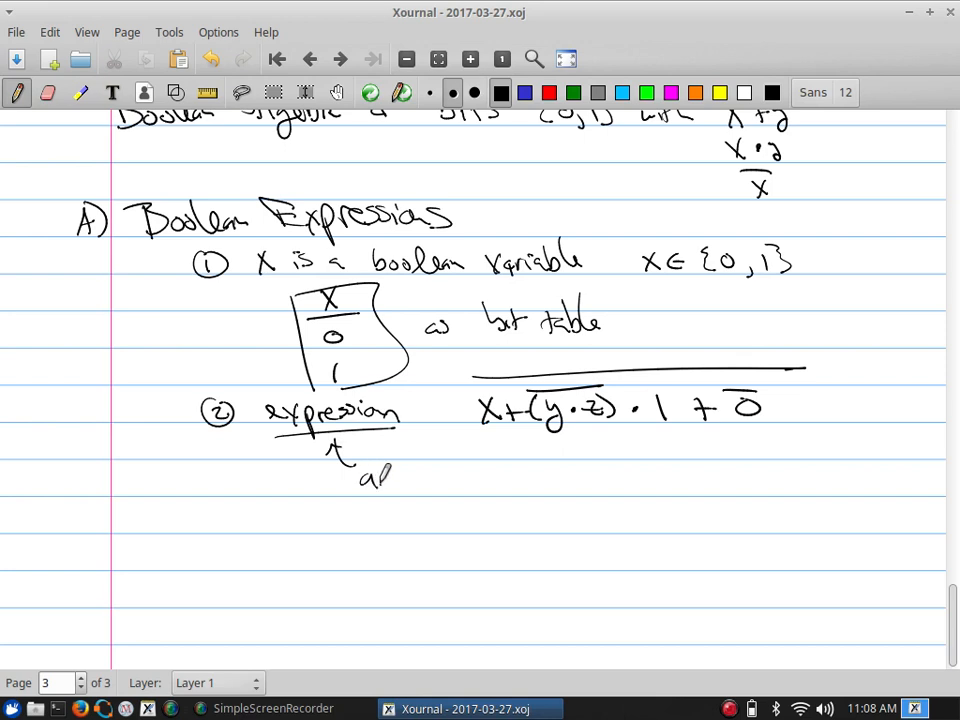
- Handwrite the note 'any combination of bits, variables and ops' under expression
left_click_drag(370, 476, 400, 480)
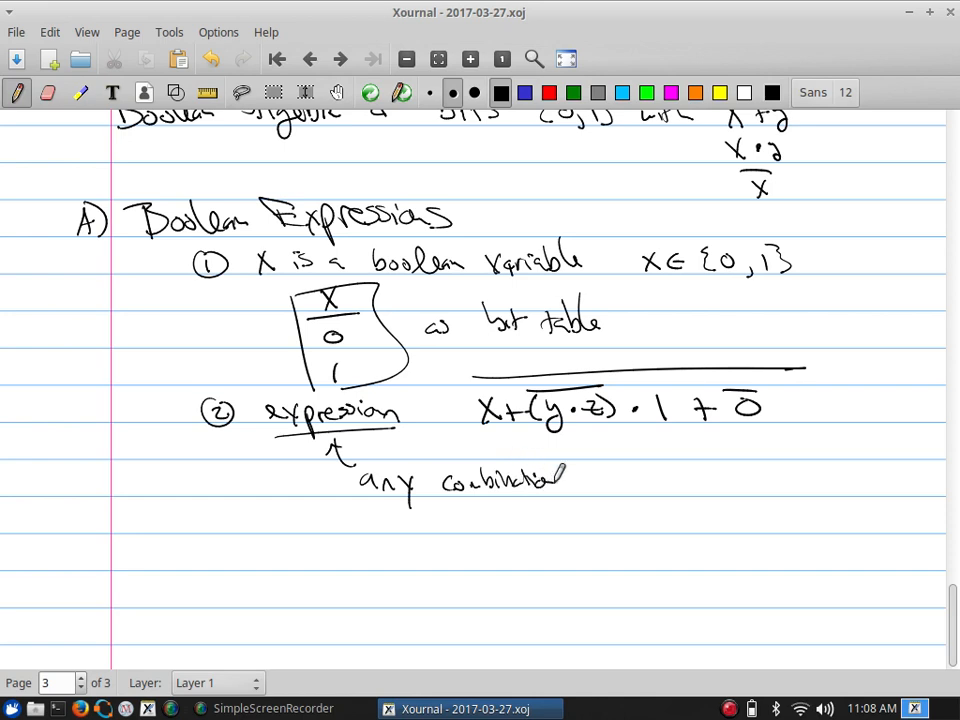
left_click_drag(560, 478, 656, 478)
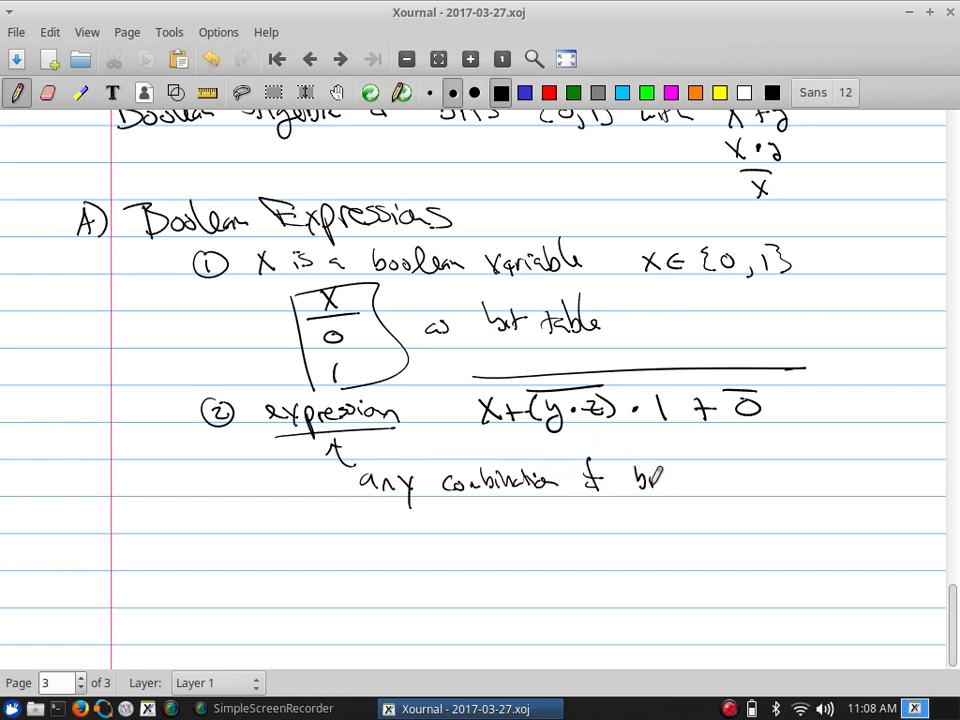
left_click_drag(640, 480, 720, 480)
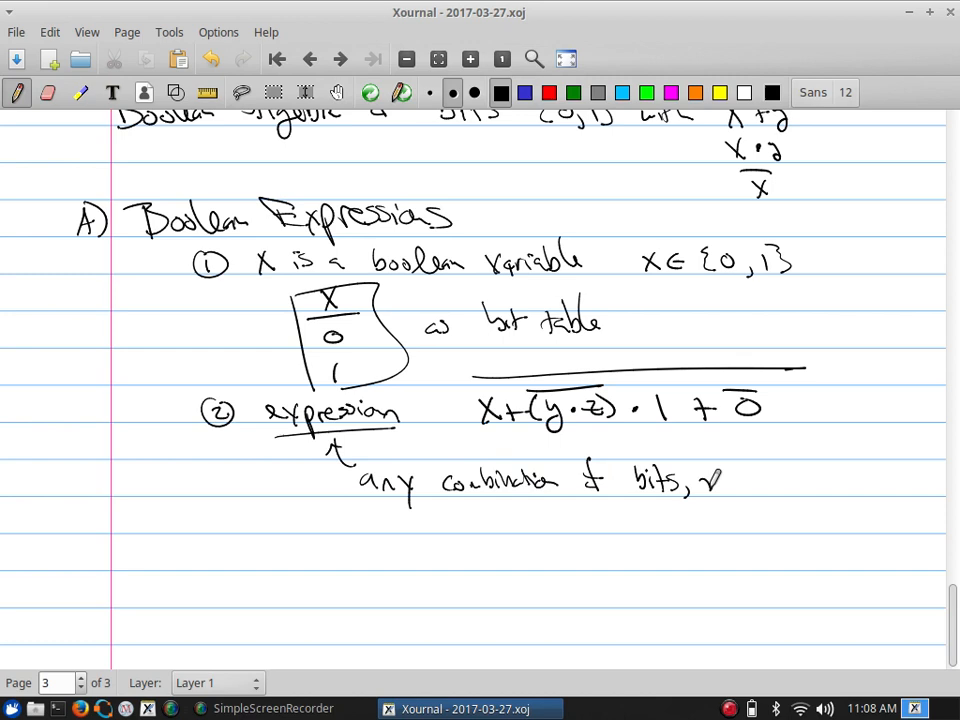
left_click_drag(720, 478, 800, 470)
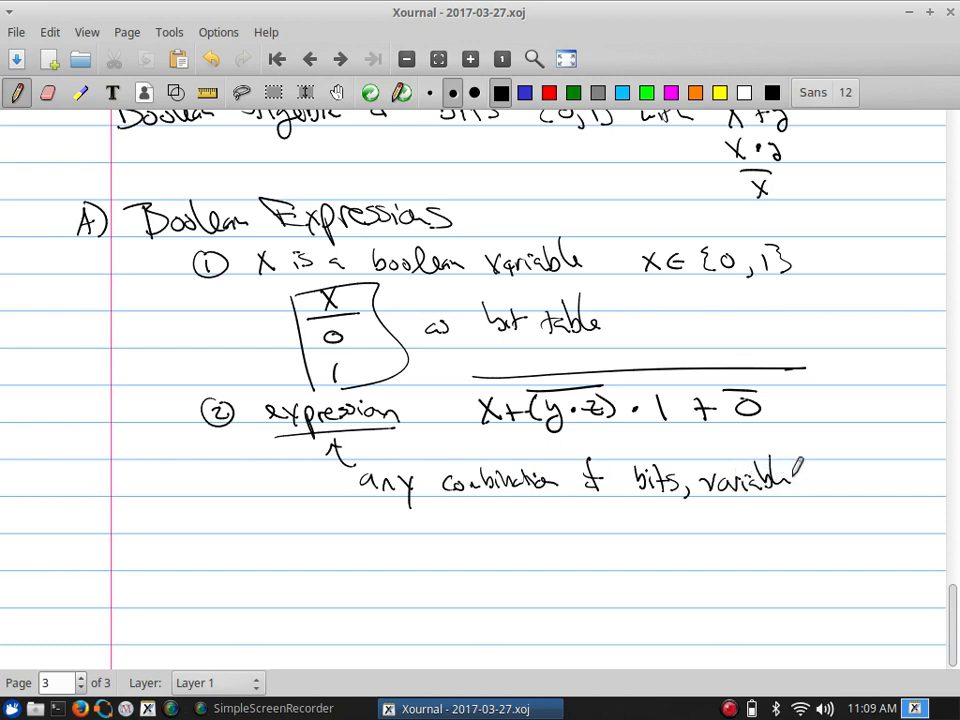
left_click_drag(800, 476, 860, 480)
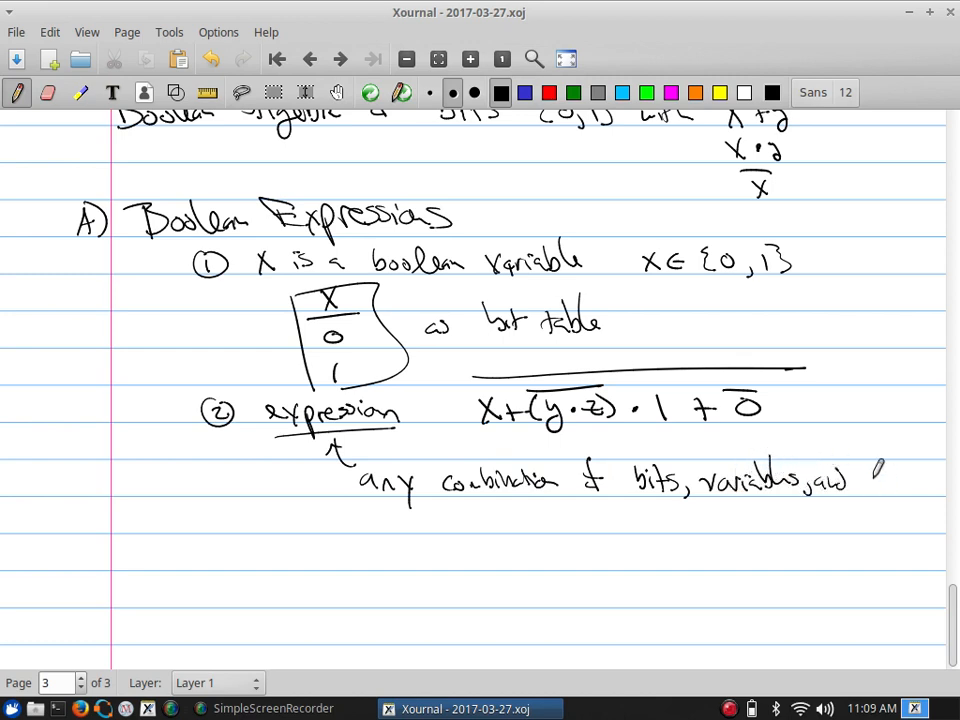
left_click_drag(870, 476, 904, 490)
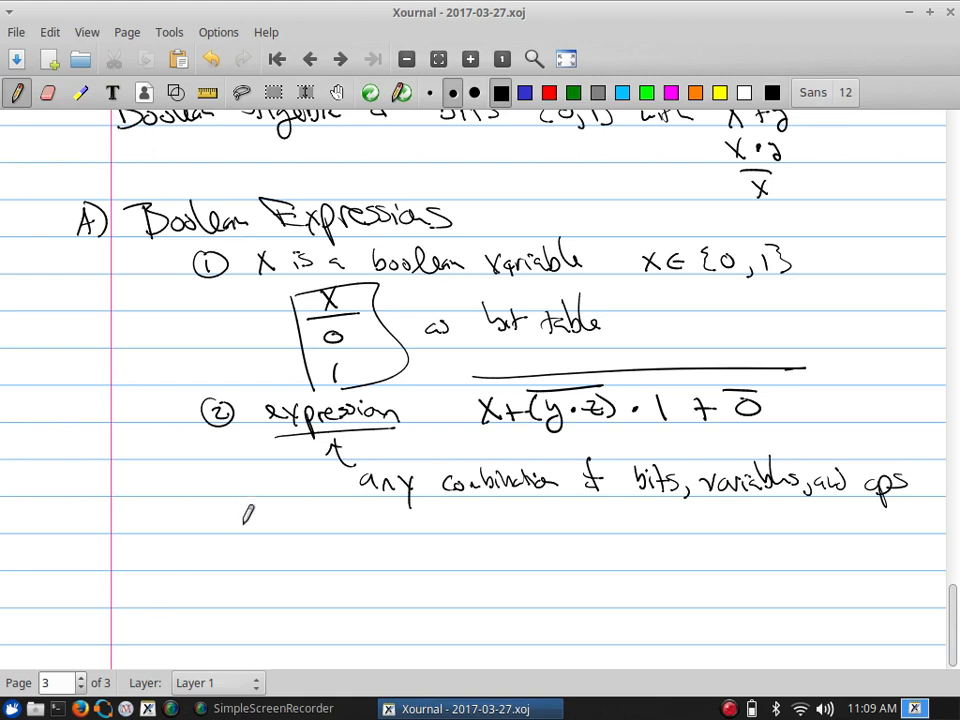
mouse_move(784, 504)
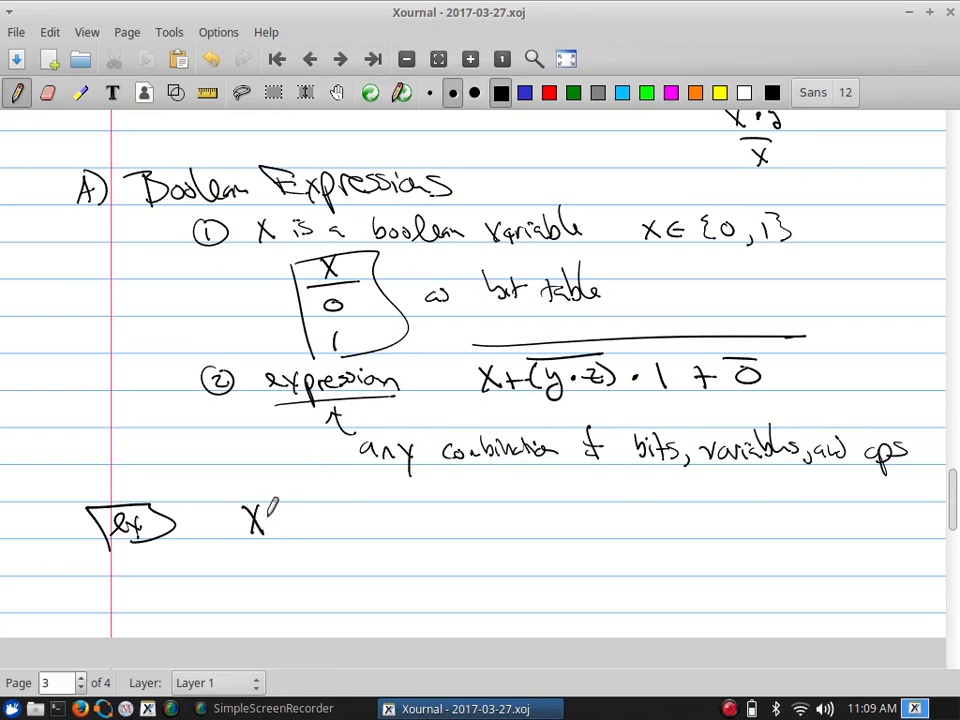
- Write the example (x+y)‾·(x̄+0) and list all x, y combinations in a table
left_click_drag(244, 496, 316, 524)
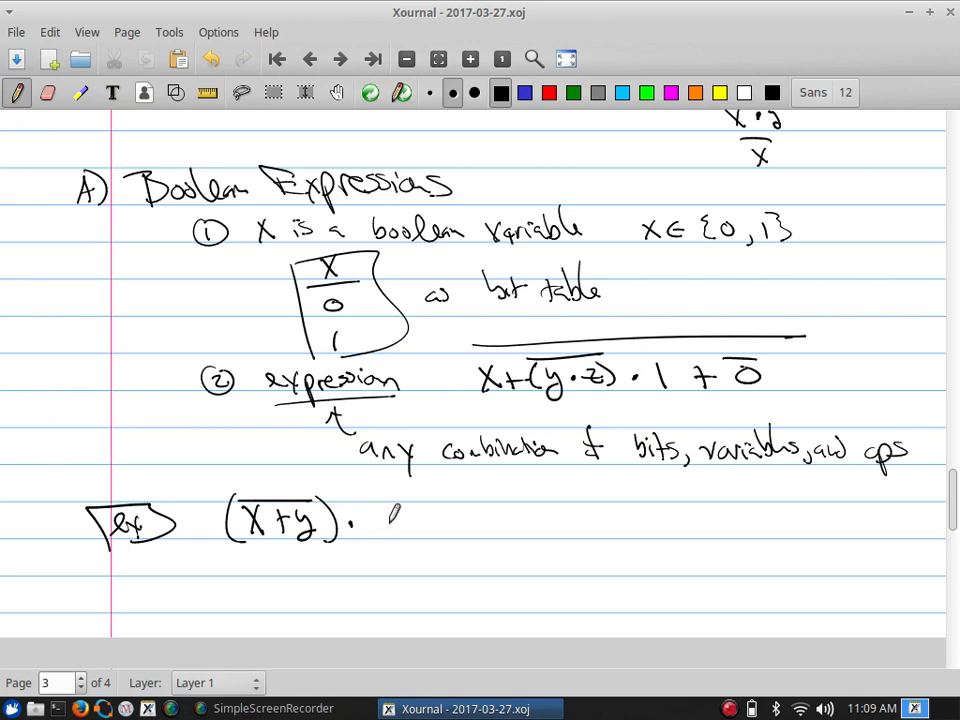
left_click_drag(376, 524, 420, 516)
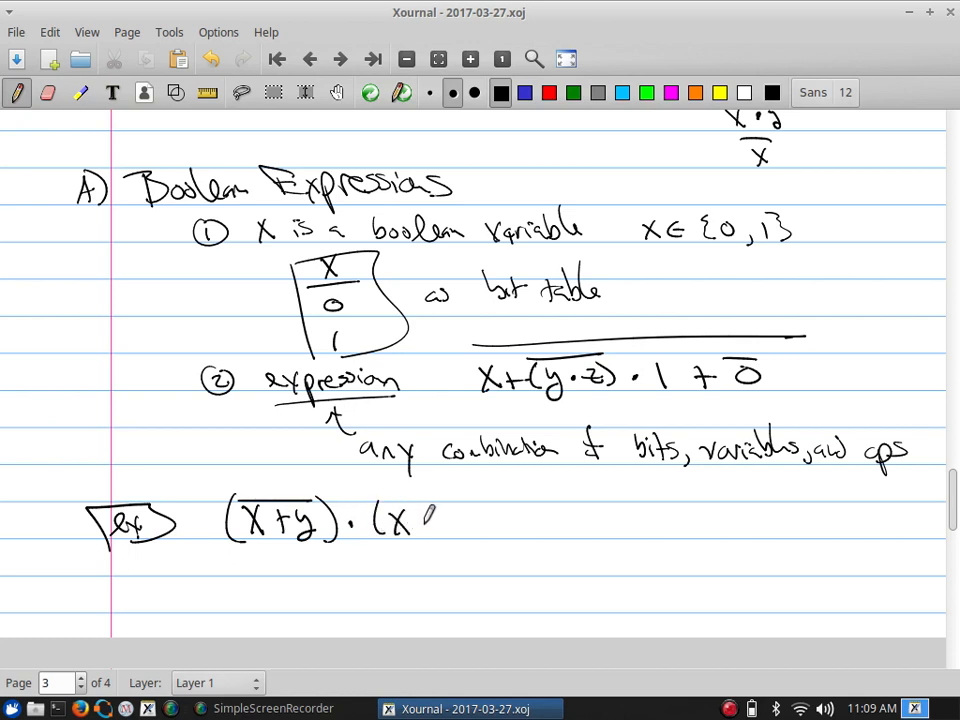
left_click_drag(380, 524, 420, 516)
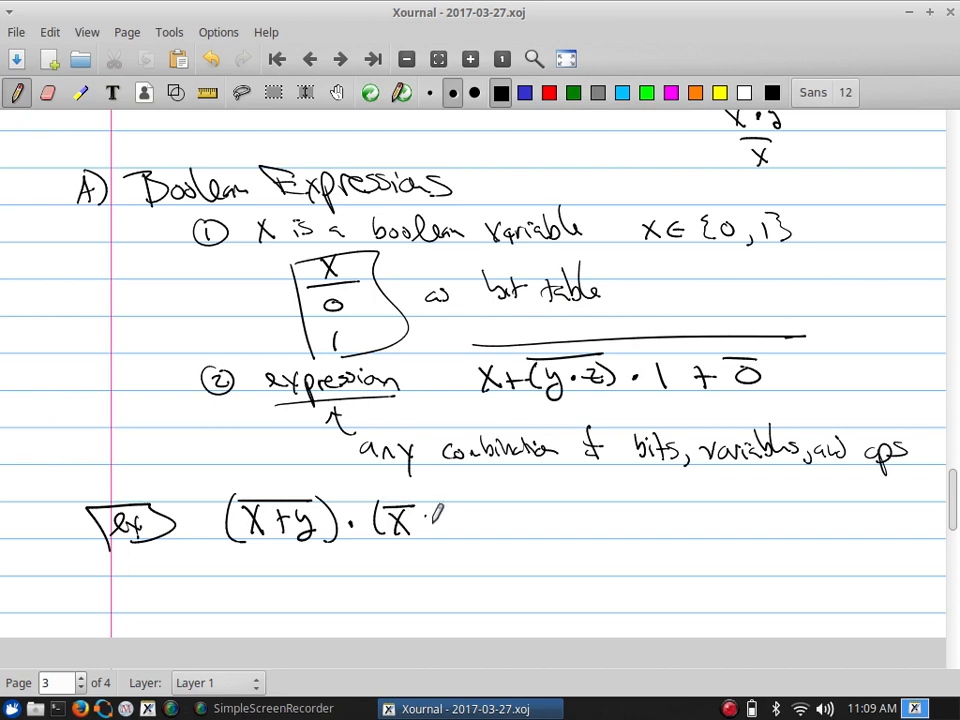
left_click_drag(430, 524, 456, 516)
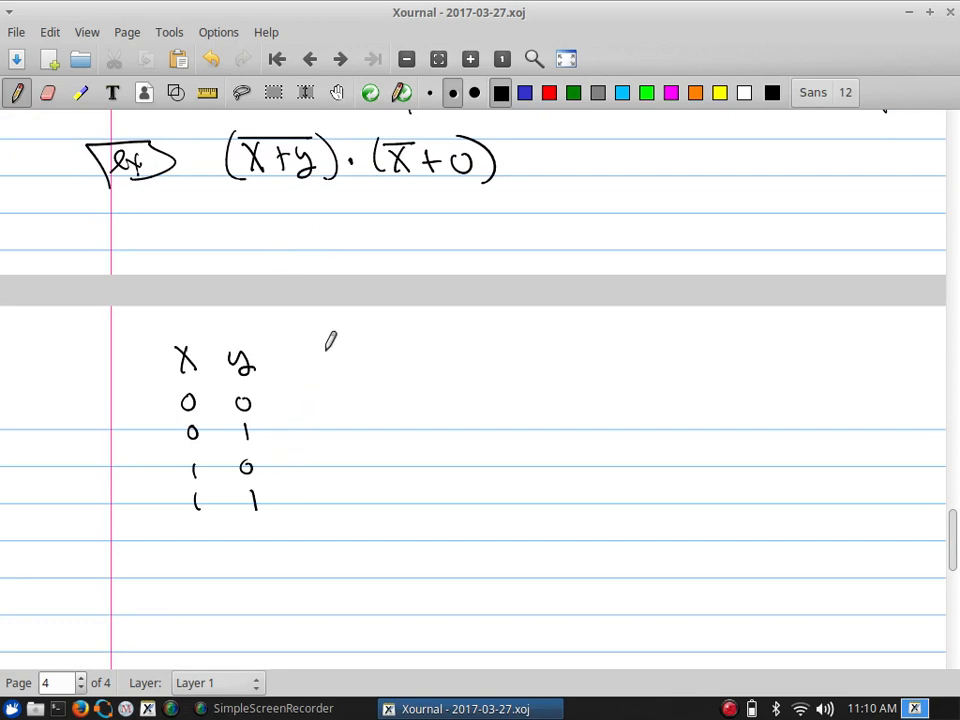
- Add and fill the x+y, its complement, and x̄+0 columns of the truth table
left_click_drag(304, 360, 390, 364)
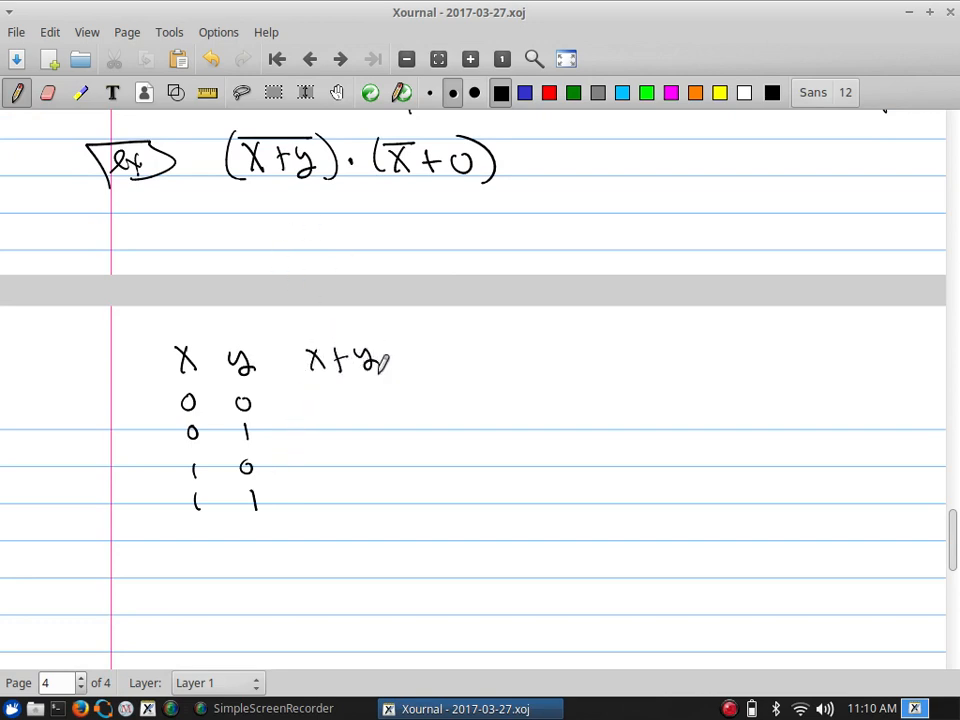
left_click_drag(336, 396, 344, 420)
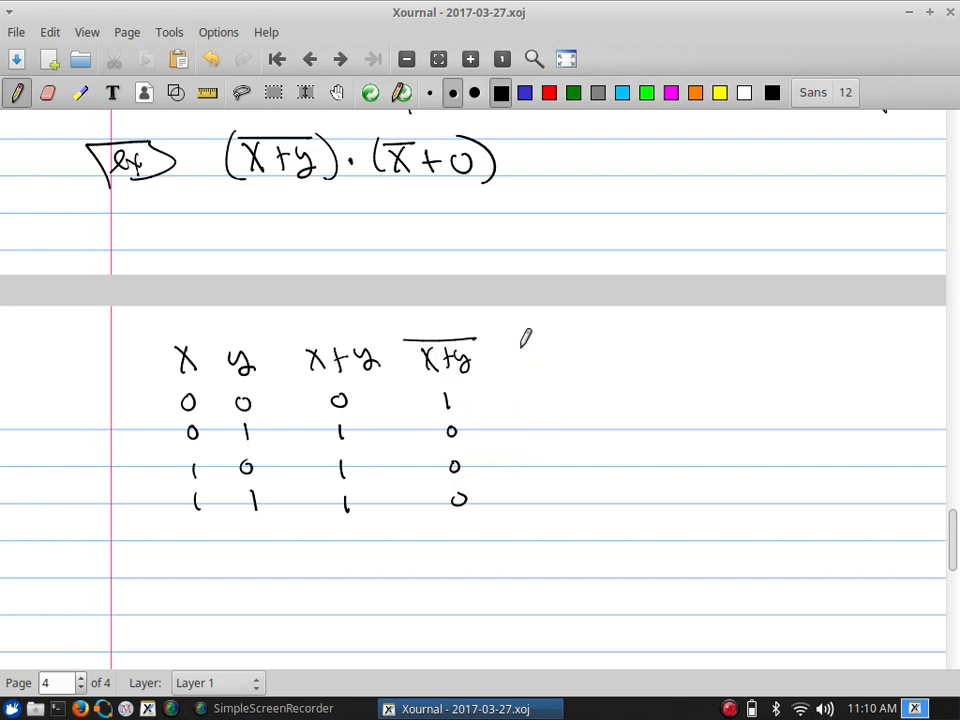
left_click_drag(520, 344, 584, 364)
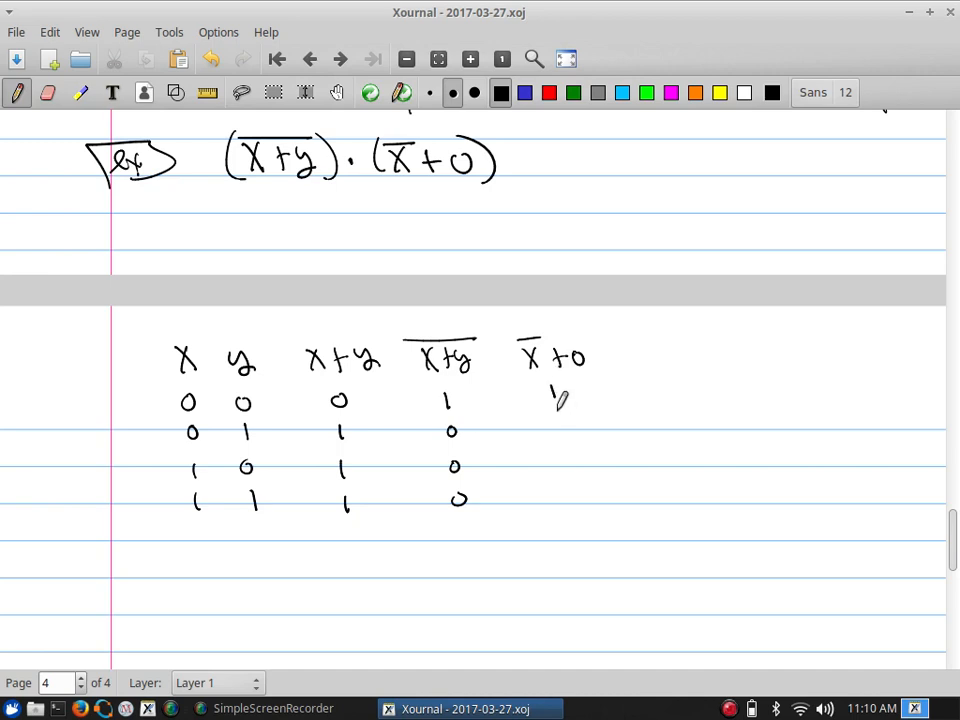
left_click_drag(556, 390, 568, 496)
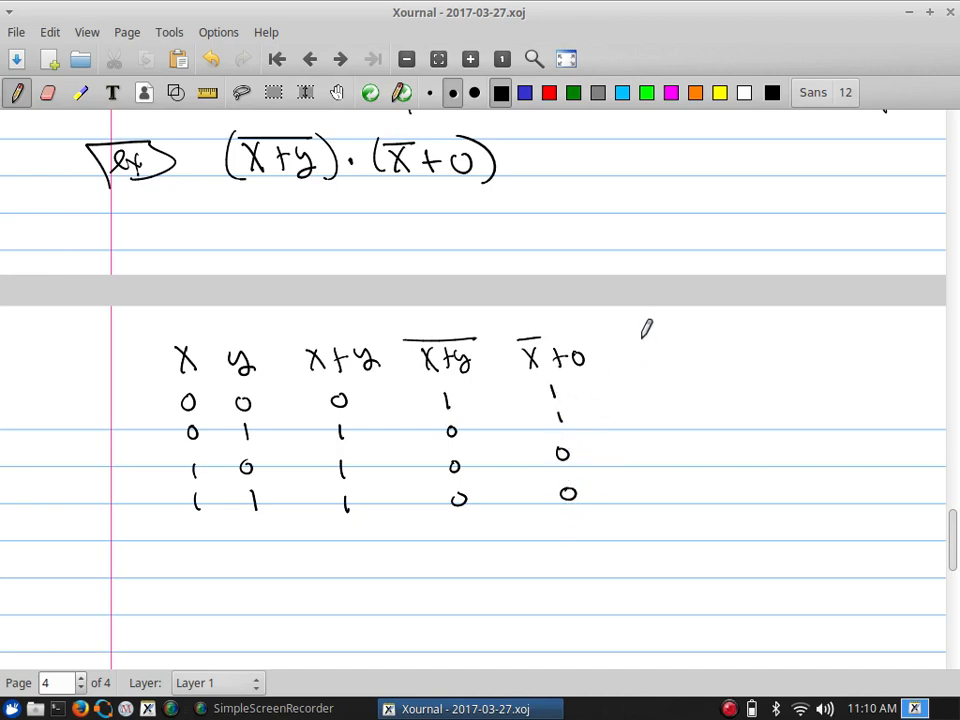
- Add the product column (x+y)‾·(x̄+0) heading and fill in its values
left_click_drag(644, 324, 700, 370)
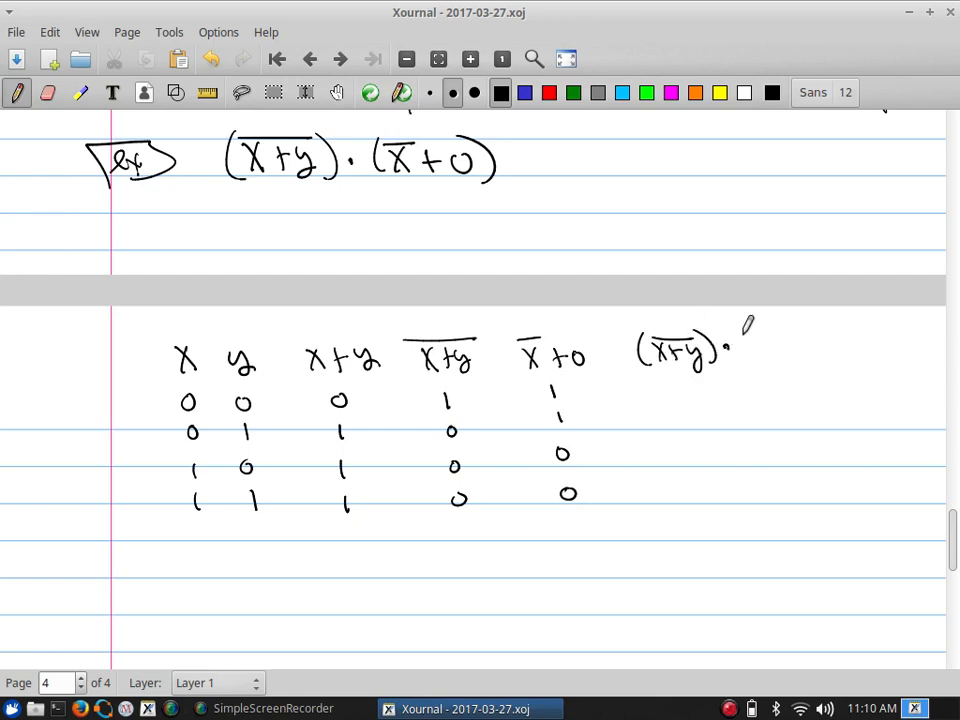
left_click_drag(738, 350, 816, 356)
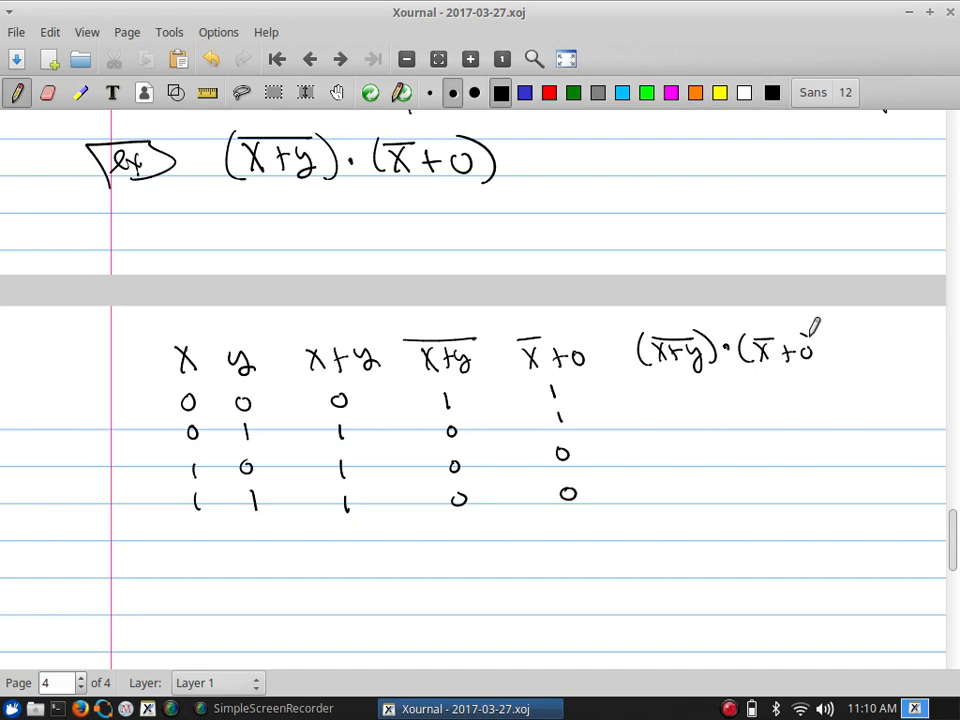
left_click_drag(570, 490, 584, 510)
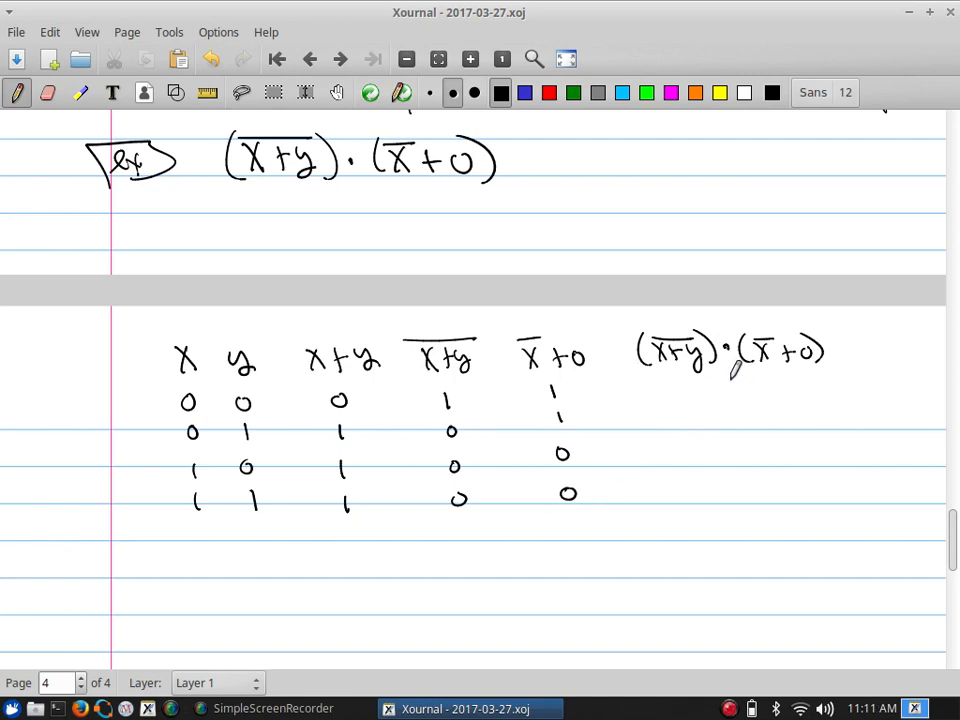
left_click_drag(736, 384, 736, 460)
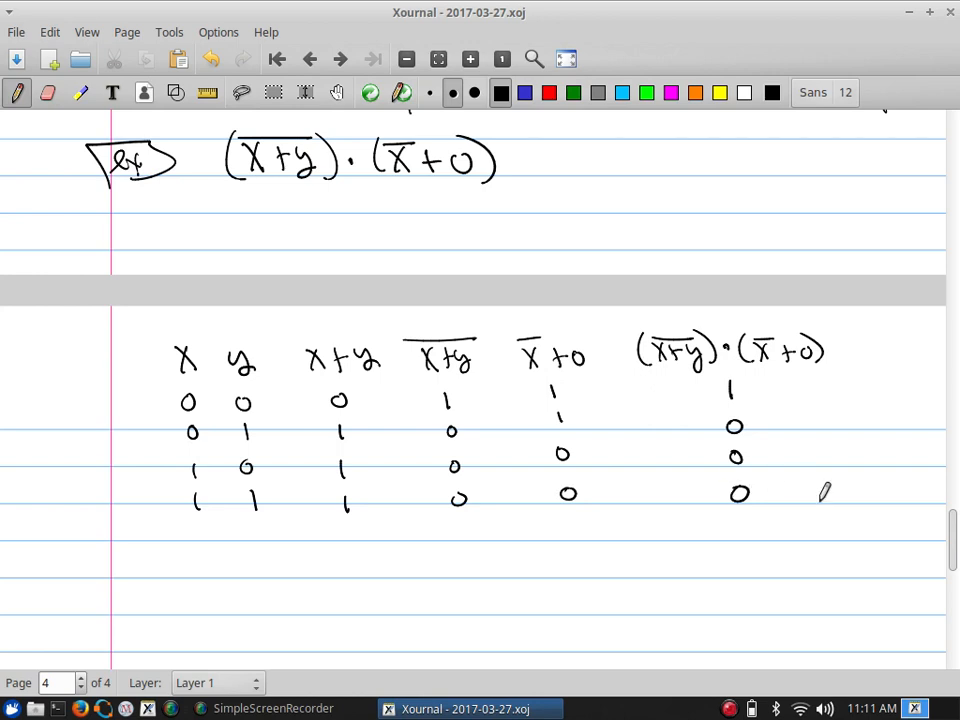
- Rule straight lines under the truth table's header row and between its columns
scroll("down", 3)
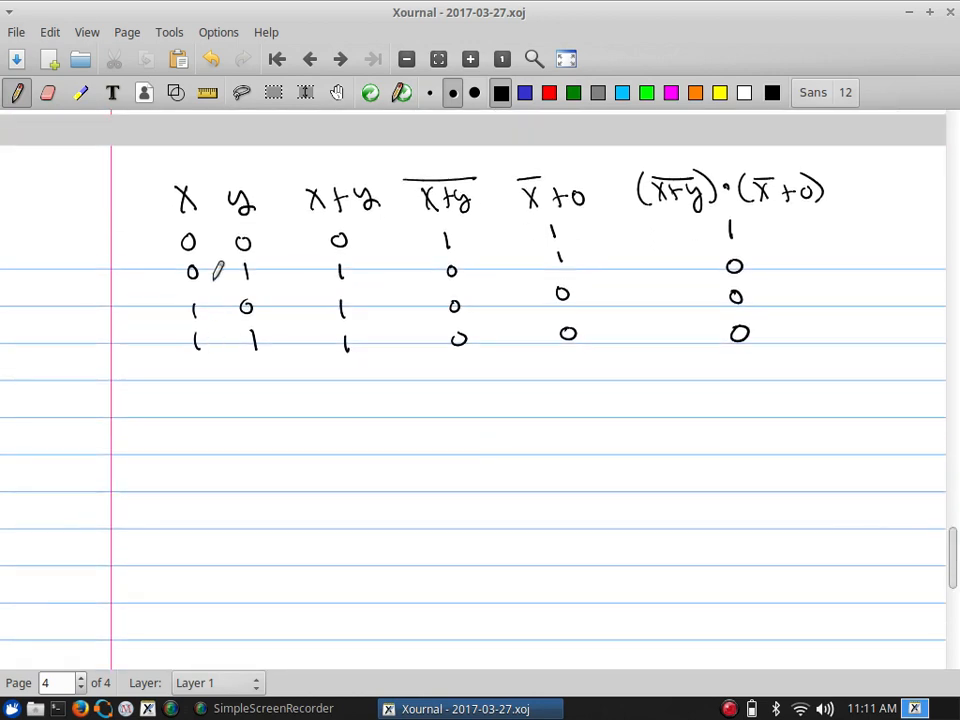
left_click_drag(156, 228, 844, 212)
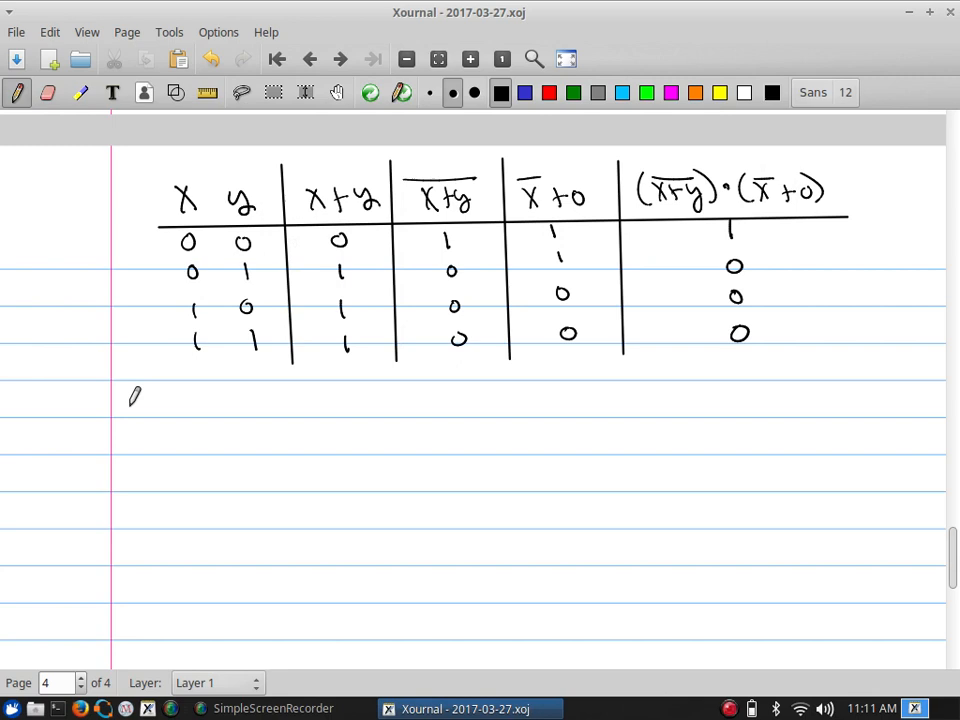
- Write an underlined 'Notice' with x=0, y=1 and an arrow to the expression evaluating to 0
left_click_drag(110, 410, 184, 396)
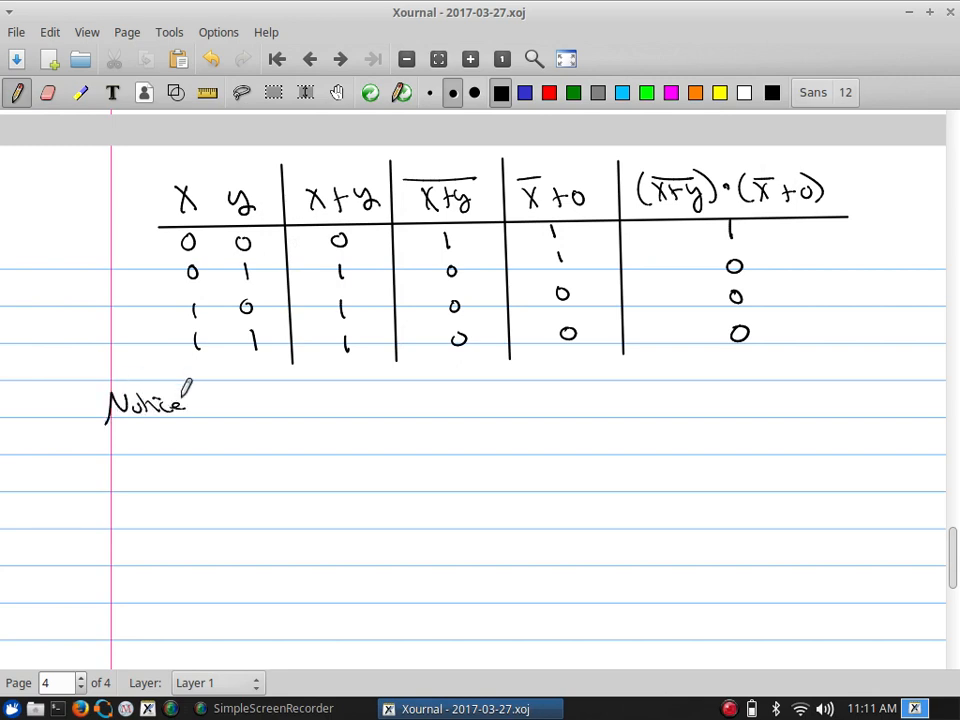
left_click_drag(240, 410, 280, 410)
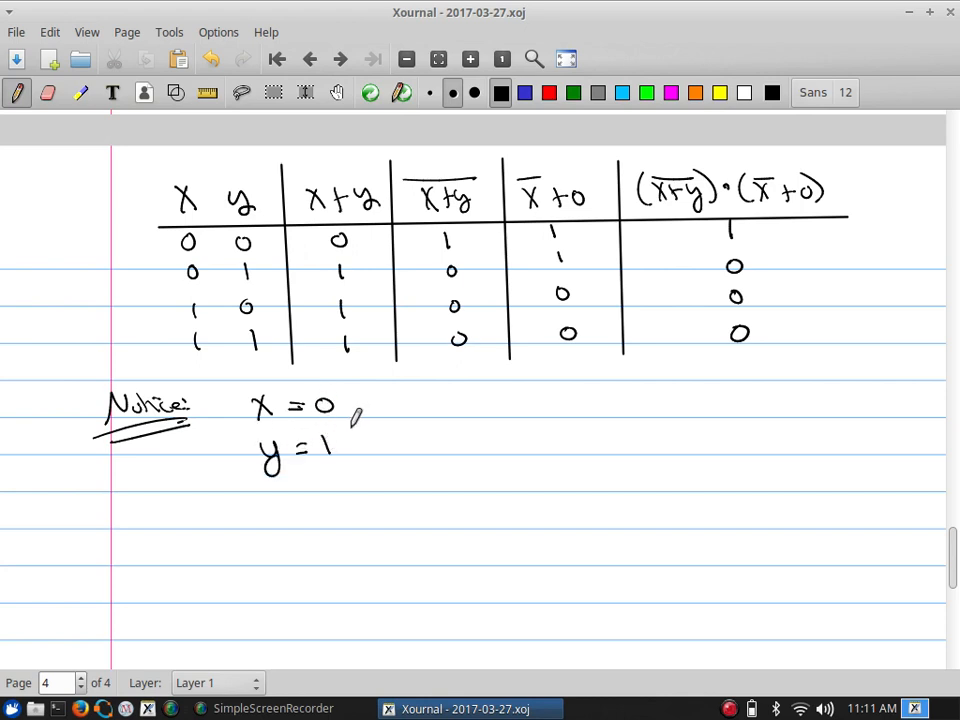
left_click_drag(344, 430, 410, 436)
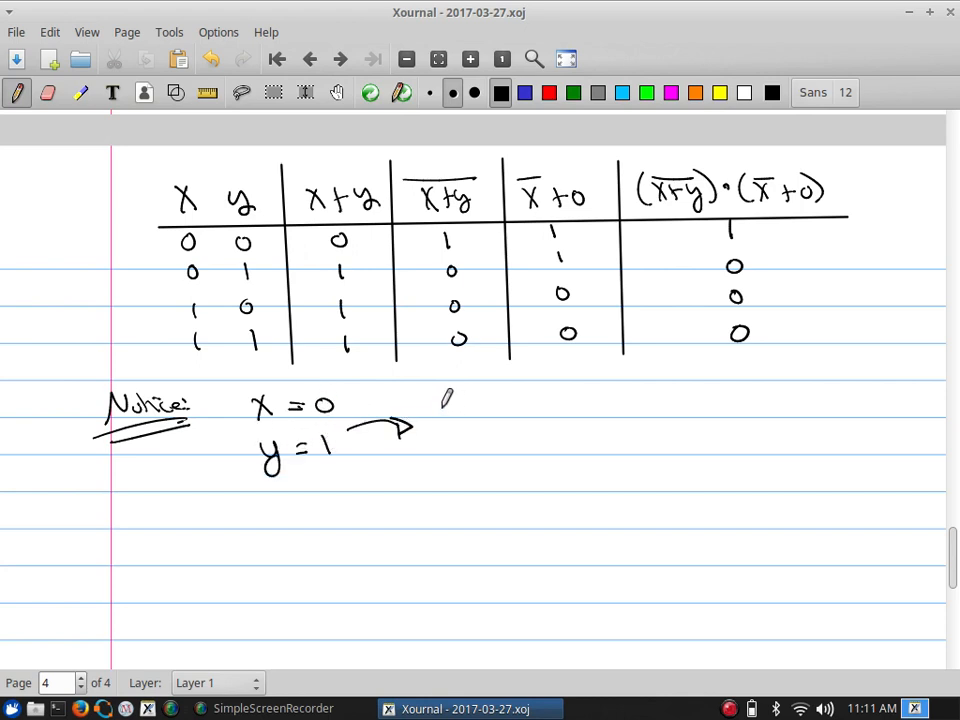
left_click_drag(430, 420, 516, 420)
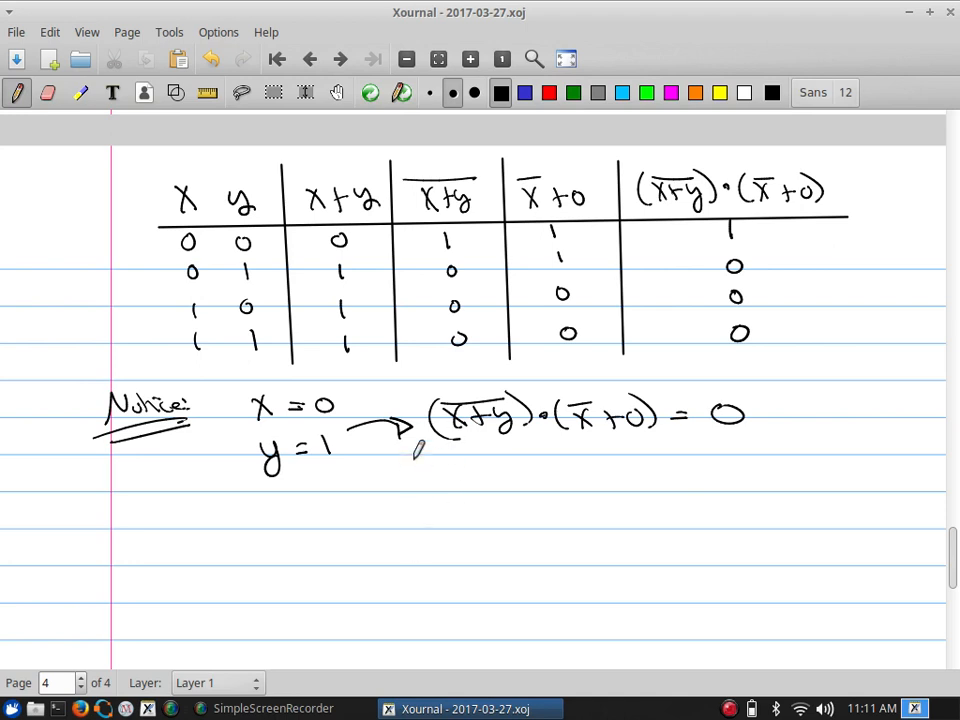
- Map each input pair to its value: (0,1)→0, (0,0)→1, (1,0)→0, (1,1)→0
left_click_drag(316, 510, 384, 500)
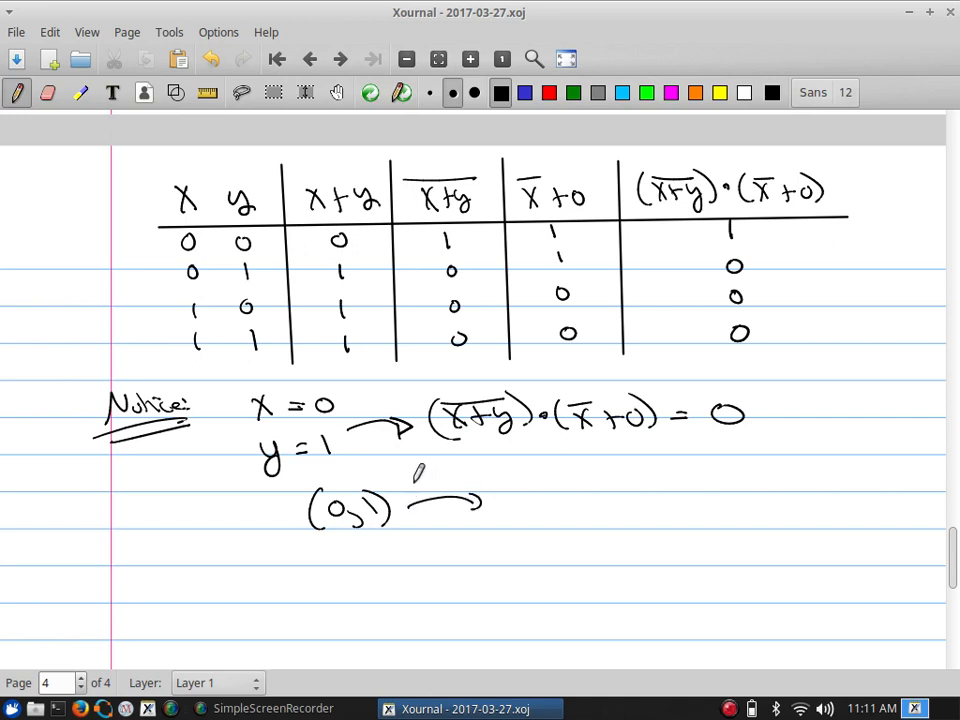
left_click_drag(416, 486, 490, 470)
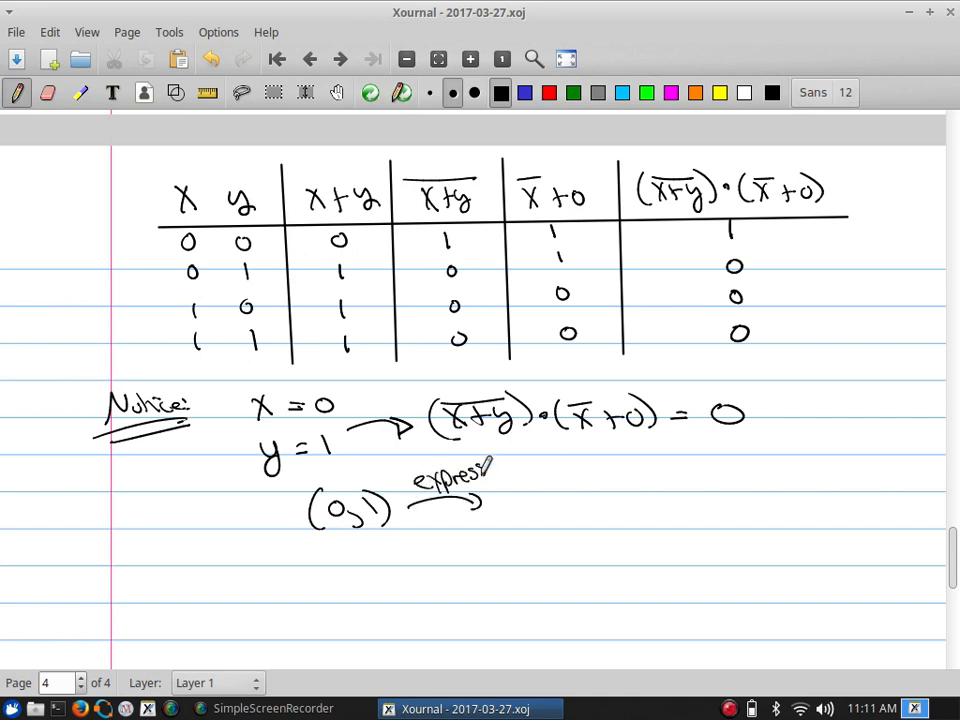
left_click_drag(500, 490, 544, 510)
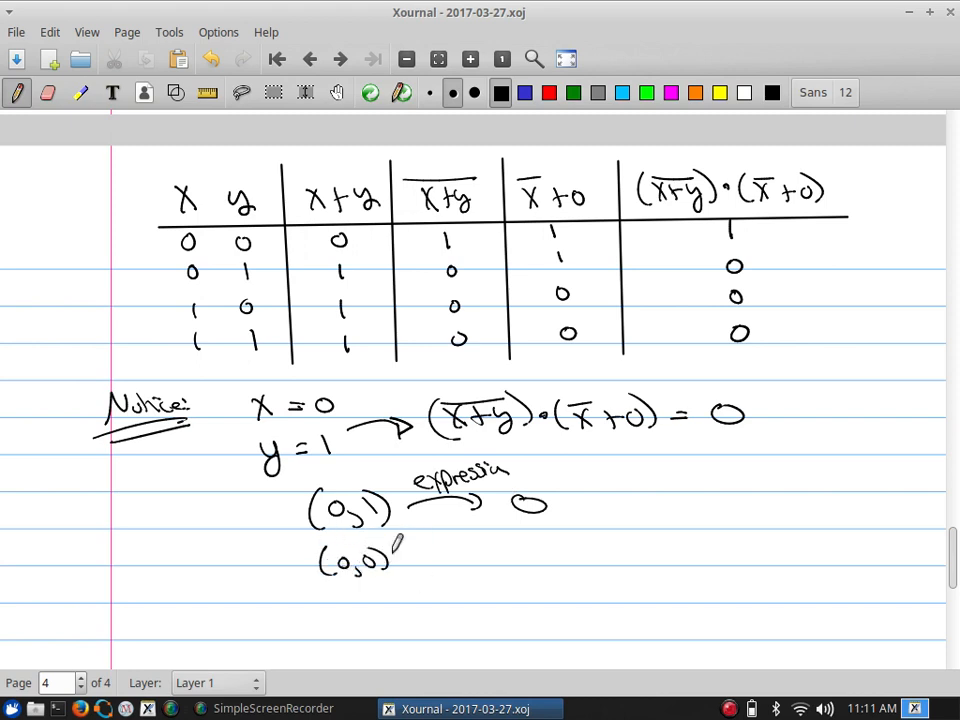
left_click_drag(400, 556, 476, 556)
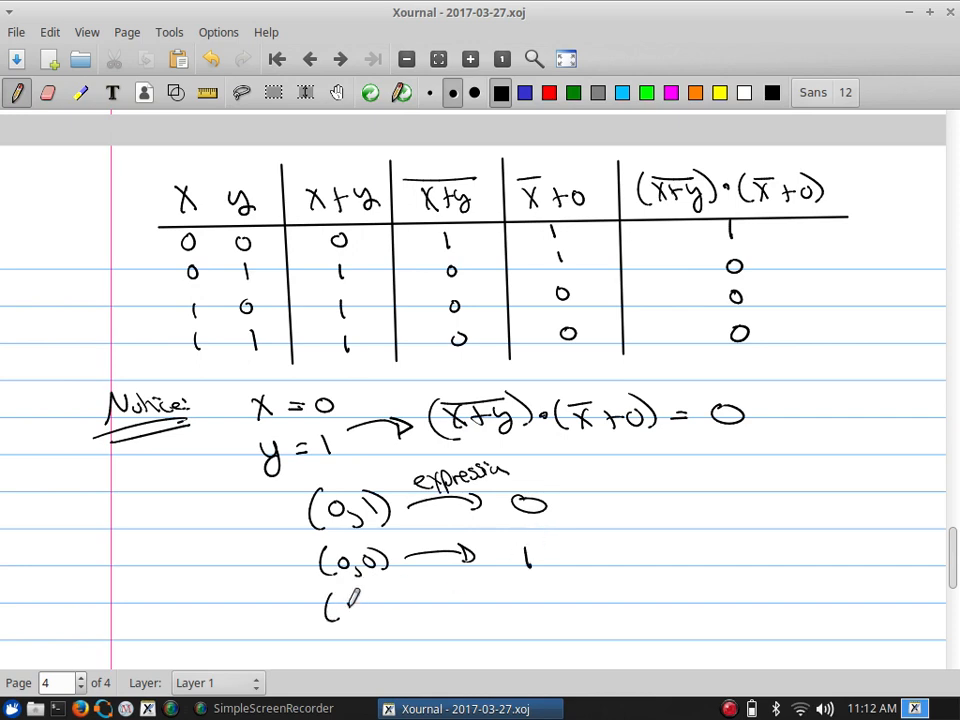
left_click_drag(320, 604, 470, 604)
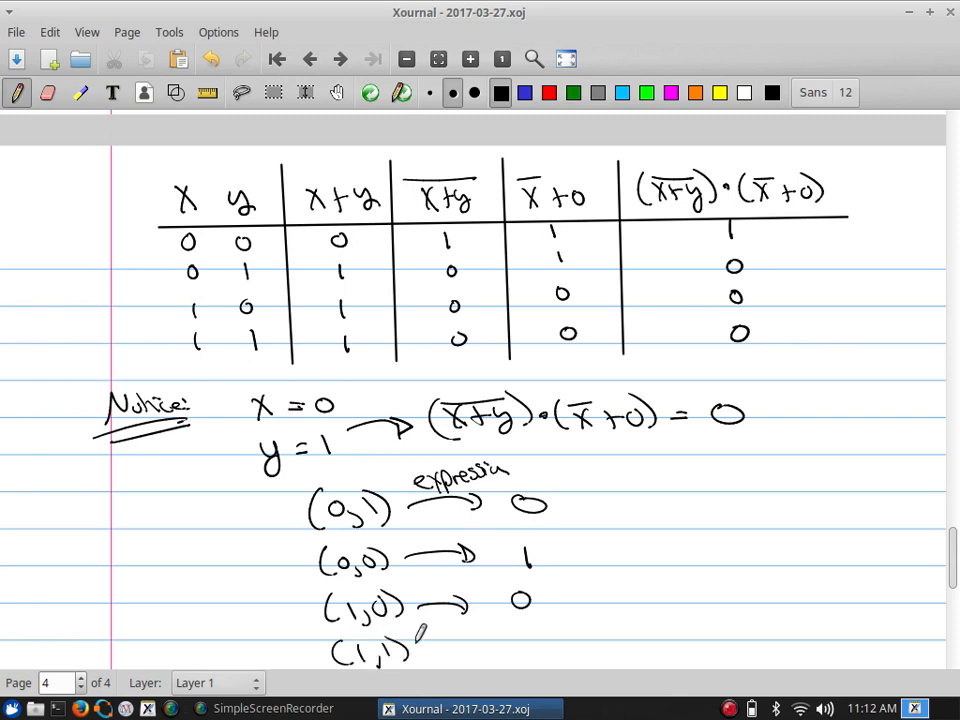
left_click_drag(410, 650, 540, 644)
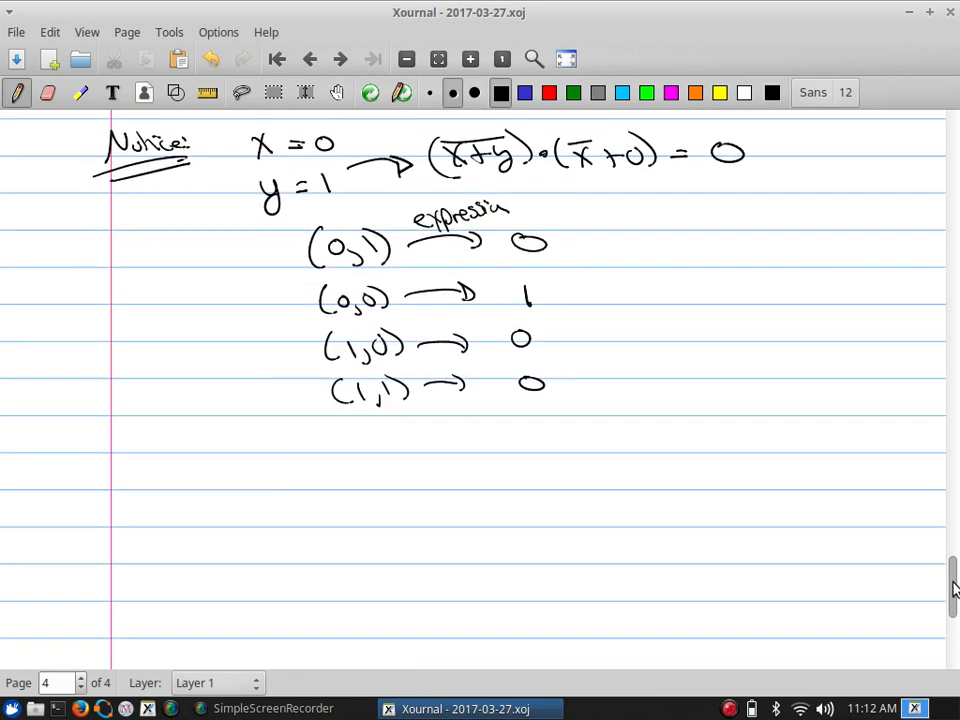
- Write the underlined heading '③ Boolean Function'
scroll("down", 3)
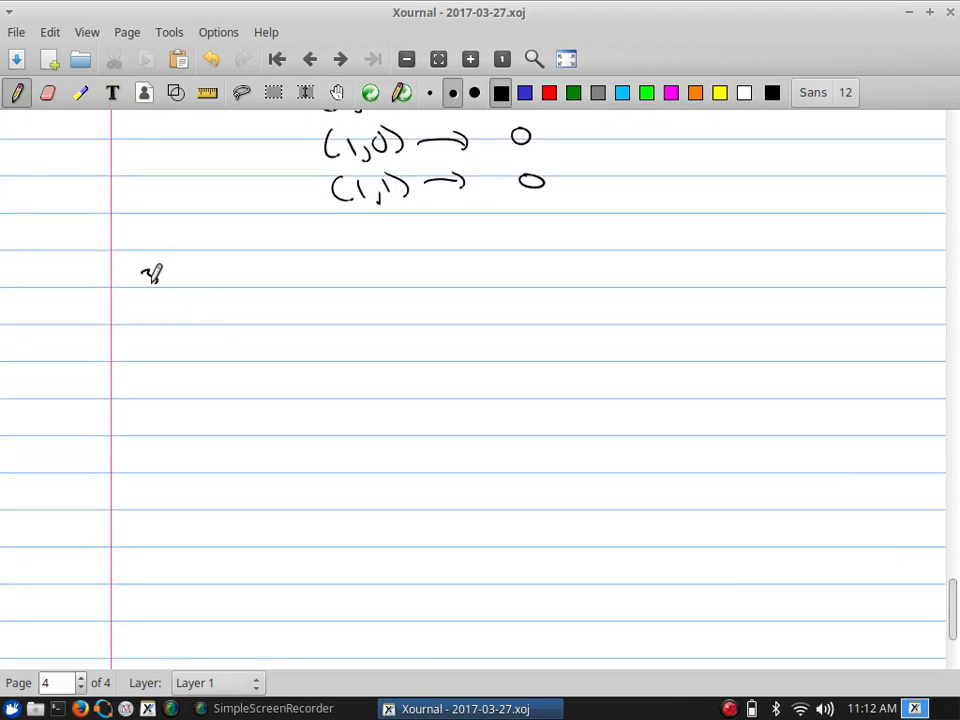
left_click_drag(140, 280, 244, 270)
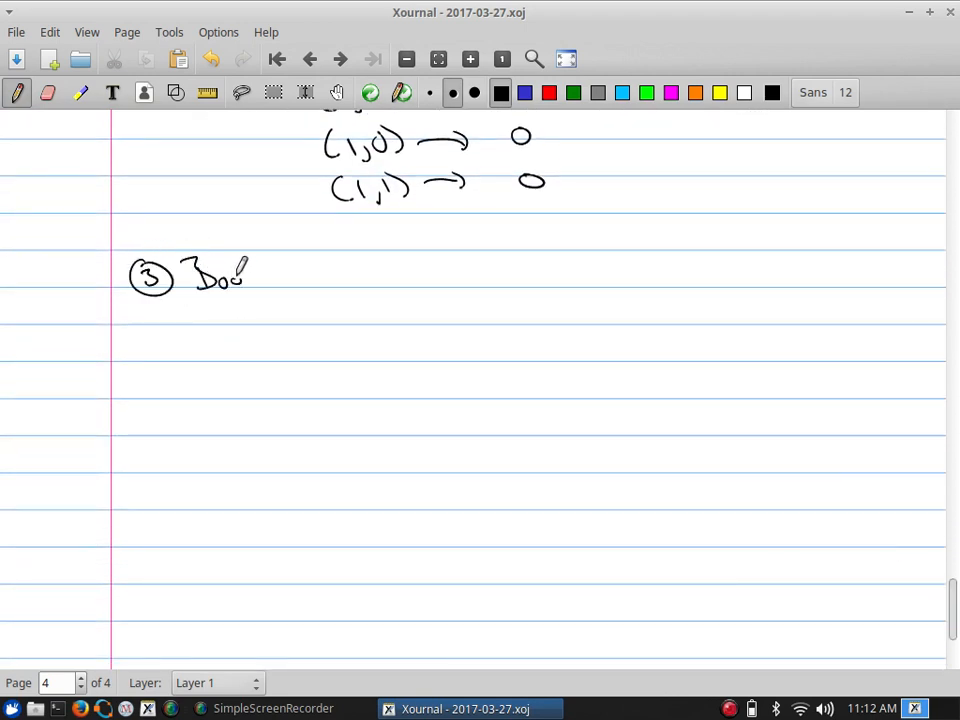
left_click_drag(250, 276, 364, 260)
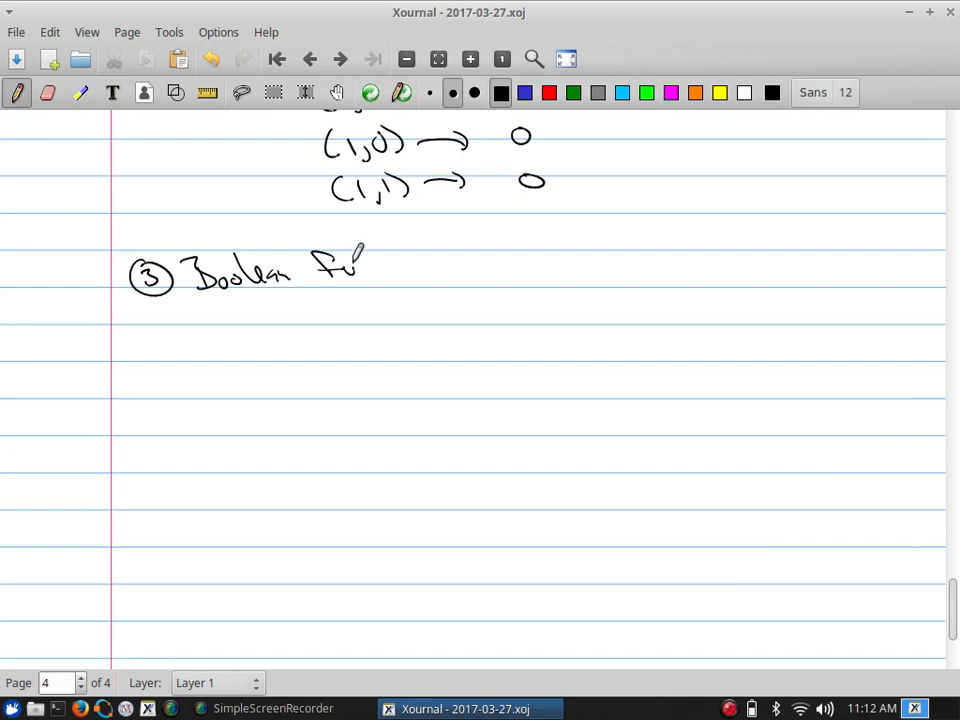
left_click_drag(320, 264, 436, 280)
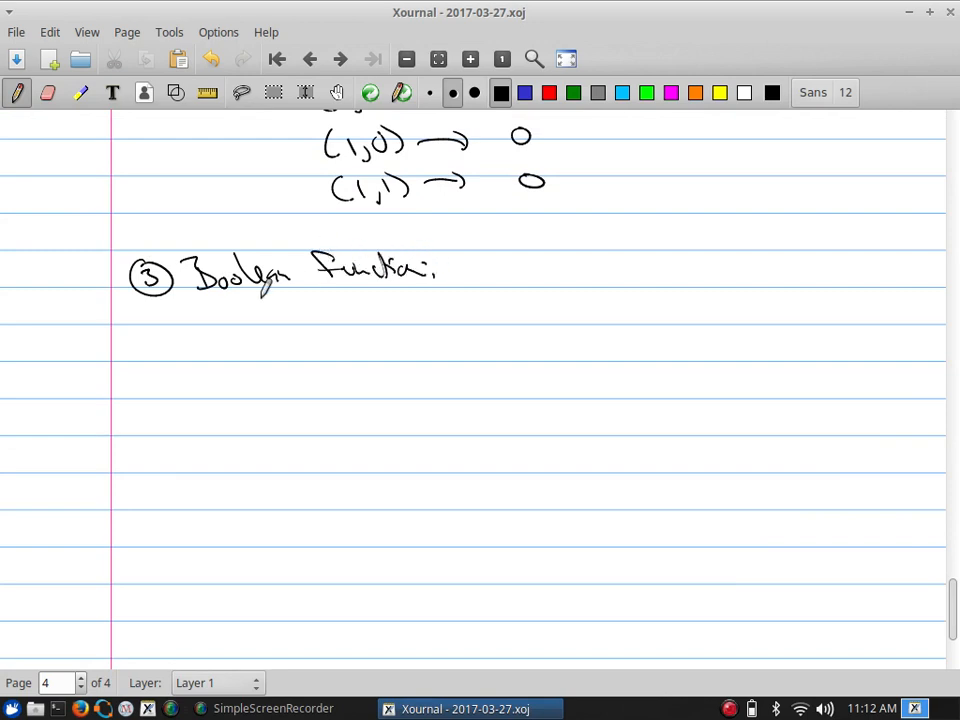
left_click_drag(218, 298, 420, 290)
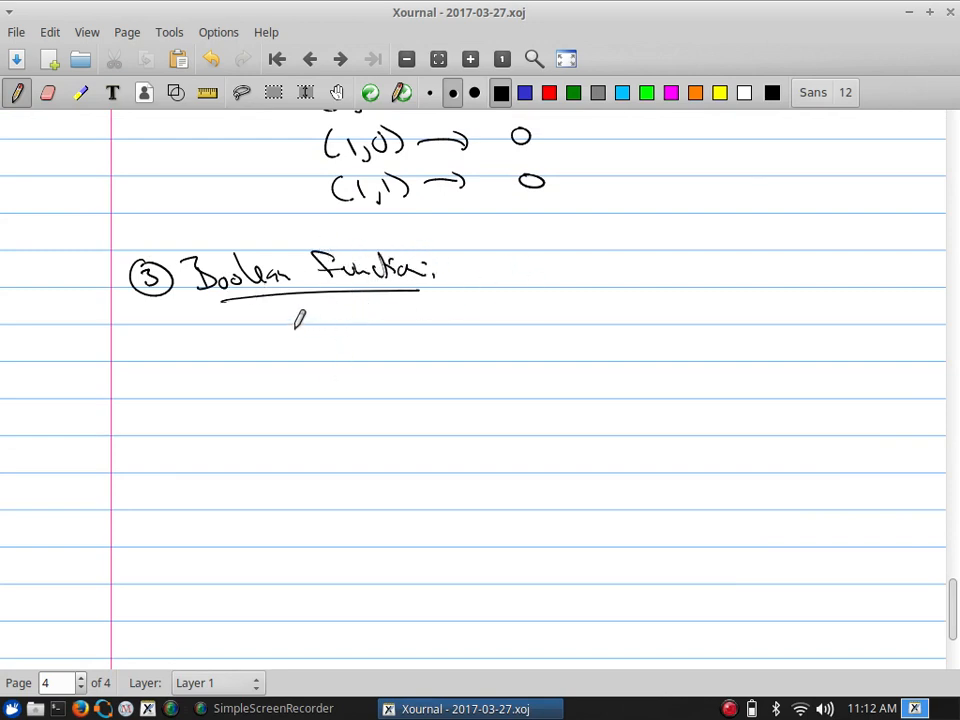
- Define Bⁿ as the n-tuples of 0s and 1s
left_click_drag(290, 344, 396, 330)
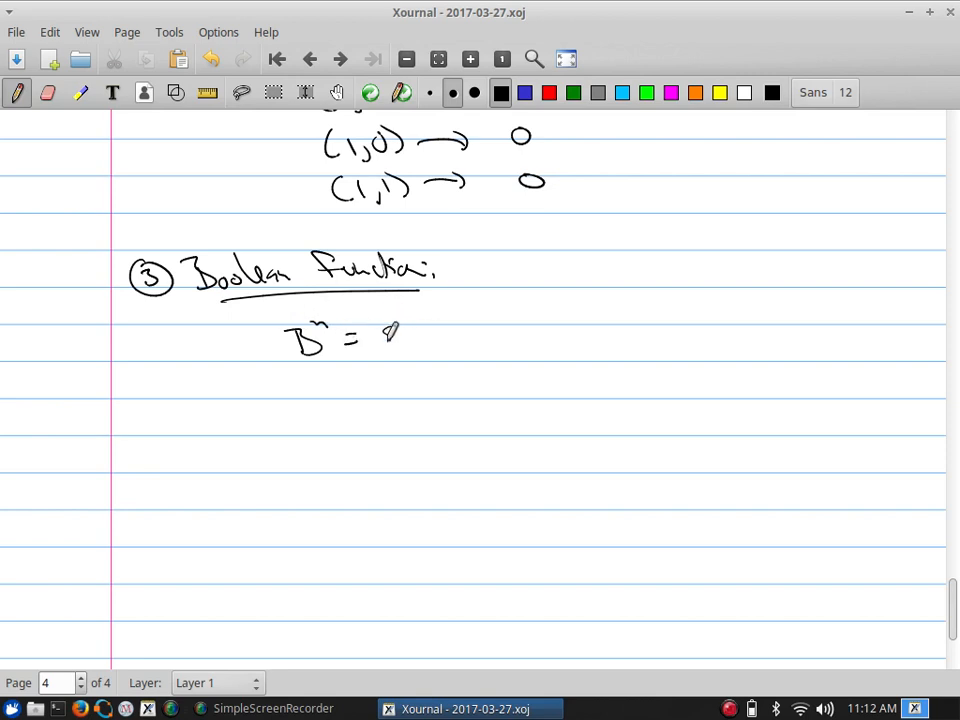
left_click_drag(384, 344, 416, 324)
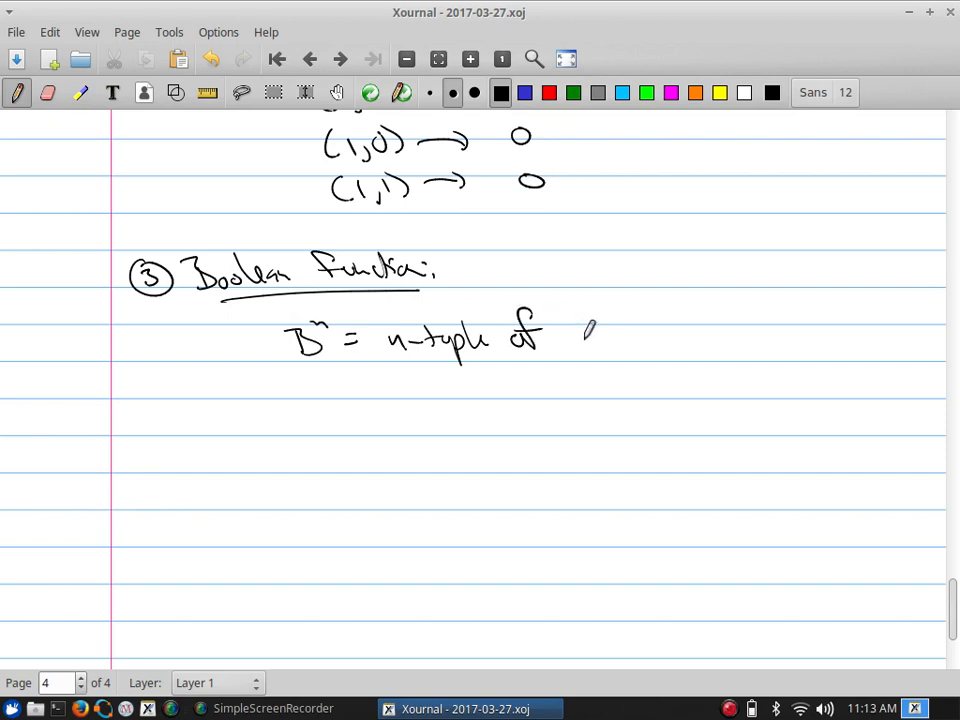
left_click_drag(580, 340, 664, 340)
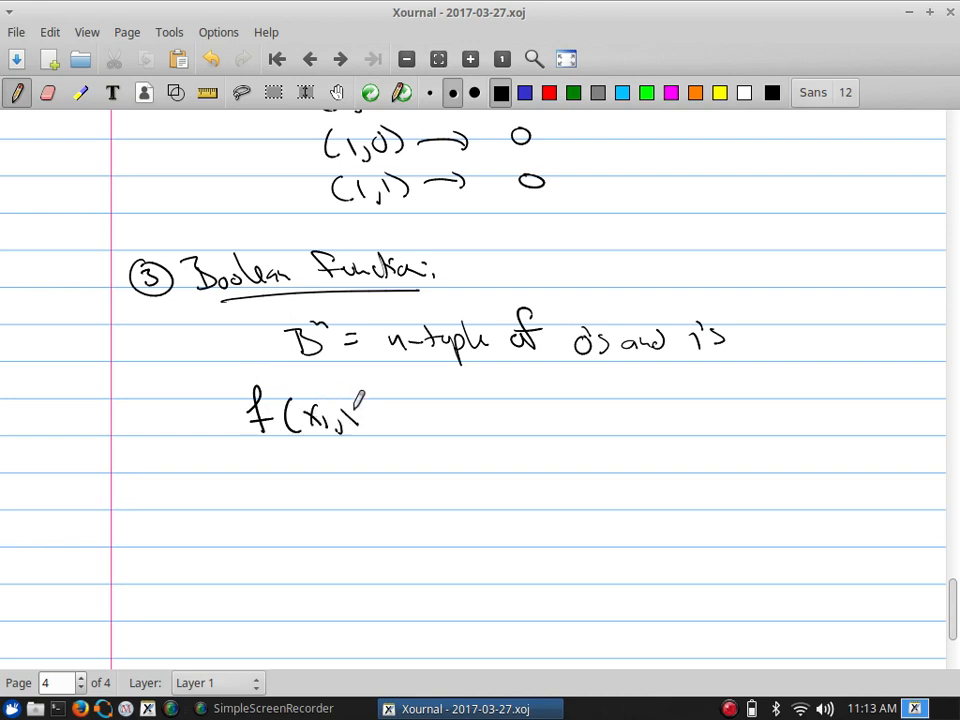
- Write f(x1,…,xn) as an expression in the variables and f: Bⁿ → B
left_click_drag(356, 414, 460, 414)
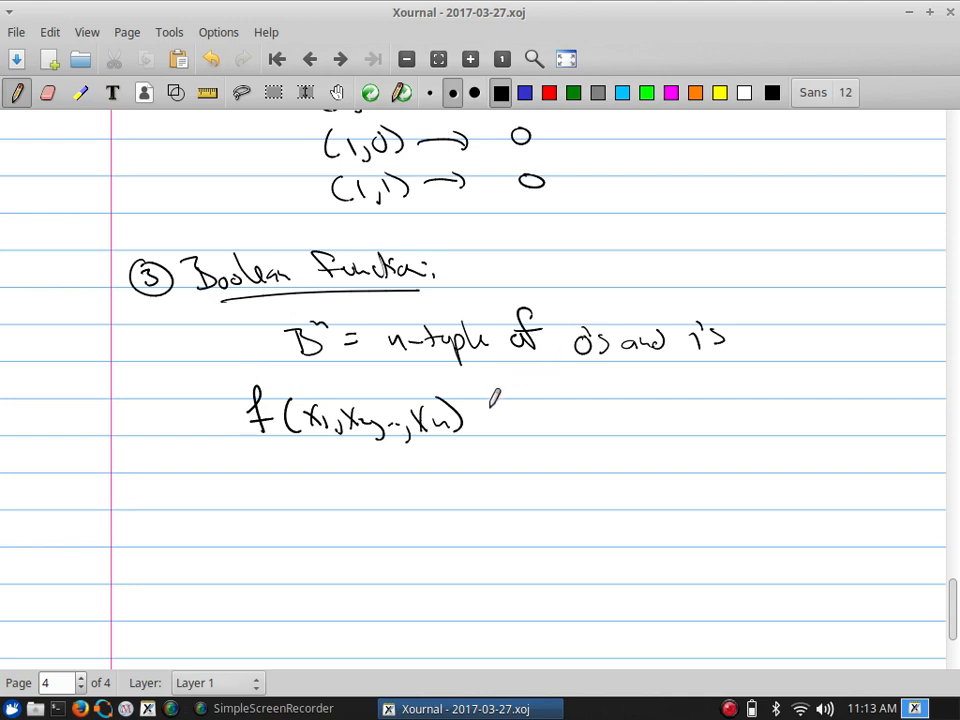
left_click_drag(490, 414, 610, 414)
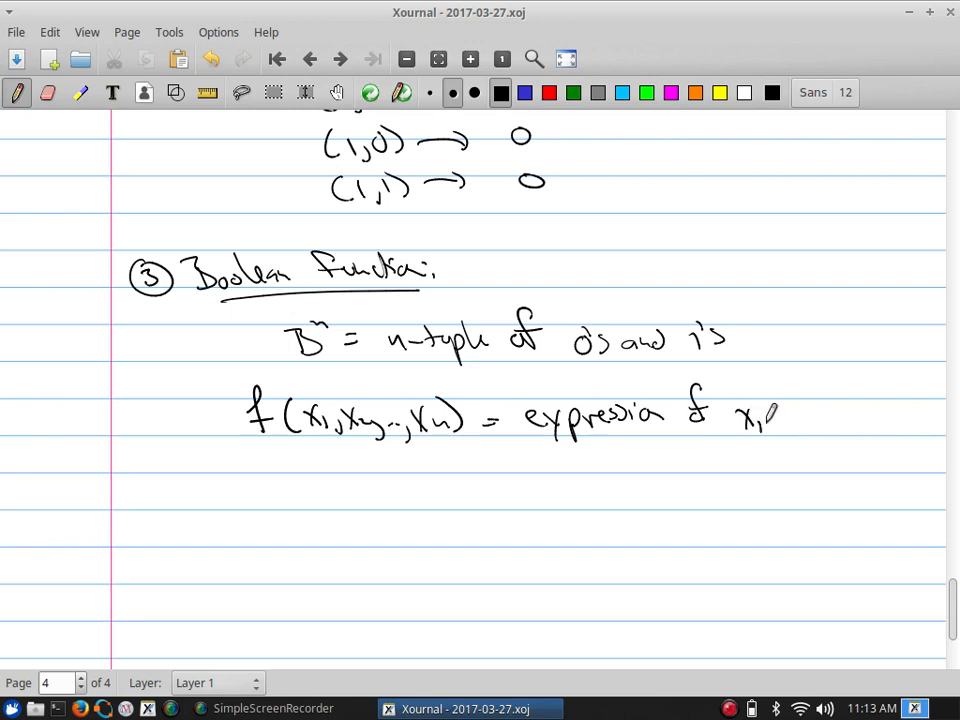
left_click_drag(784, 420, 870, 414)
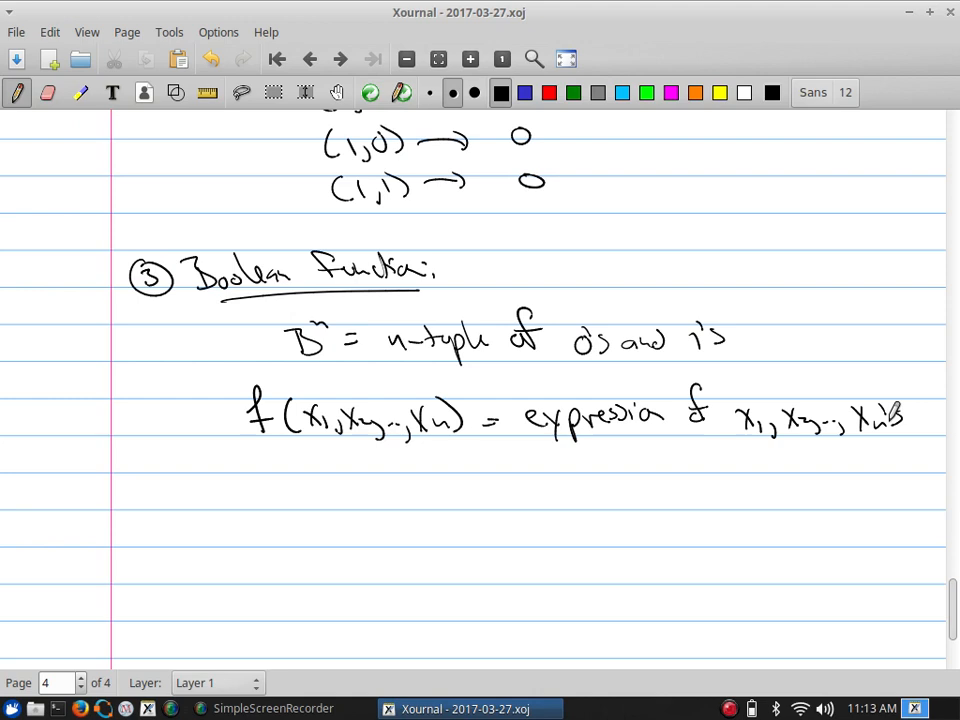
left_click_drag(290, 444, 296, 480)
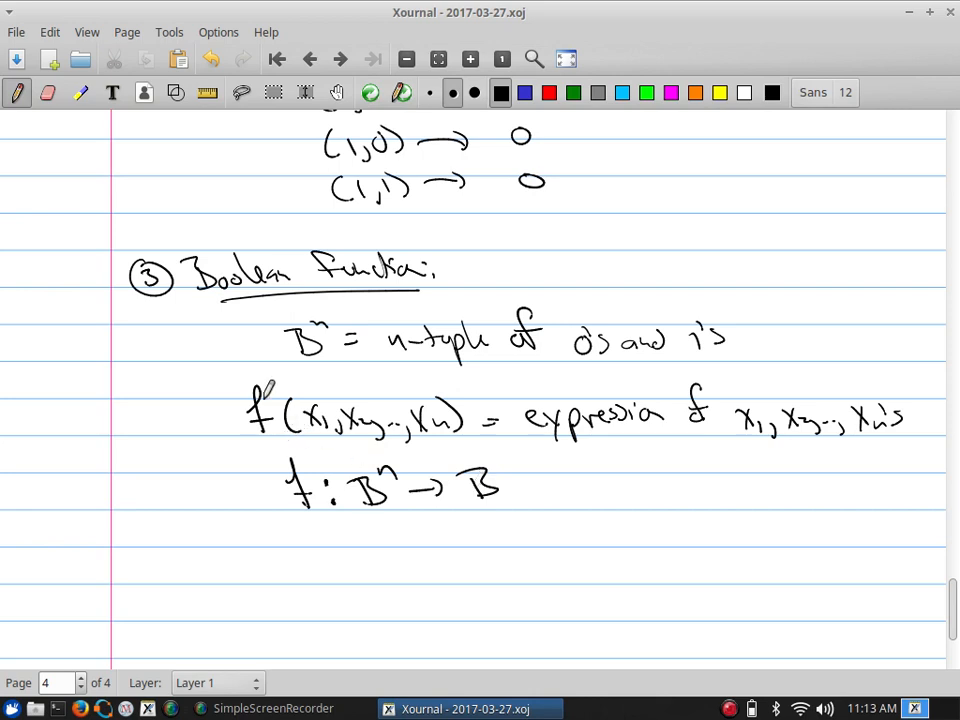
- Bracket the two definitions and write 'Boolean function of degree n' beside them
left_click_drag(210, 384, 250, 524)
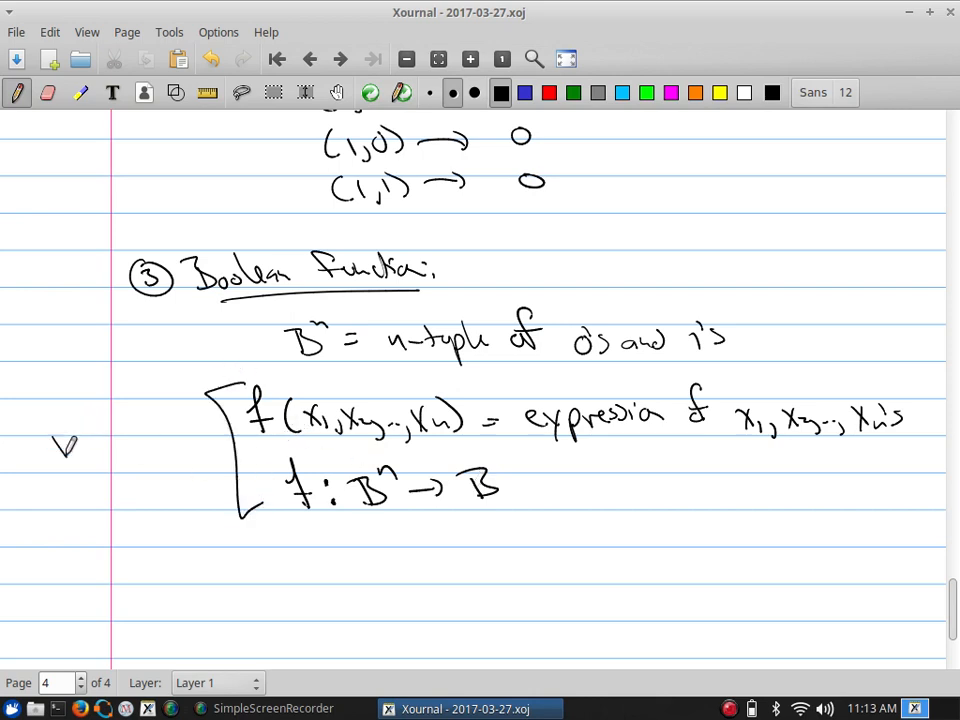
left_click_drag(40, 430, 150, 420)
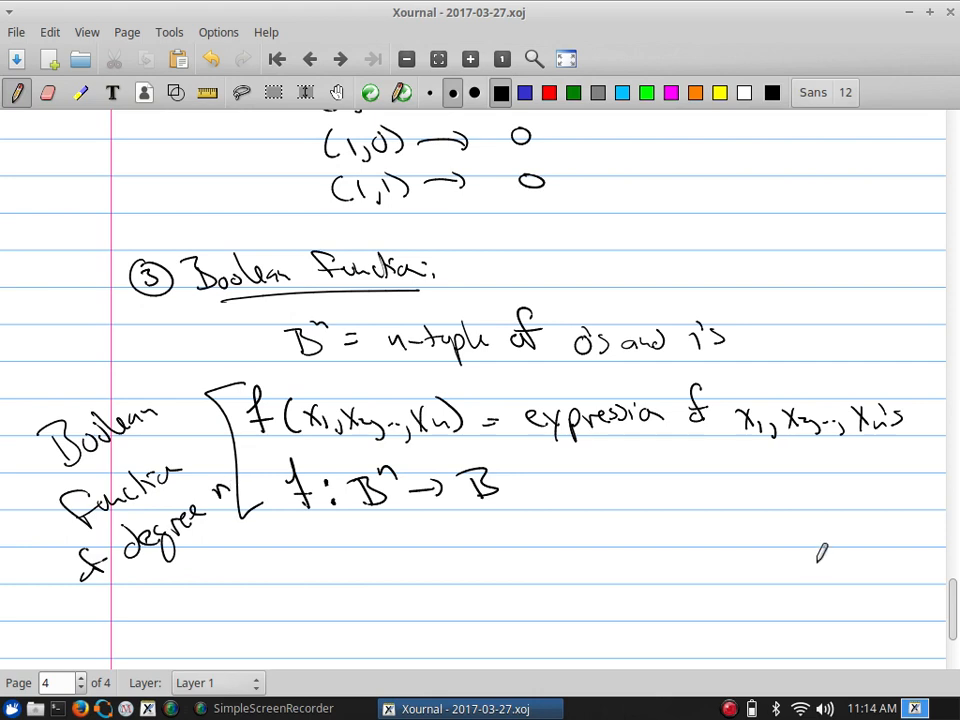
- Write the boxed example f(x,y) = (x+y)‾·(x̄+0) below the definitions
scroll("down", 3)
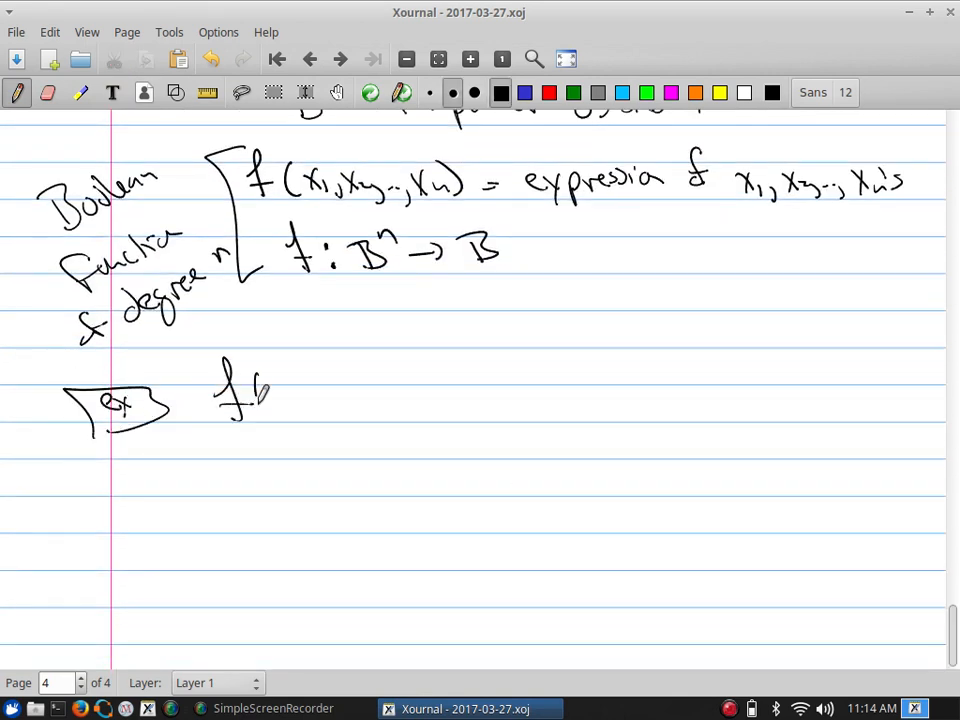
left_click_drag(270, 400, 396, 400)
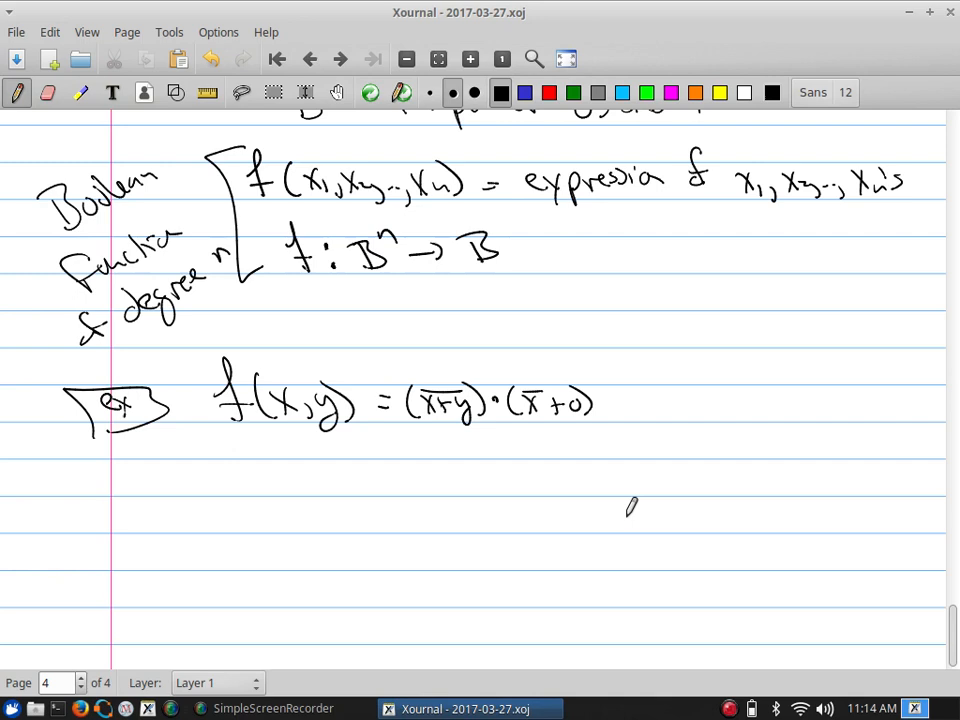
mouse_move(248, 440)
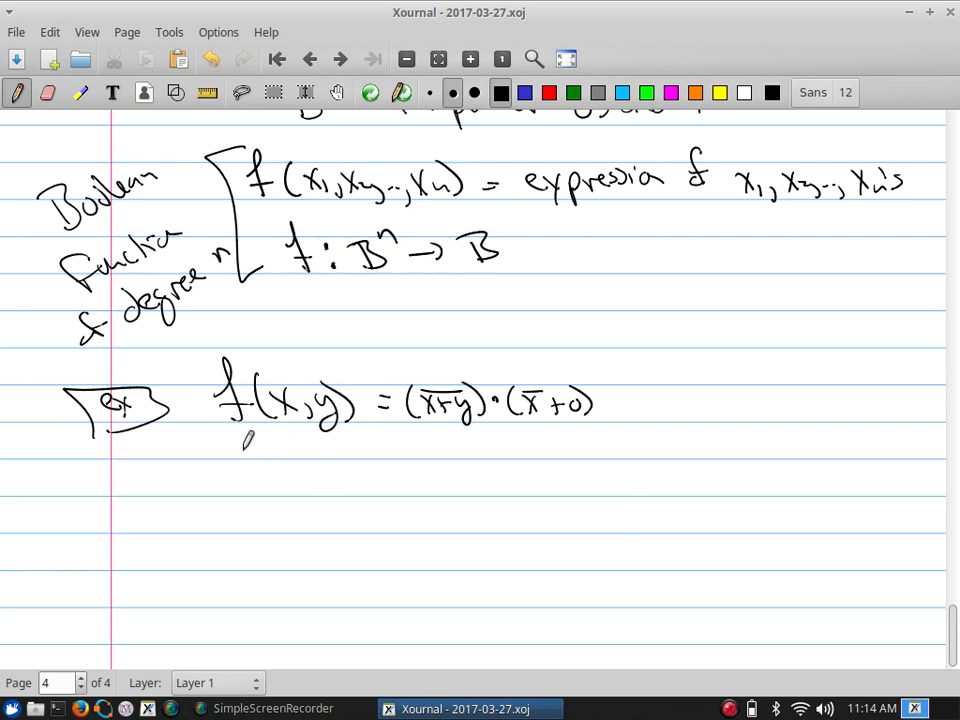
- Evaluate by table: f(0,0) = 1 and the other three values equal 0
left_click_drag(230, 476, 304, 480)
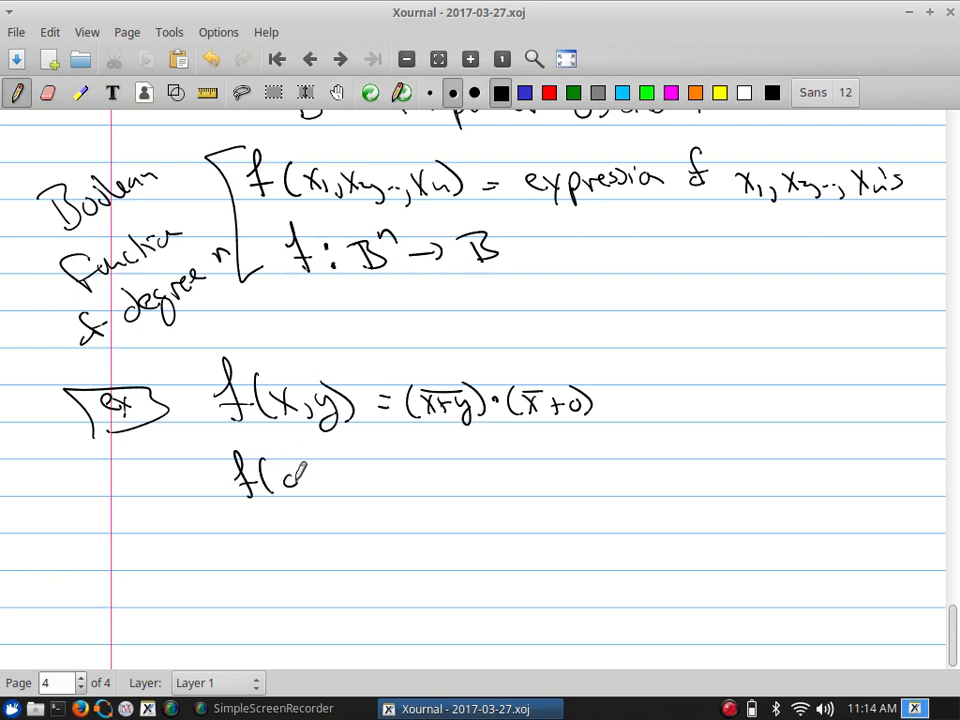
left_click_drag(290, 476, 390, 480)
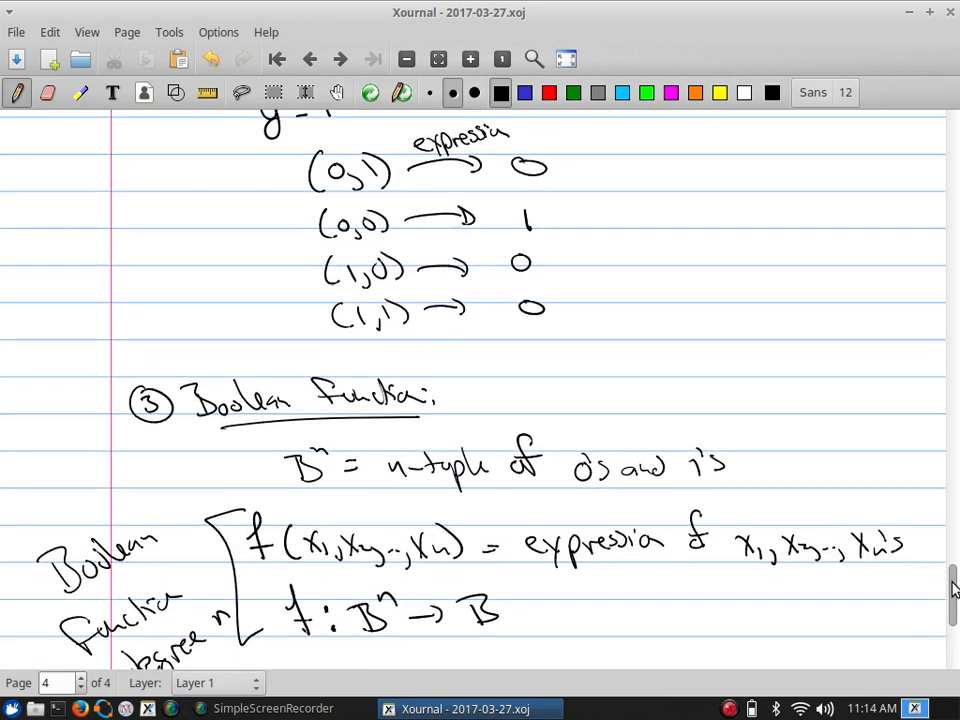
scroll("down", 3)
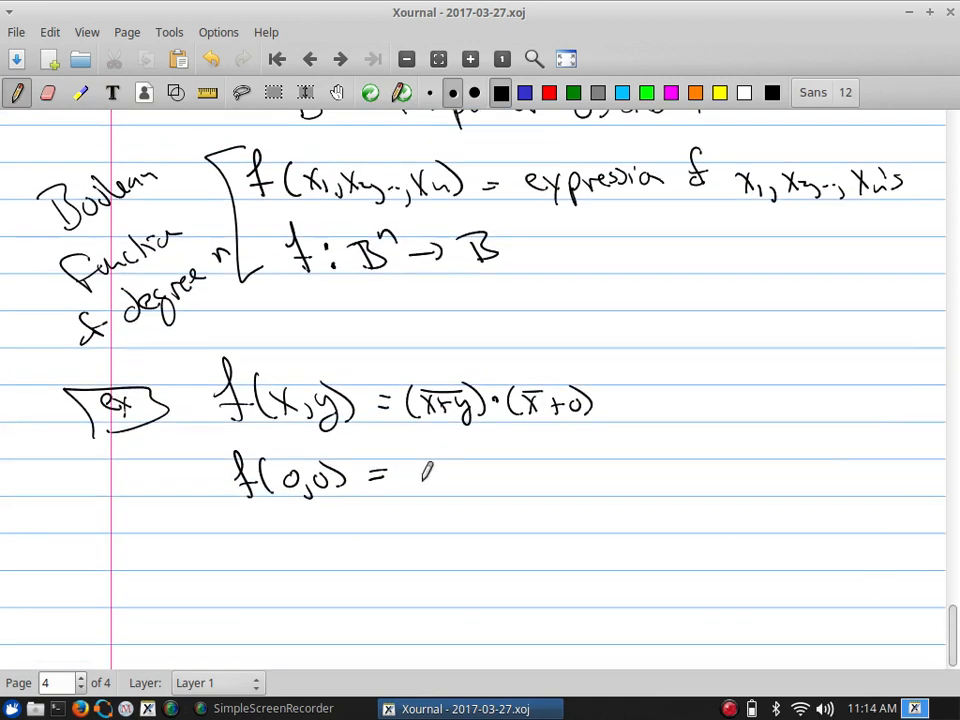
left_click_drag(410, 476, 540, 480)
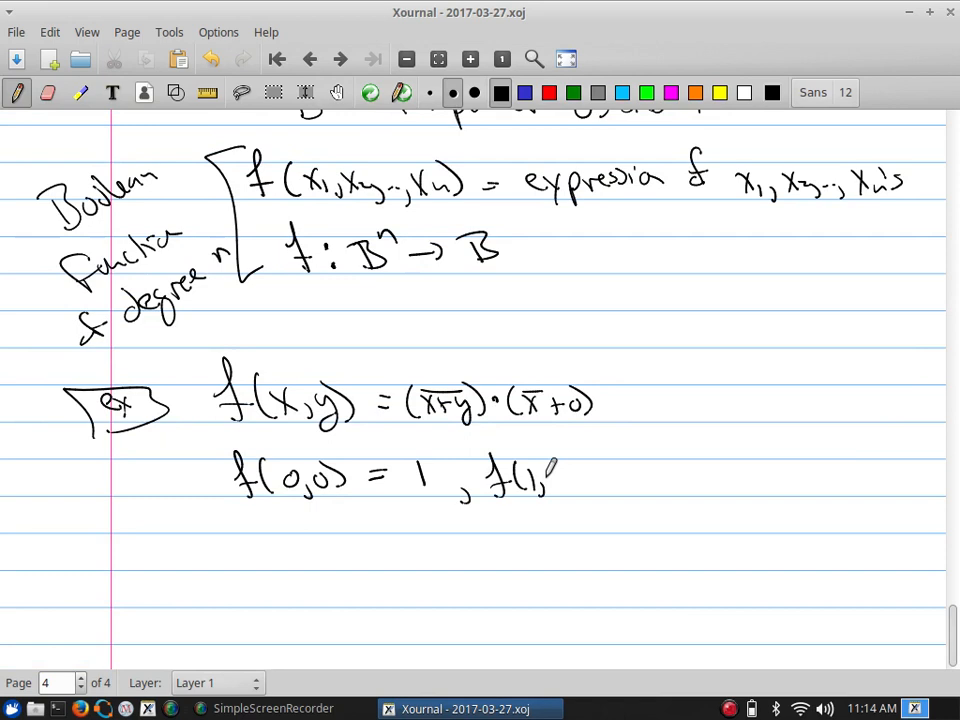
left_click_drag(540, 480, 650, 470)
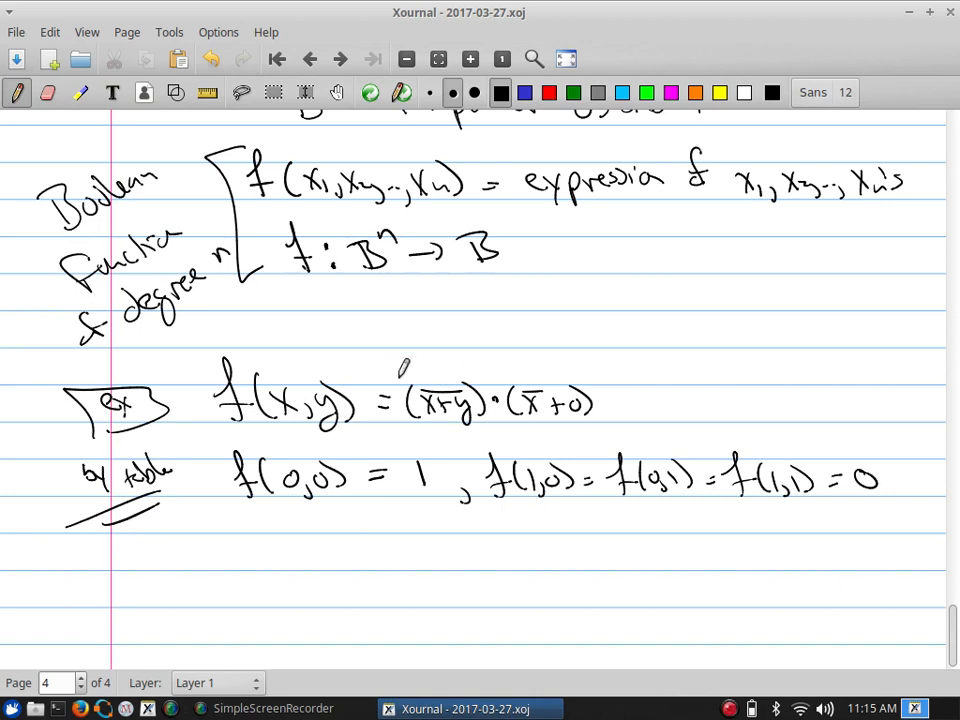
- Annotate the factors: the complemented x+y equals 1 when x+y = 0, and mark the second factor
left_click_drag(398, 384, 480, 360)
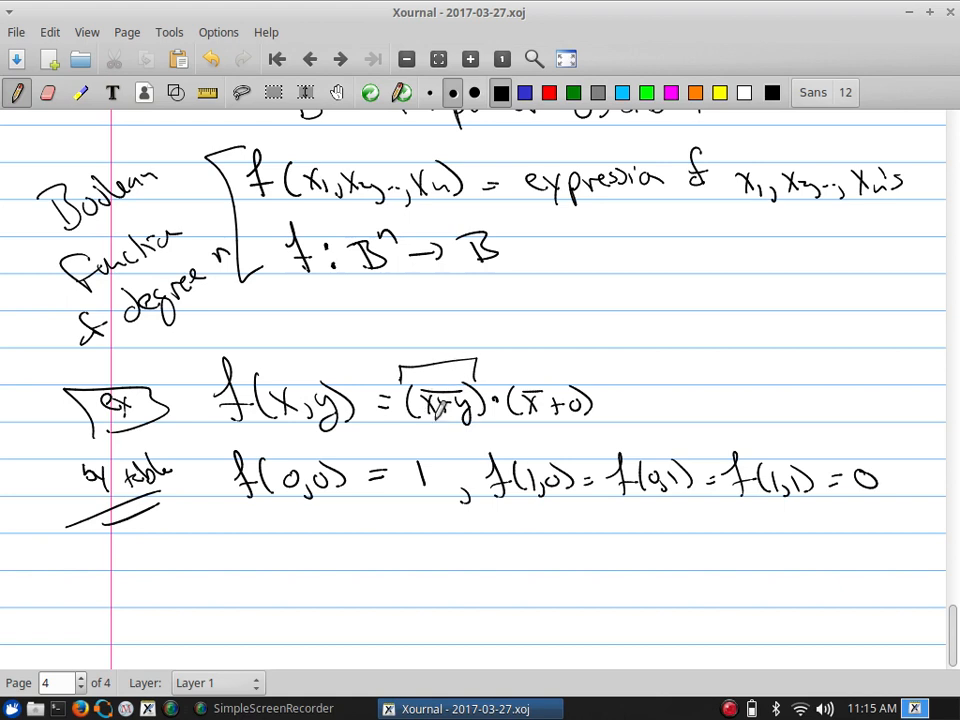
left_click_drag(440, 344, 470, 320)
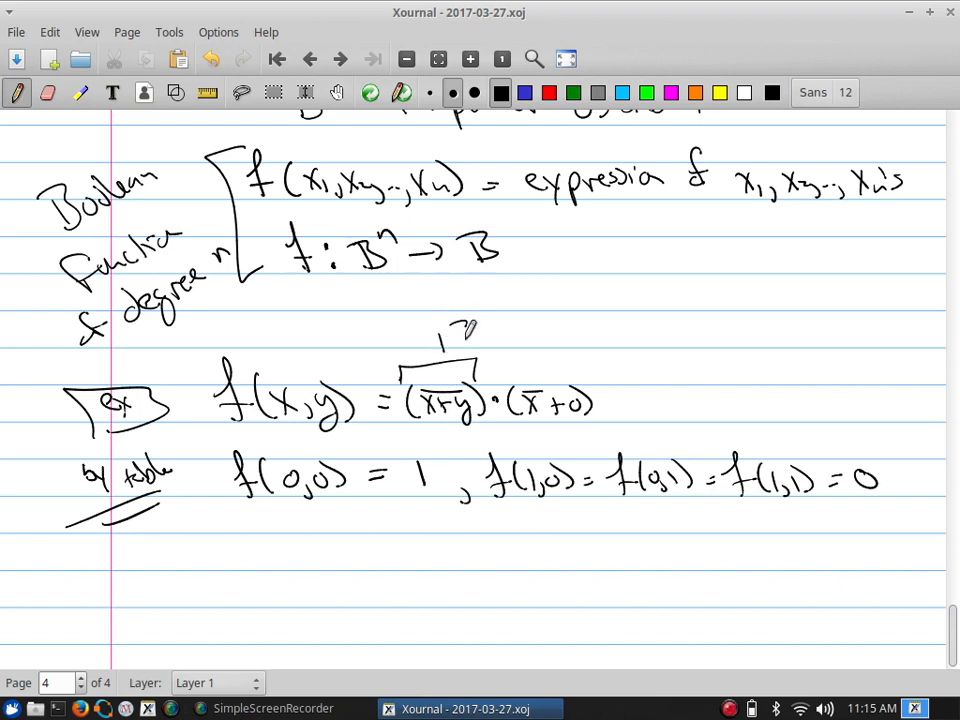
left_click_drag(458, 340, 518, 320)
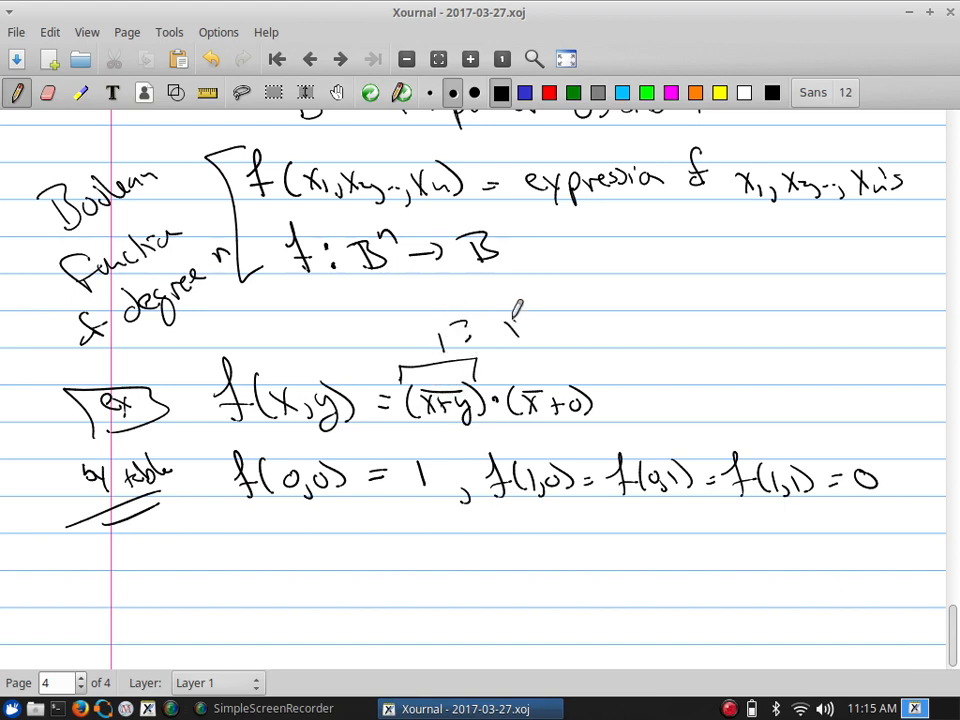
left_click_drag(500, 324, 600, 324)
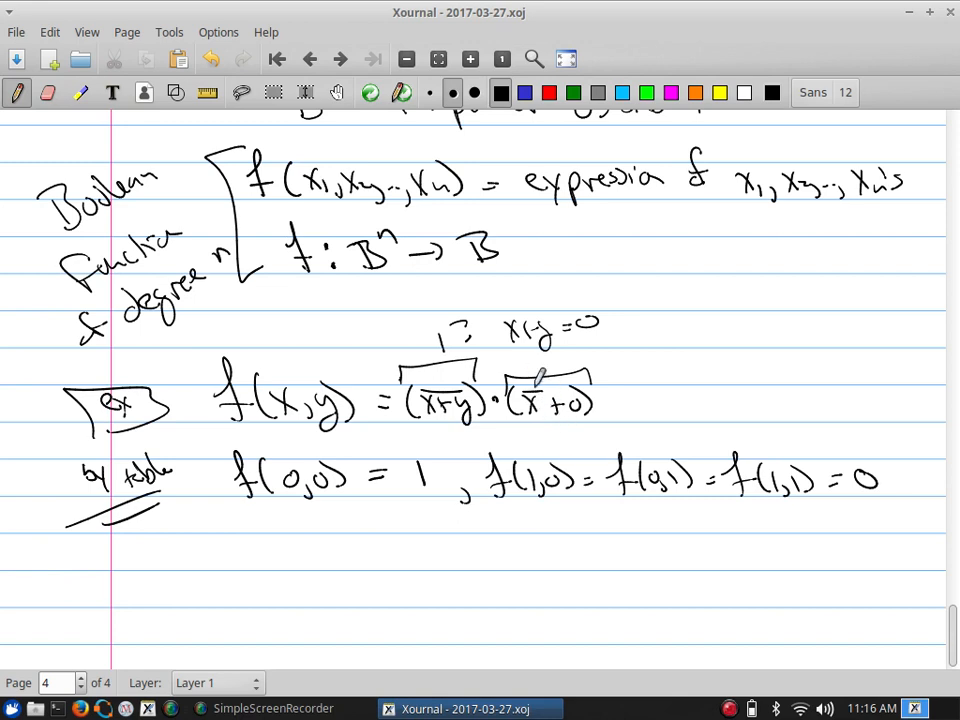
- Erase the stray annotations around the example, leaving the boxed f(x,y) intact
left_click(544, 400)
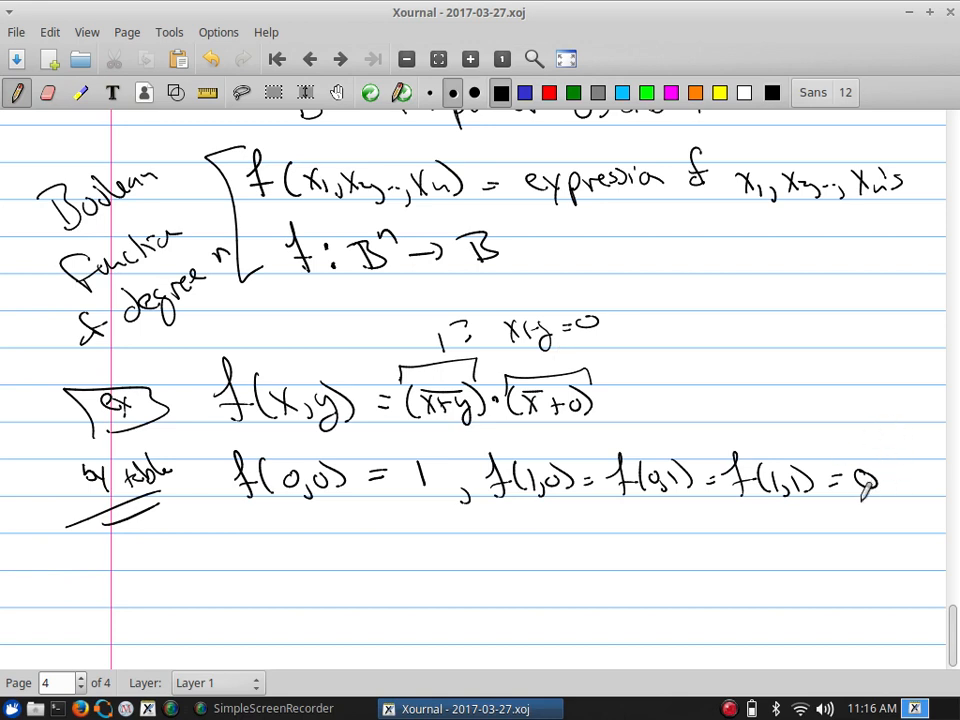
left_click_drag(860, 490, 920, 486)
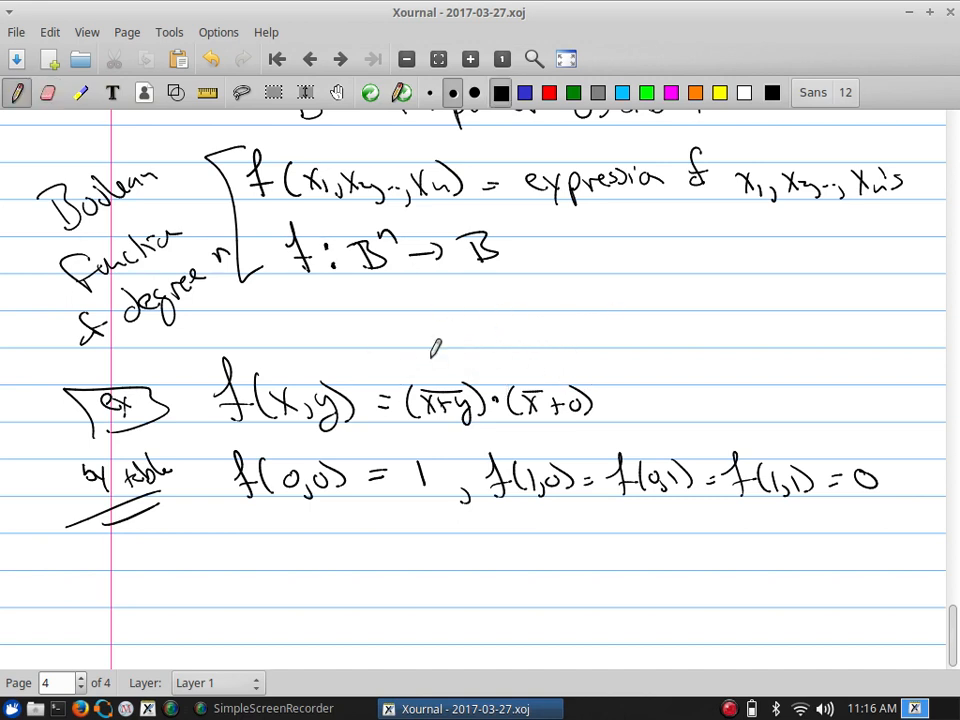
mouse_move(936, 596)
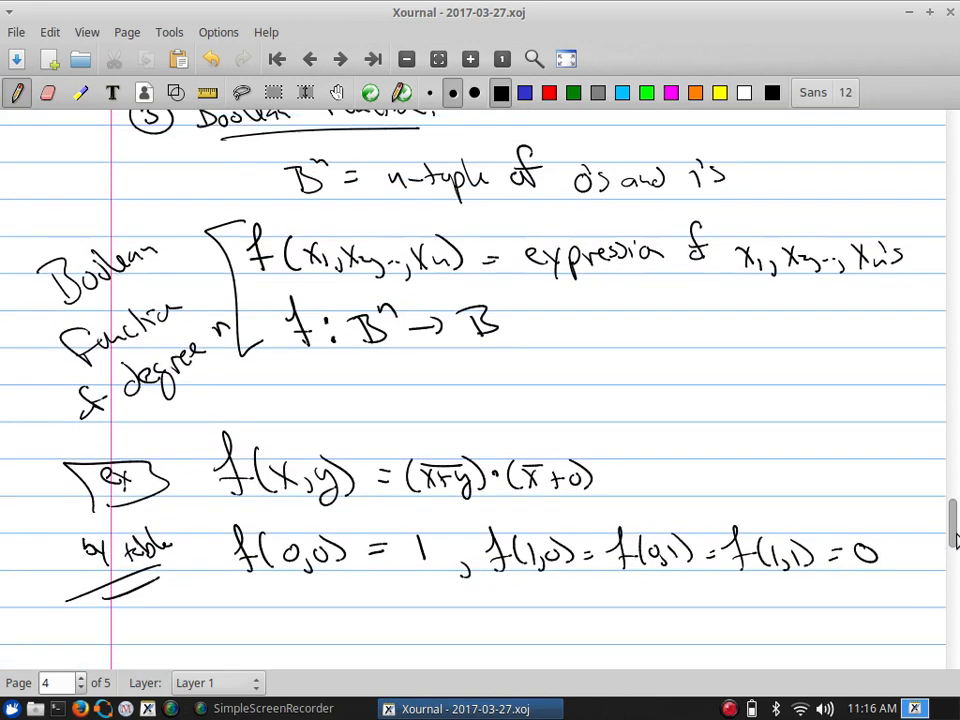
- On page 5 write 'If f(x1, x2, ..., xn) is given, you make a table'
scroll("down", 3)
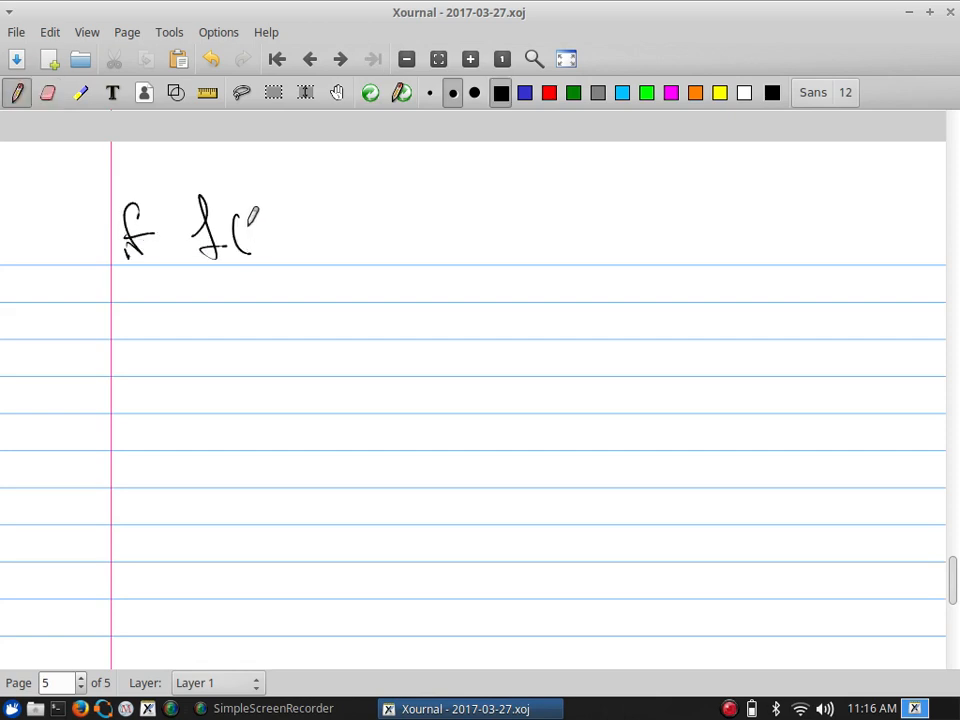
left_click_drag(240, 230, 344, 244)
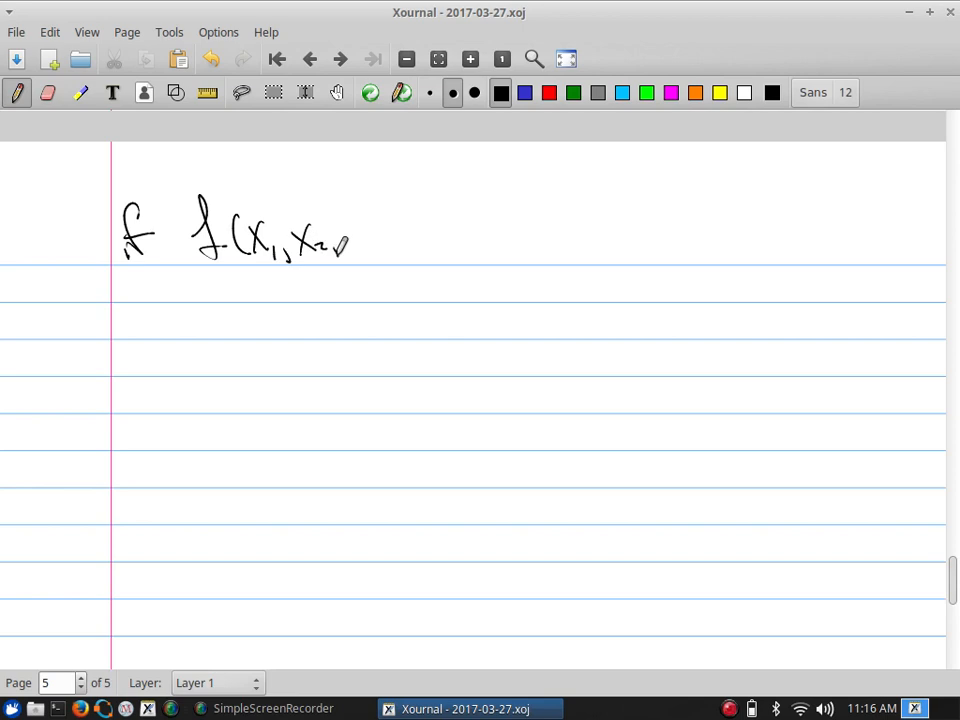
left_click_drag(340, 250, 430, 230)
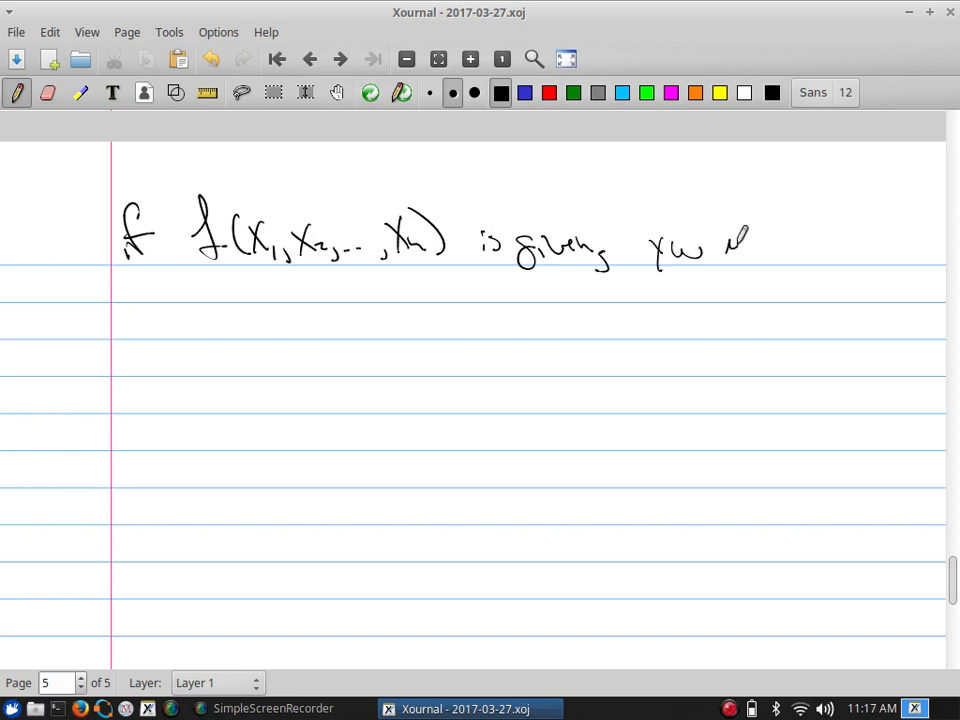
left_click_drag(720, 244, 850, 244)
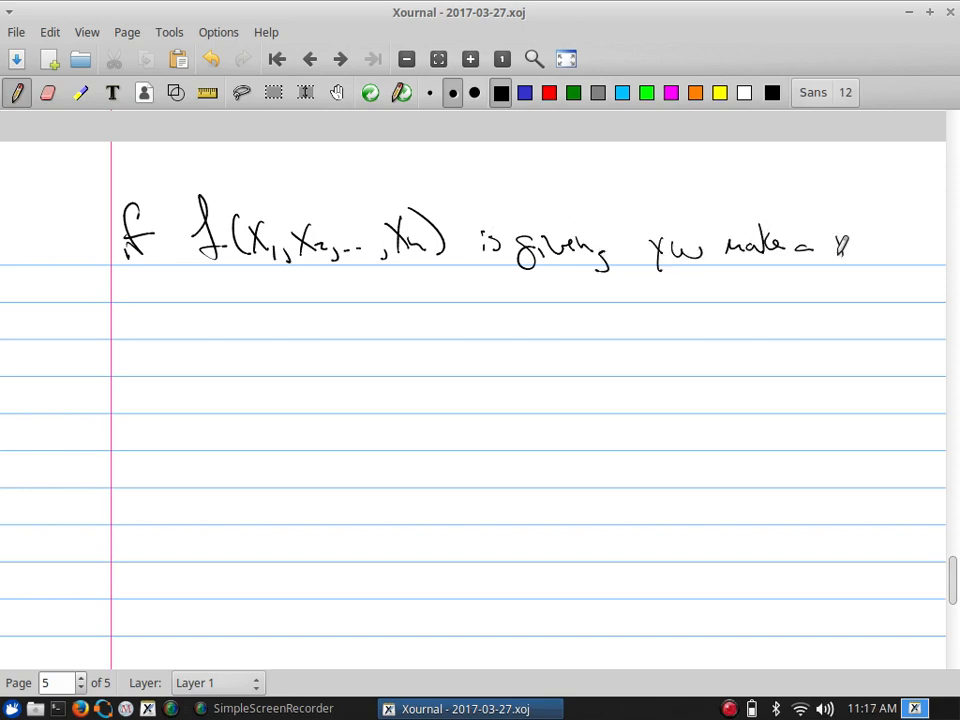
left_click_drag(836, 244, 900, 250)
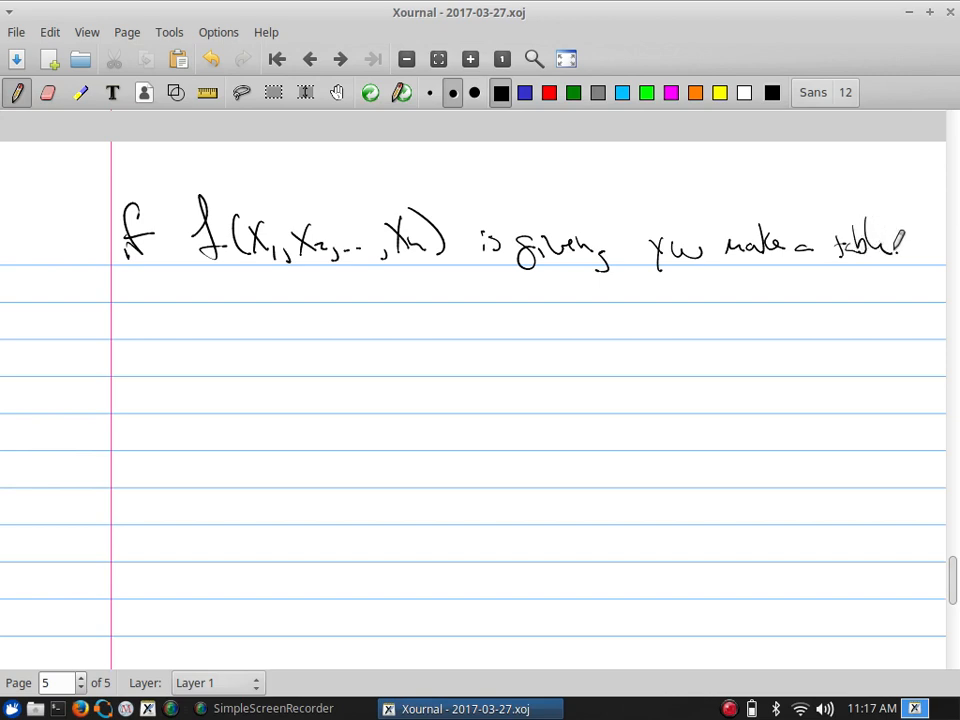
left_click_drag(126, 320, 204, 320)
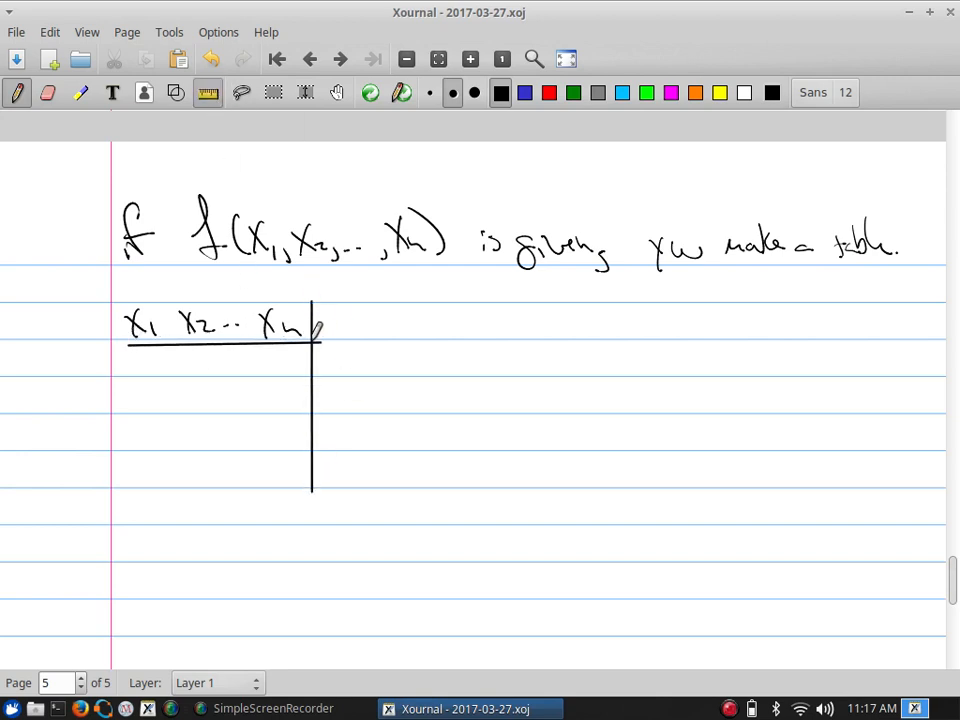
- Draw the table with x1 x2 ... xn and f headings, rows 0 0...0 to 1 1...1, bracketed as 2^n rows
left_click_drag(316, 344, 486, 344)
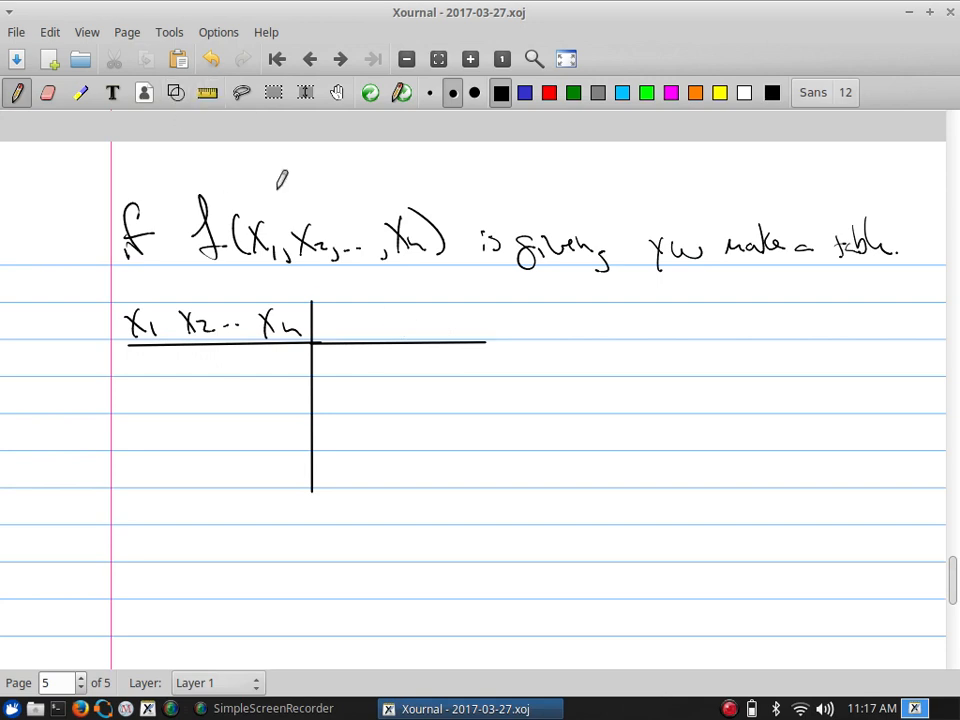
left_click_drag(376, 304, 396, 330)
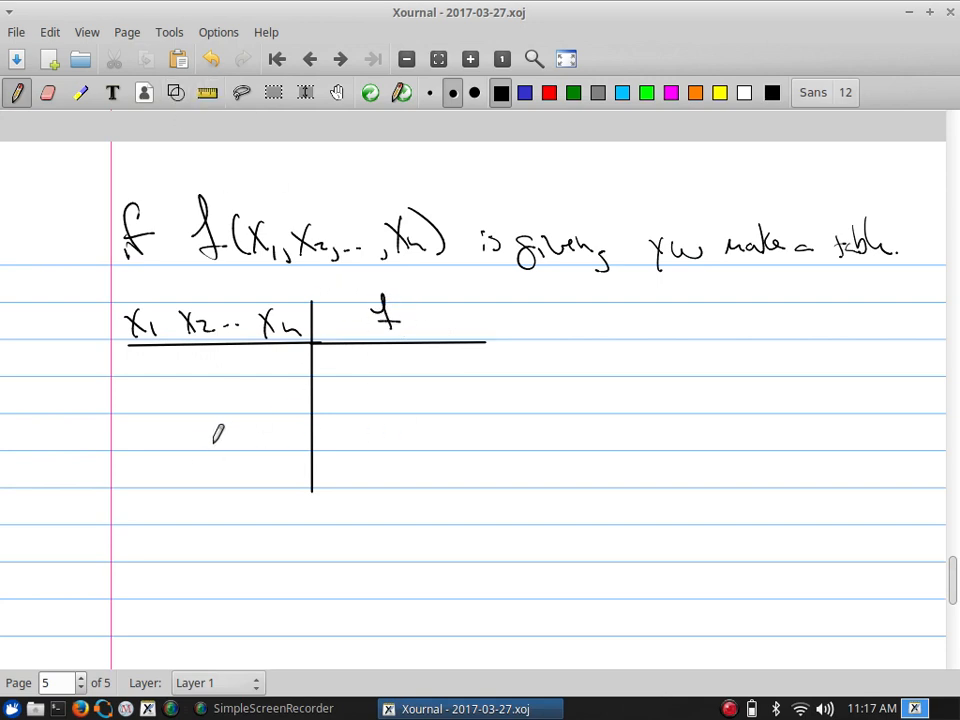
left_click_drag(110, 344, 116, 510)
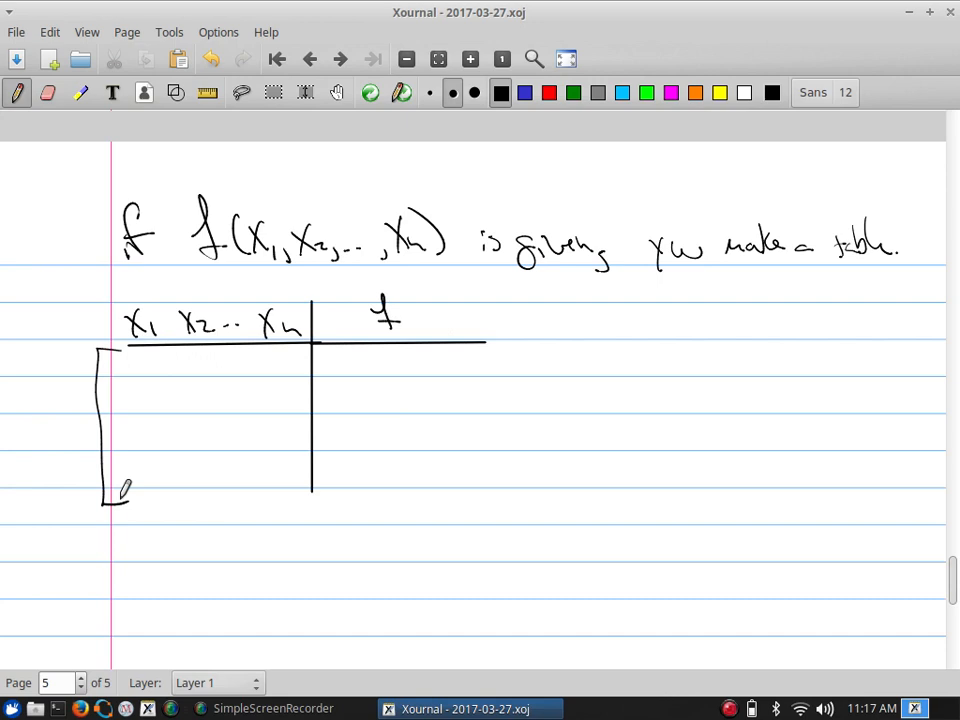
left_click_drag(44, 414, 36, 490)
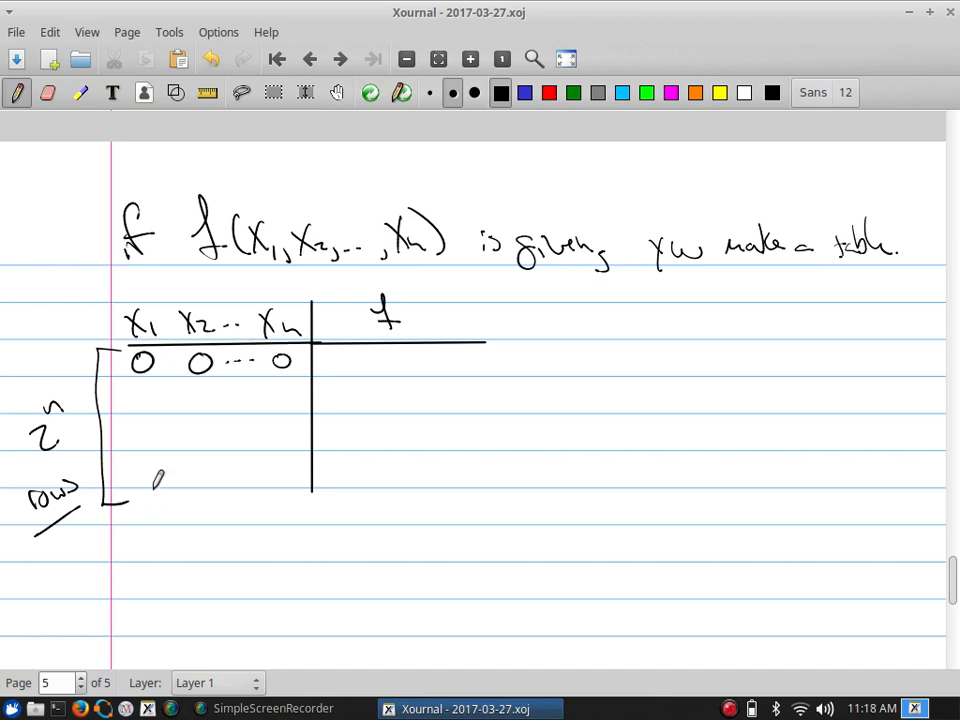
left_click_drag(130, 480, 284, 480)
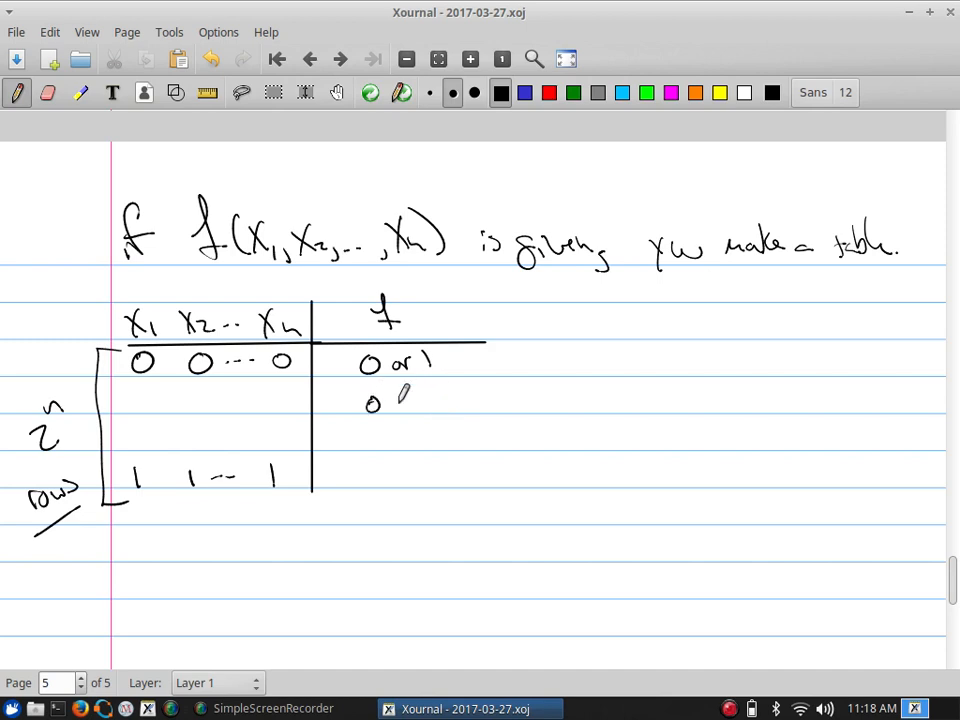
- Write '0 or 1' in the second and last rows of the f column
left_click_drag(384, 400, 410, 490)
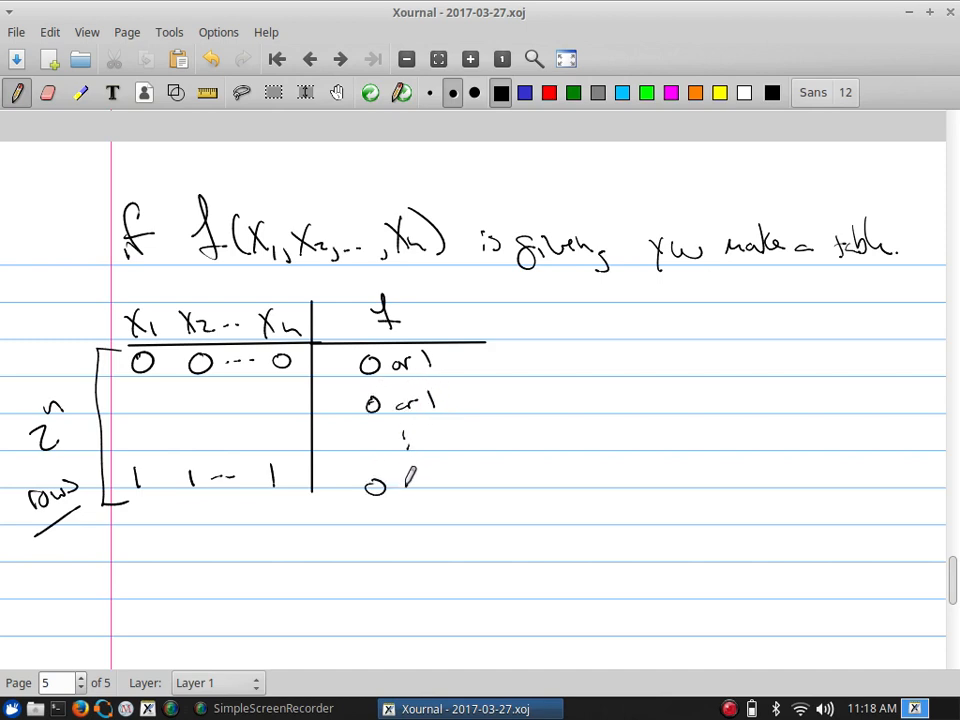
left_click_drag(400, 480, 460, 476)
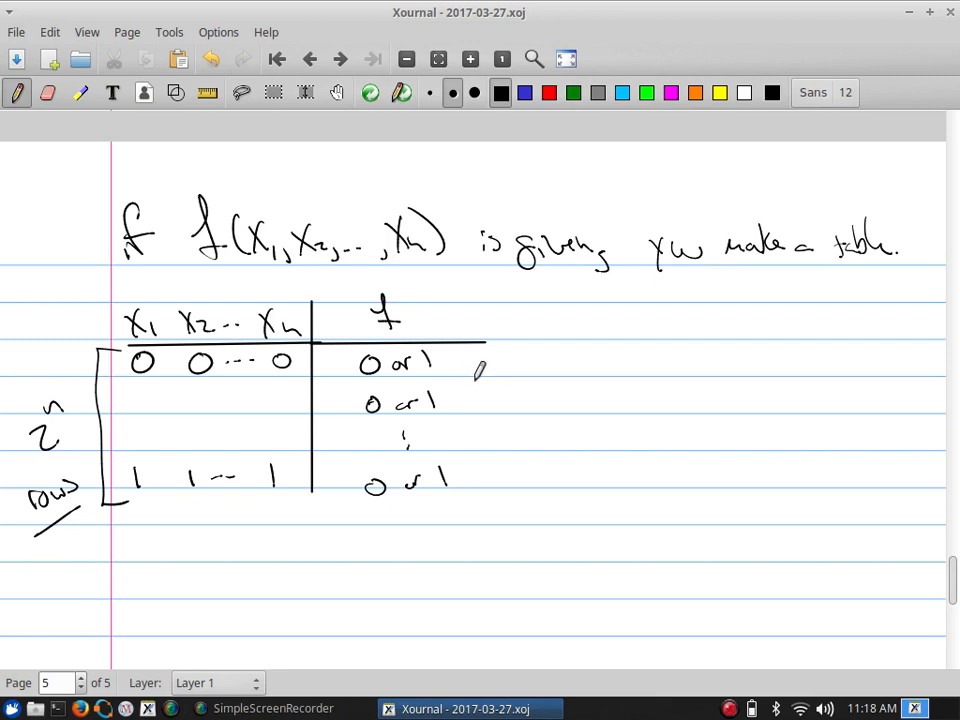
mouse_move(478, 374)
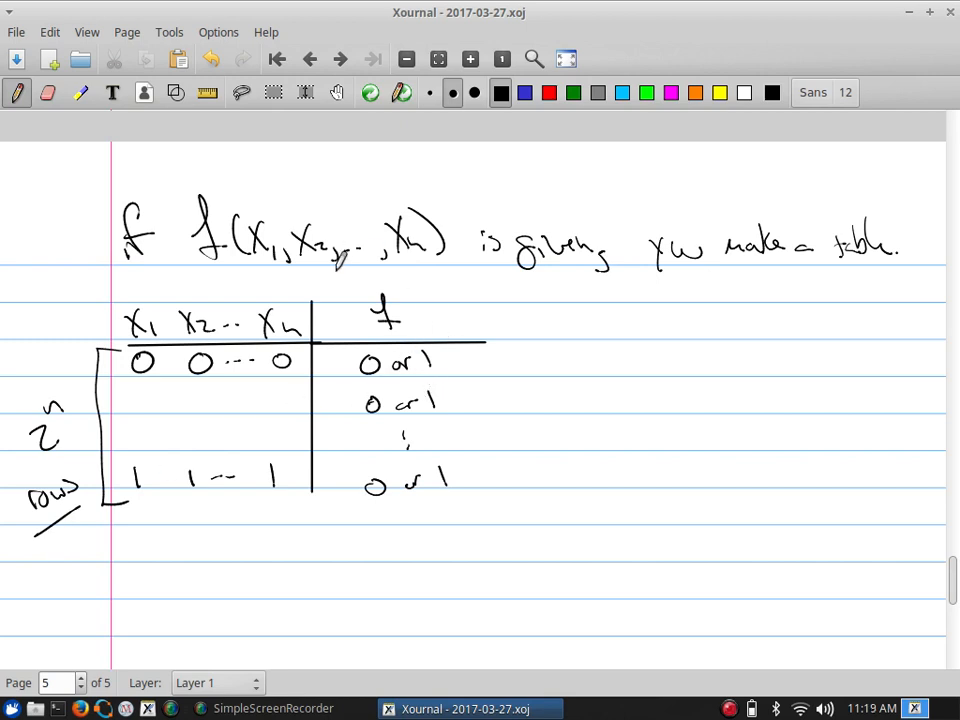
- Erase the f column's 0 or 1 entries and sample values, leaving the heading f = Expression boxed
left_click_drag(420, 316, 464, 296)
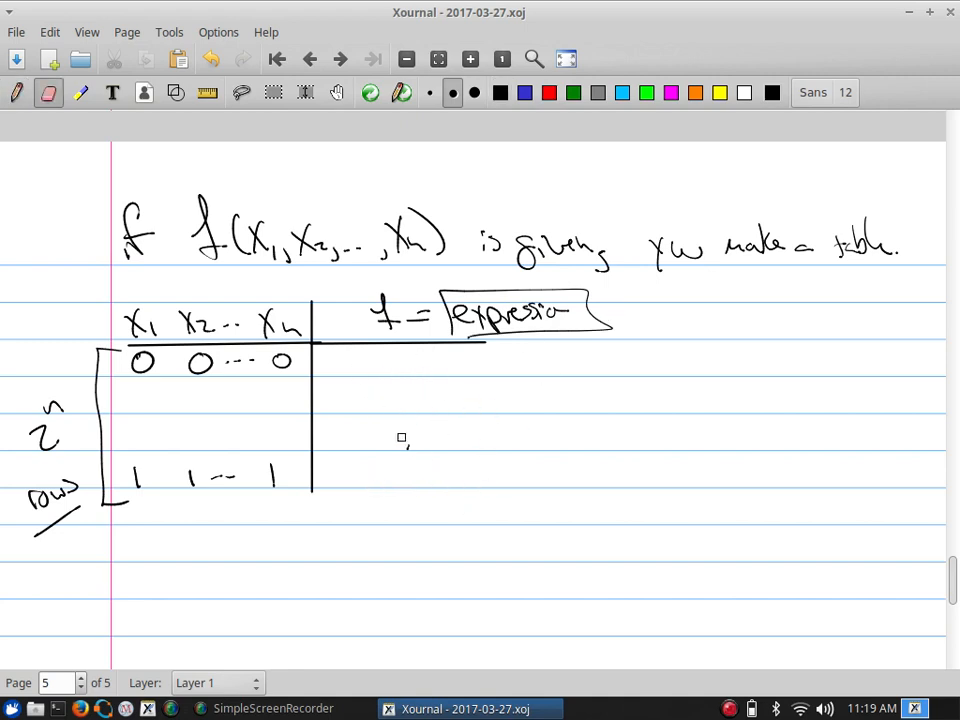
left_click_drag(384, 356, 392, 430)
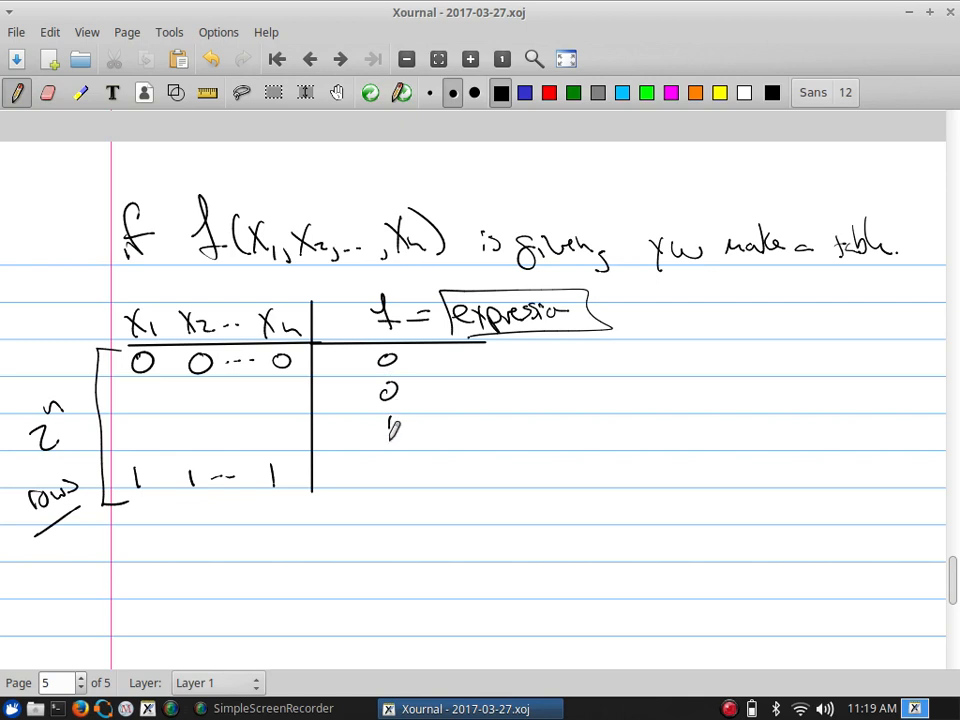
left_click_drag(390, 420, 398, 576)
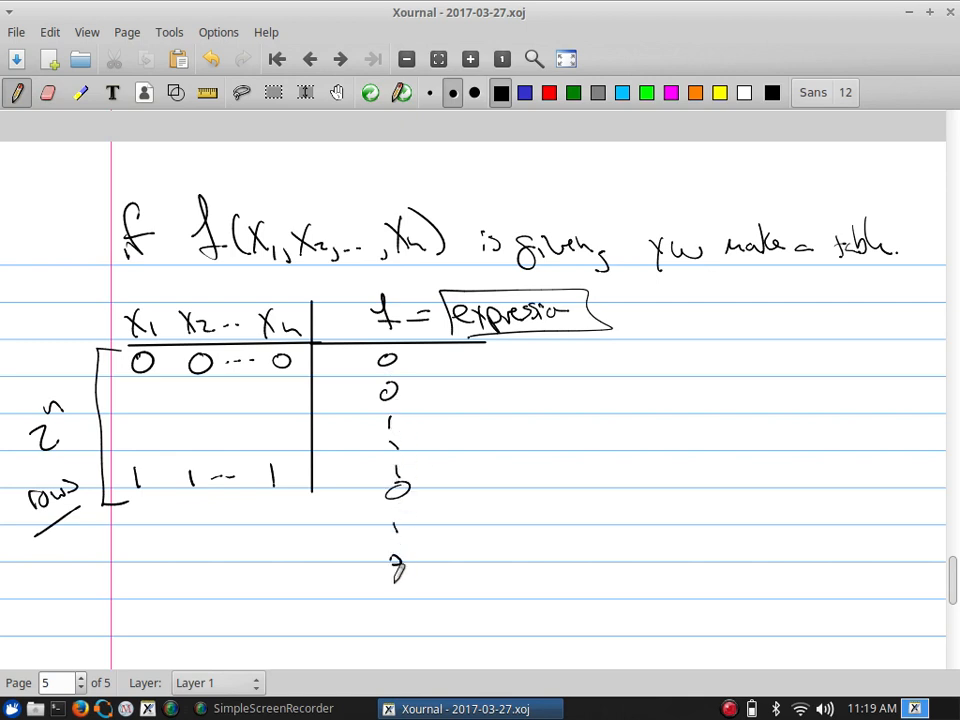
left_click_drag(390, 560, 410, 650)
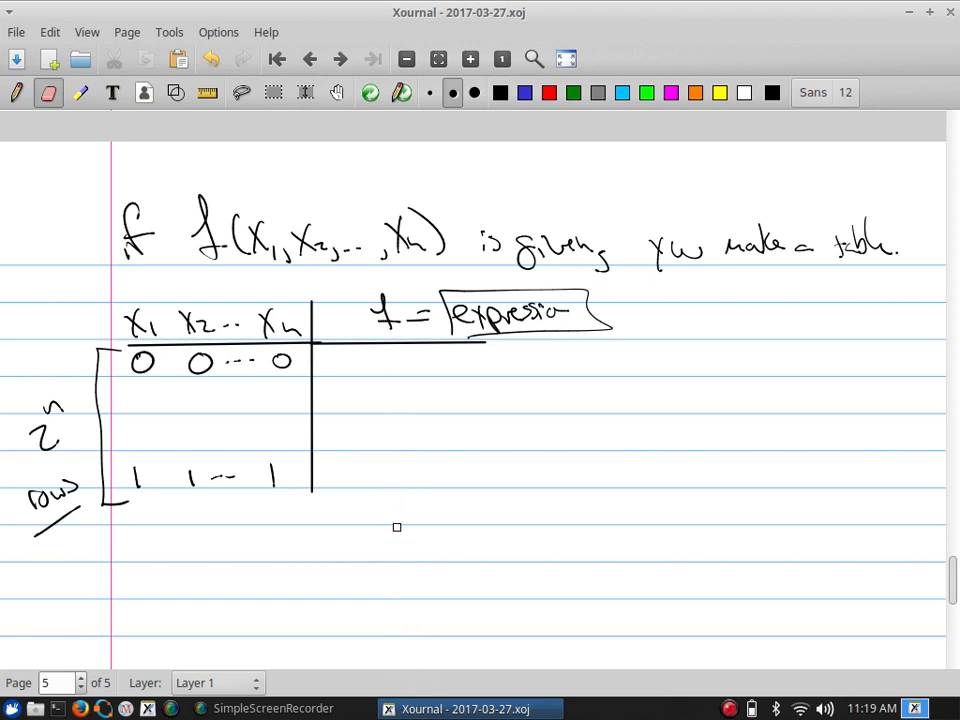
- Write '0 or 1 = 2 ways' in each row of the f column, including the last
left_click_drag(376, 364, 420, 360)
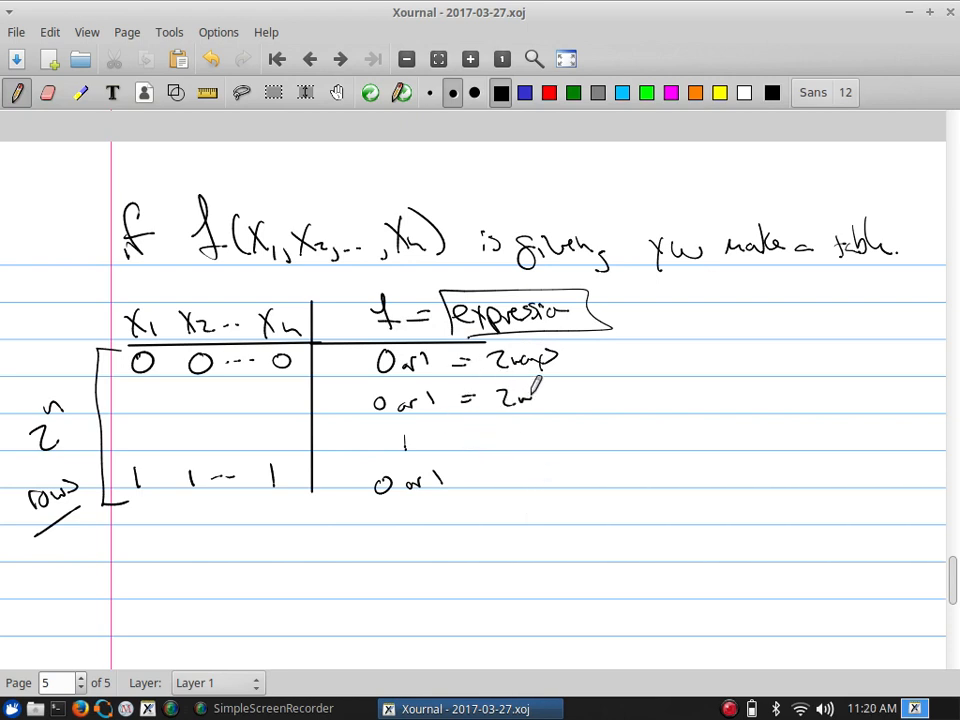
left_click_drag(480, 476, 490, 490)
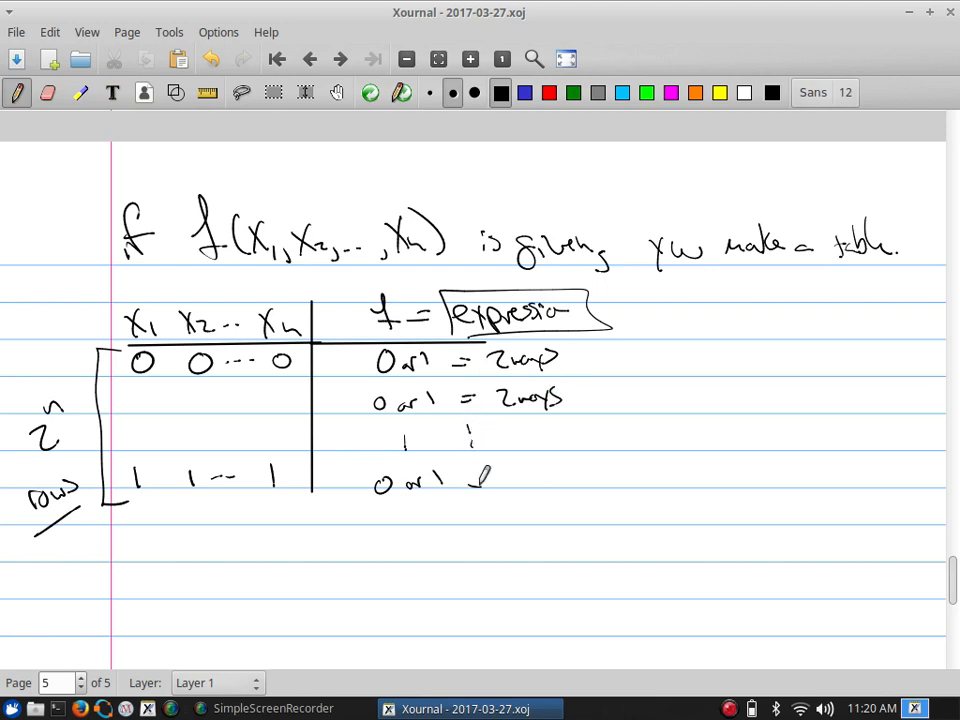
left_click_drag(456, 478, 576, 478)
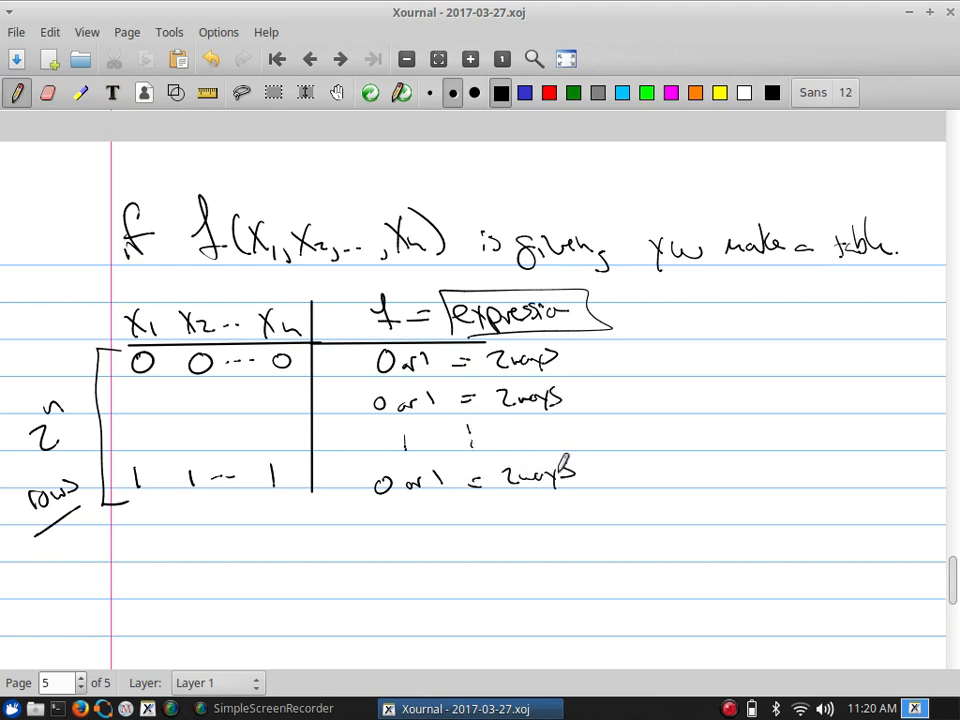